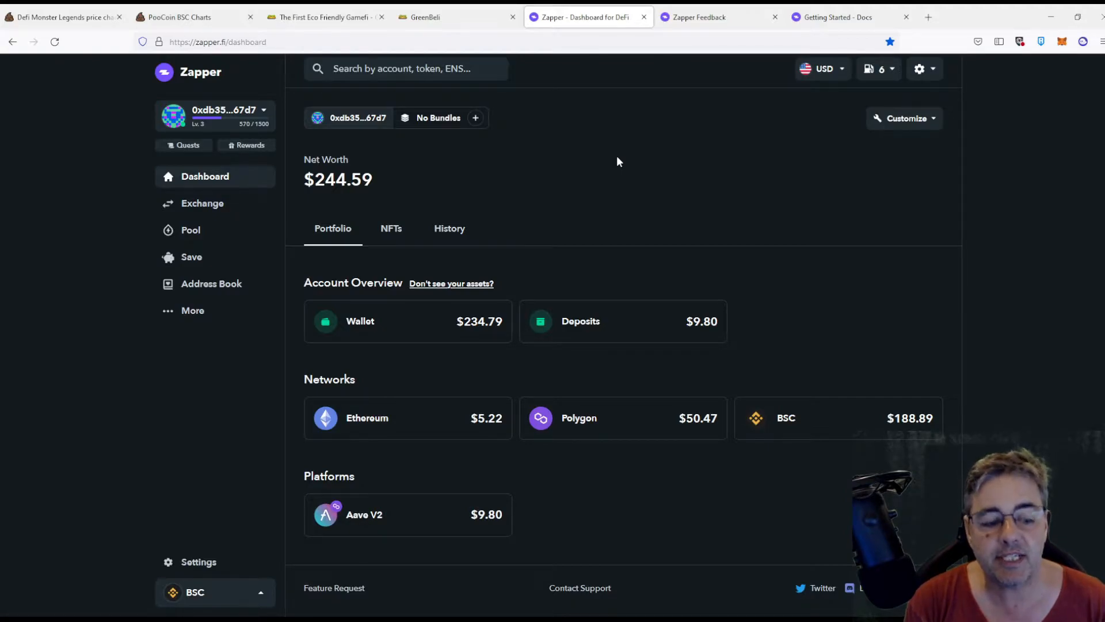
mouse_move(521, 269)
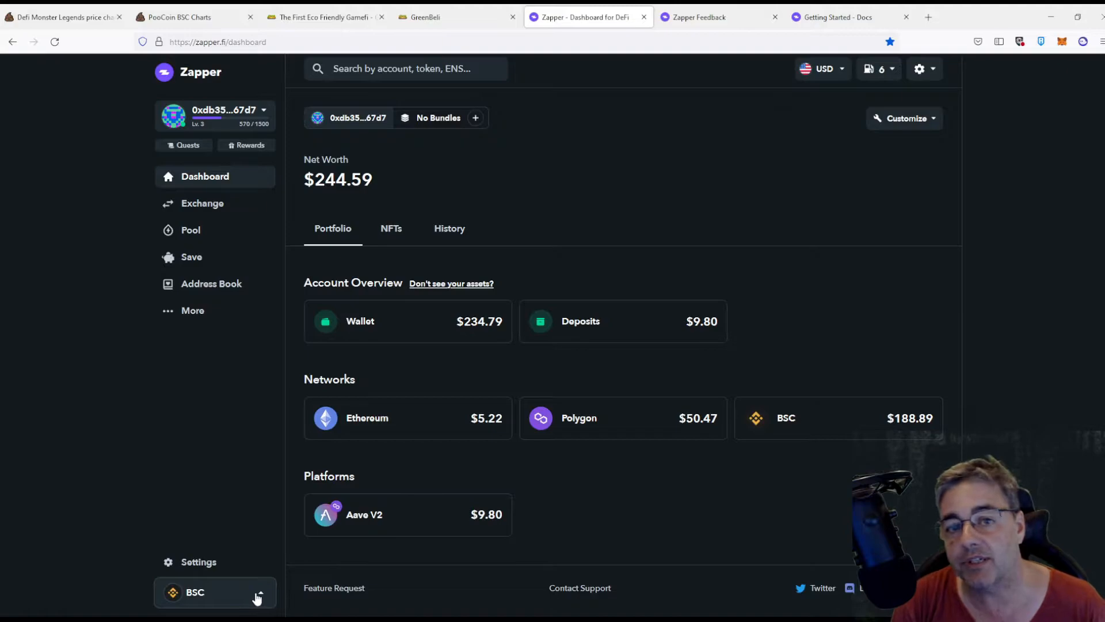
Show the Network Settings list of supported blockchains from the BSC selector.
click(195, 592)
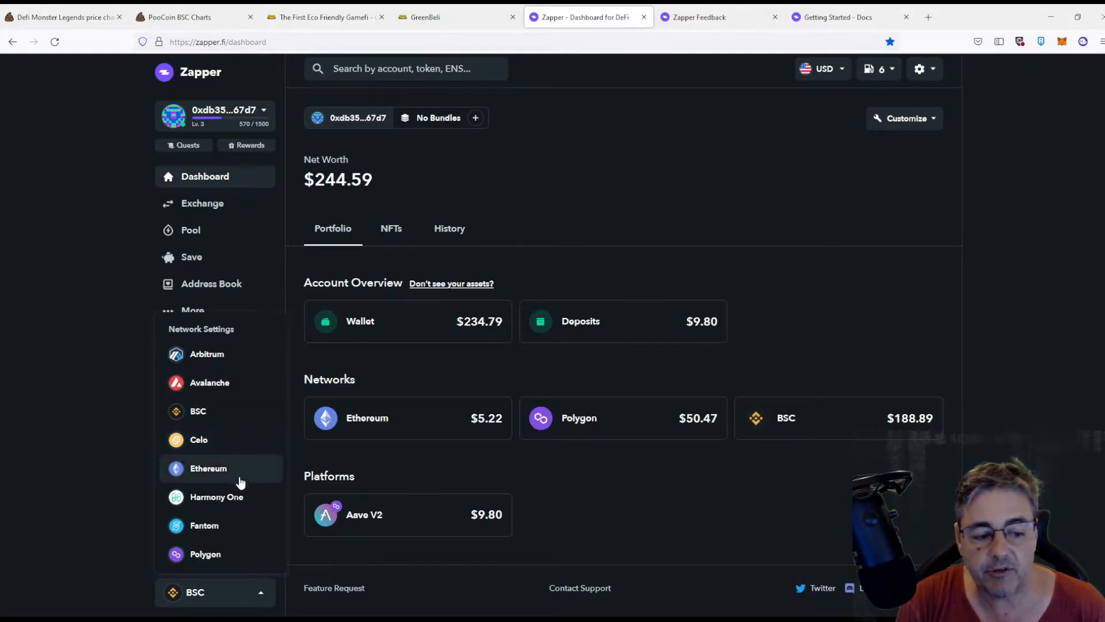
mouse_move(239, 525)
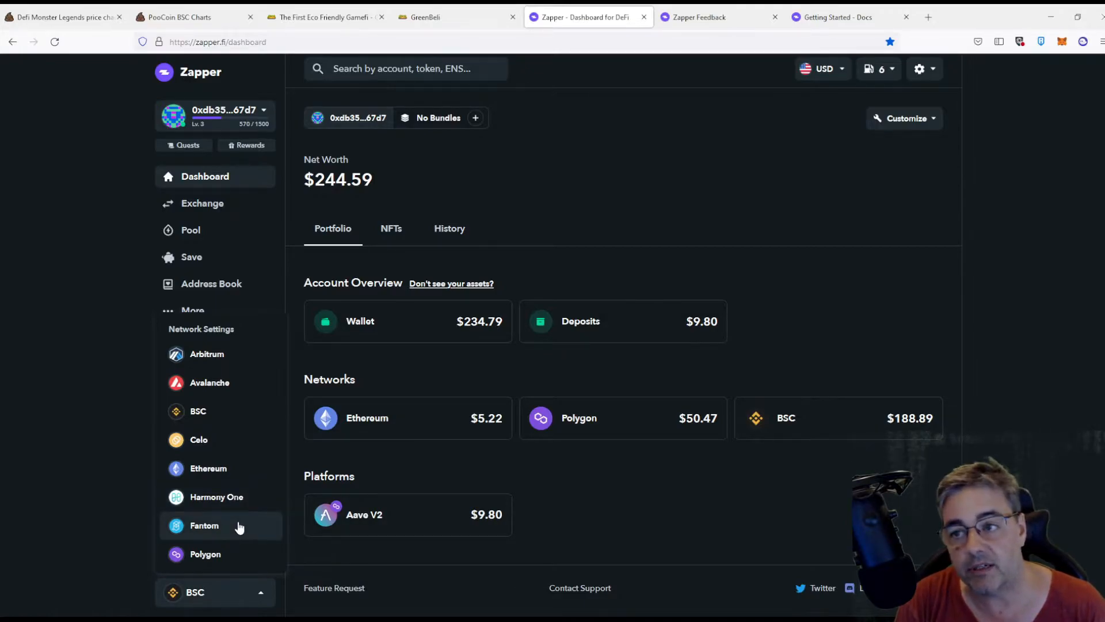
mouse_move(237, 555)
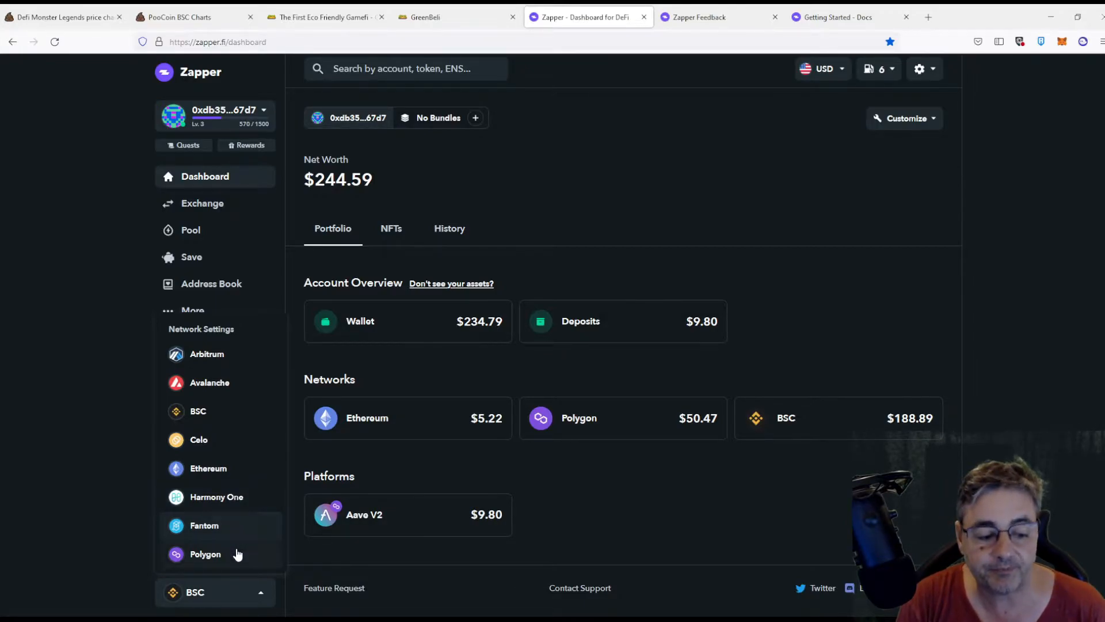
mouse_move(237, 502)
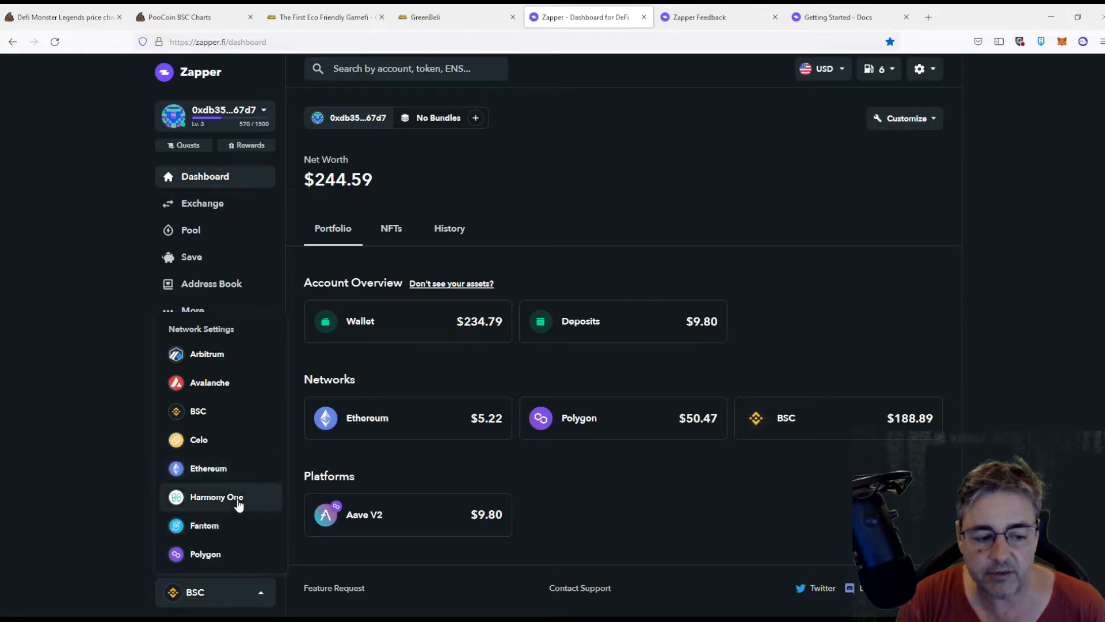
mouse_move(205, 554)
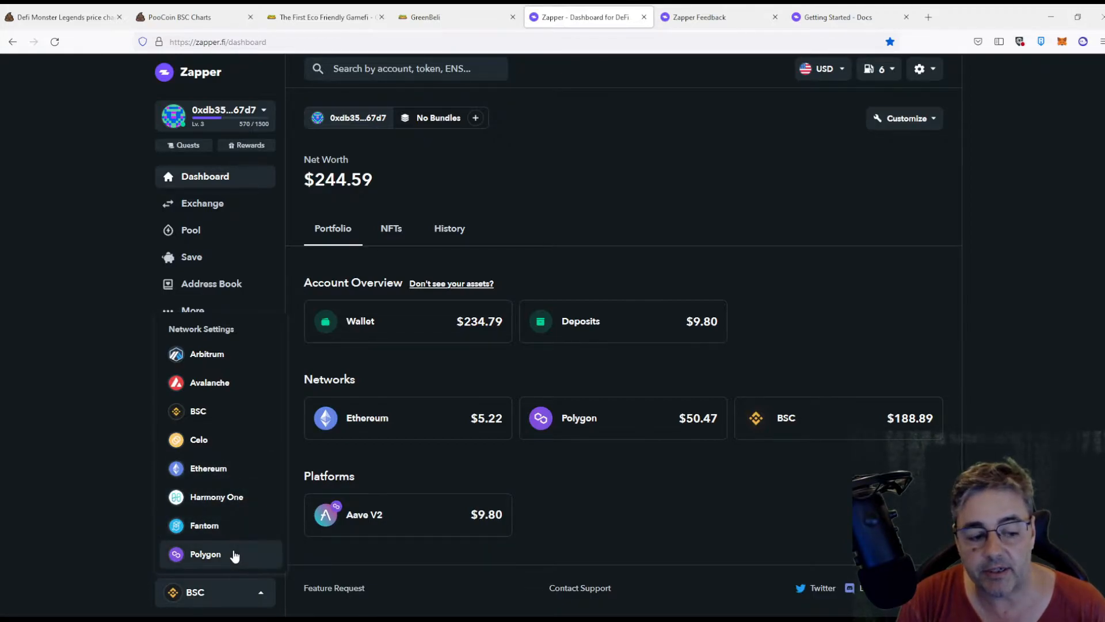
mouse_move(209, 469)
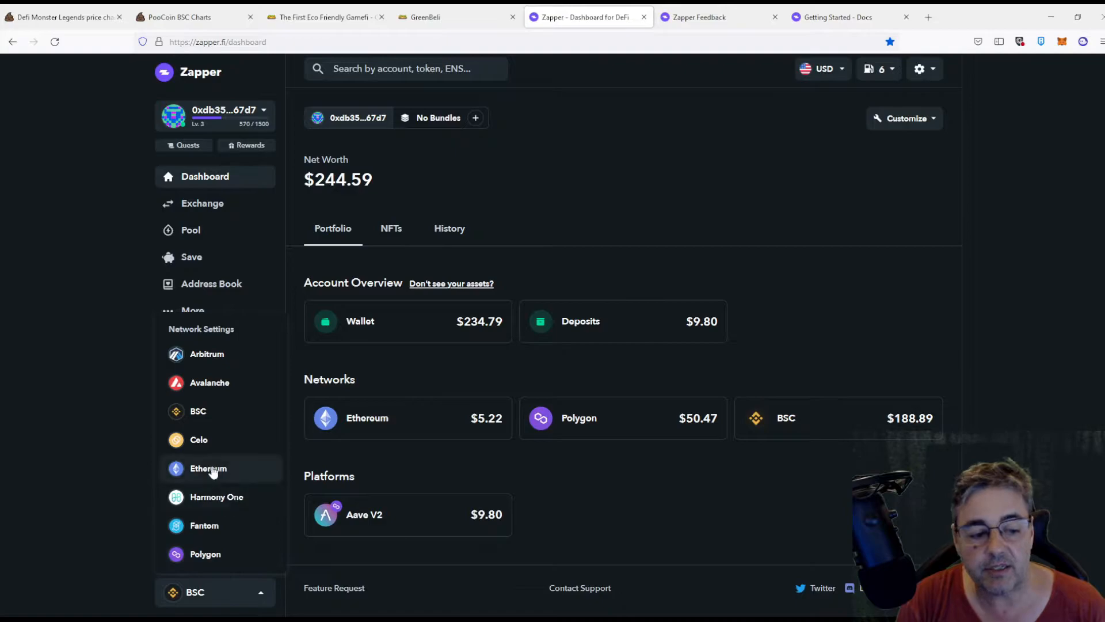
mouse_move(205, 554)
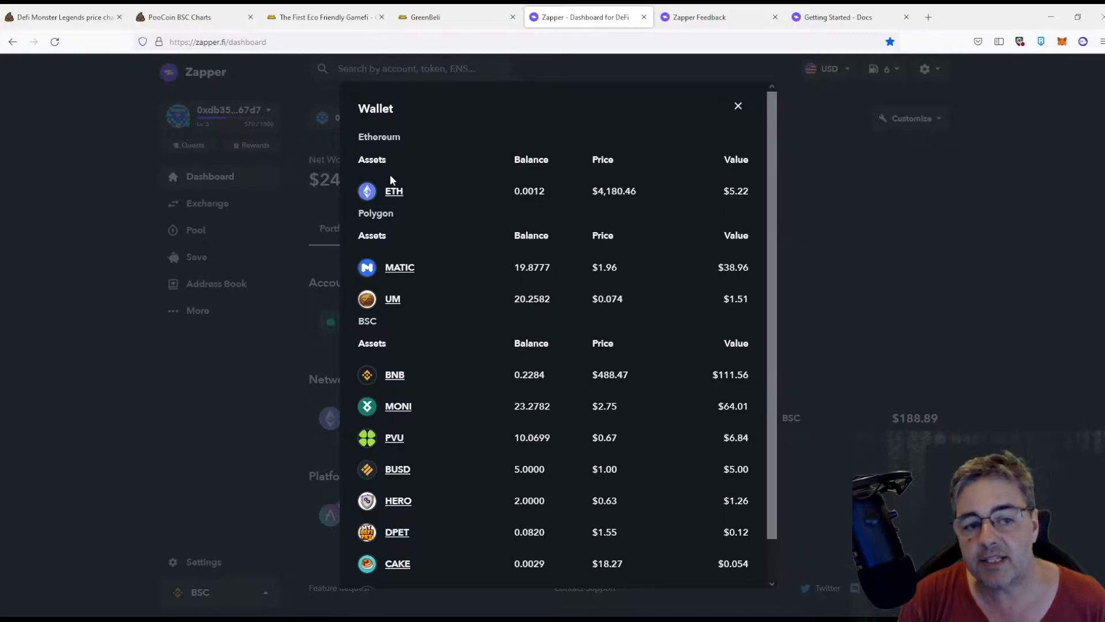
mouse_move(415, 228)
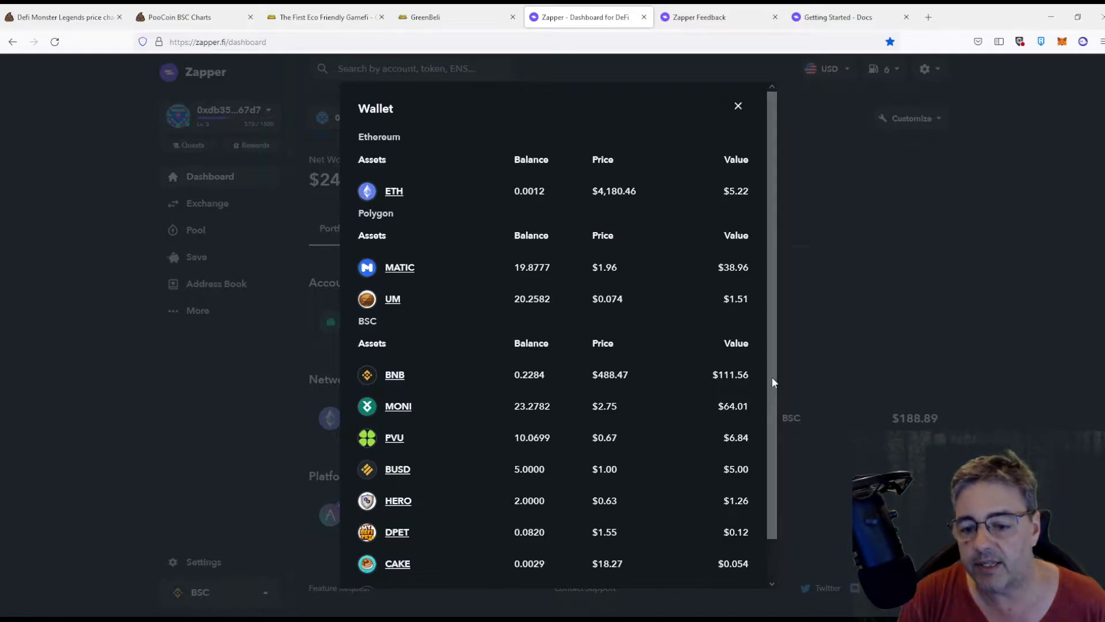
Look through the per-network token balances (ETH, MATIC, UM, BNB, MONI) and close the breakdown.
scroll(down, 3)
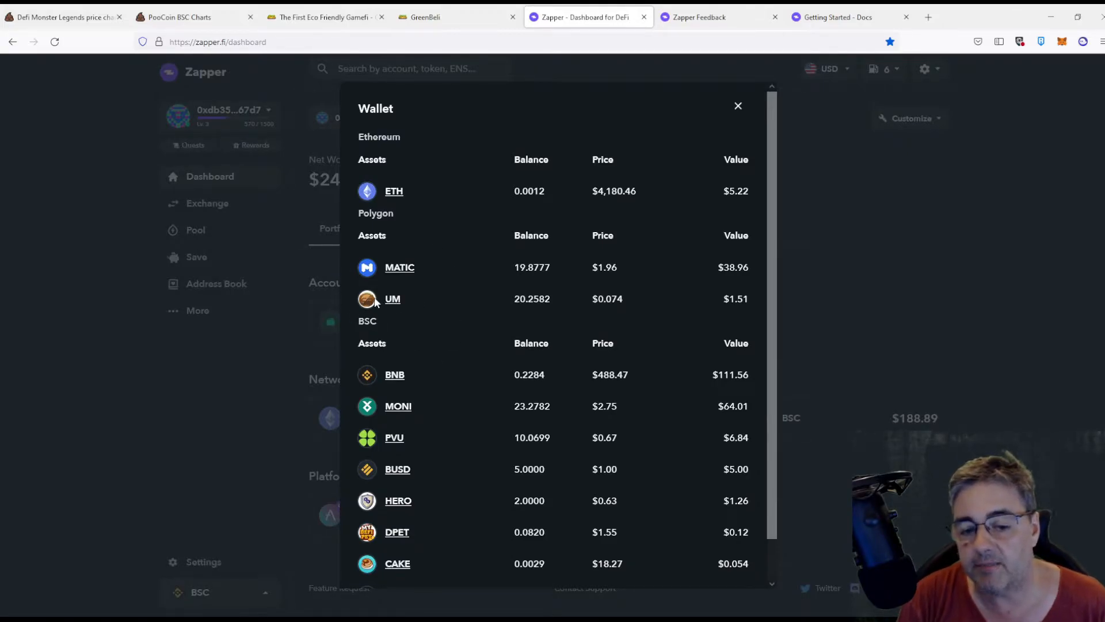
click(738, 106)
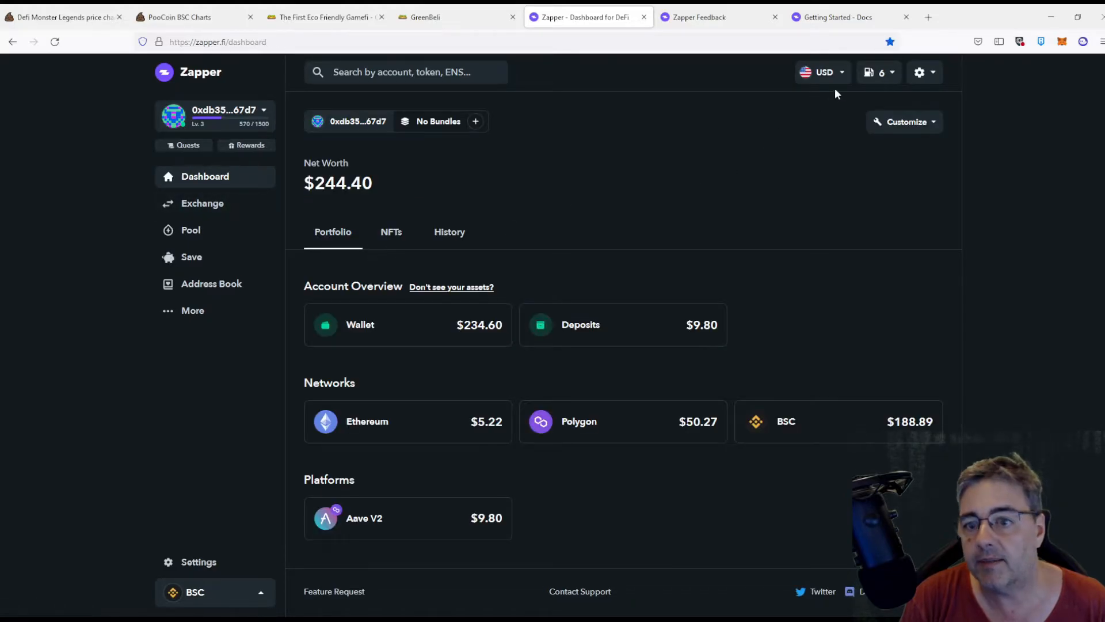
click(822, 71)
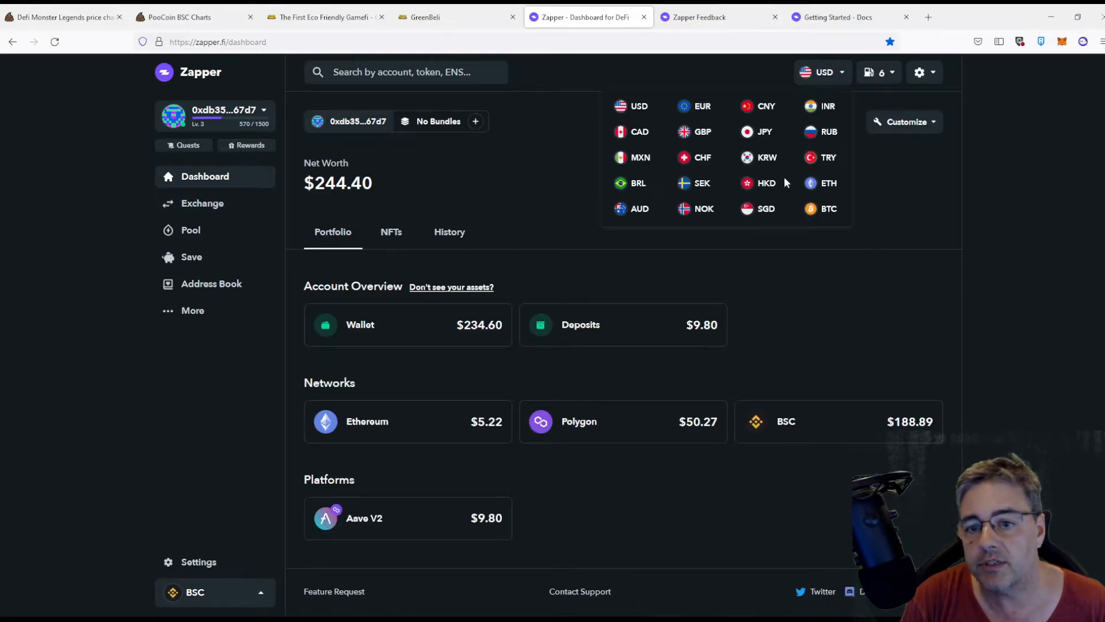
mouse_move(915, 216)
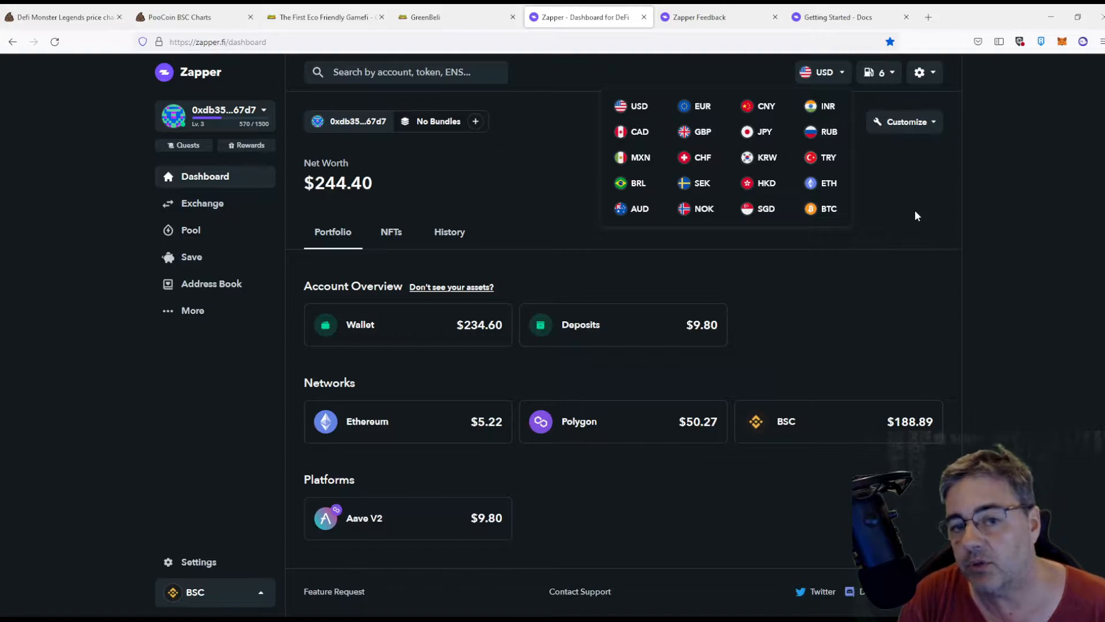
click(692, 183)
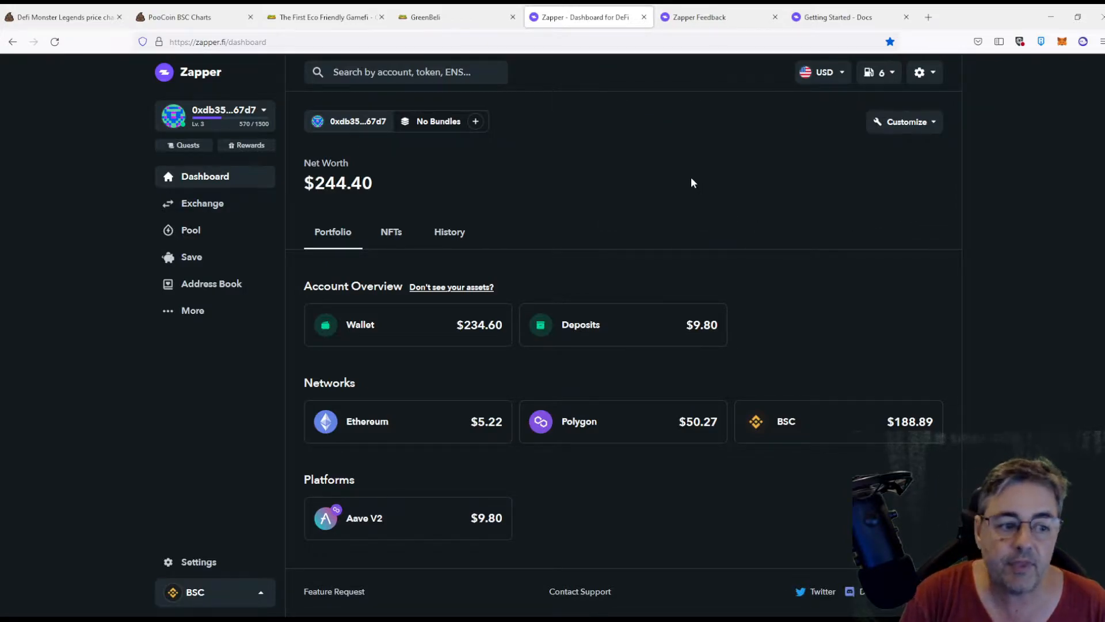
mouse_move(650, 400)
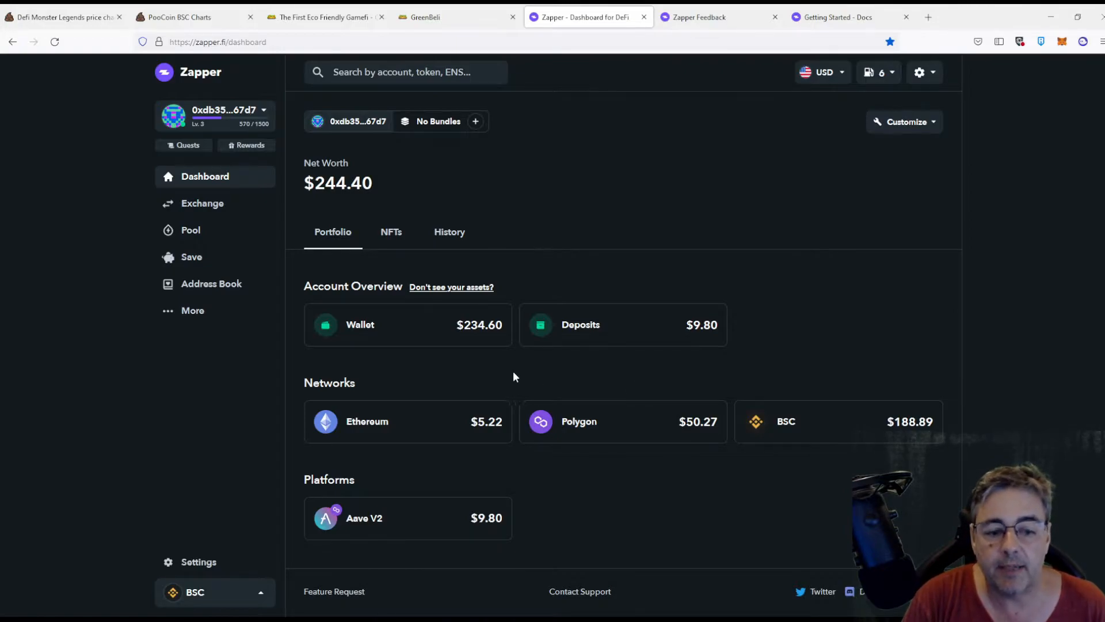
mouse_move(601, 353)
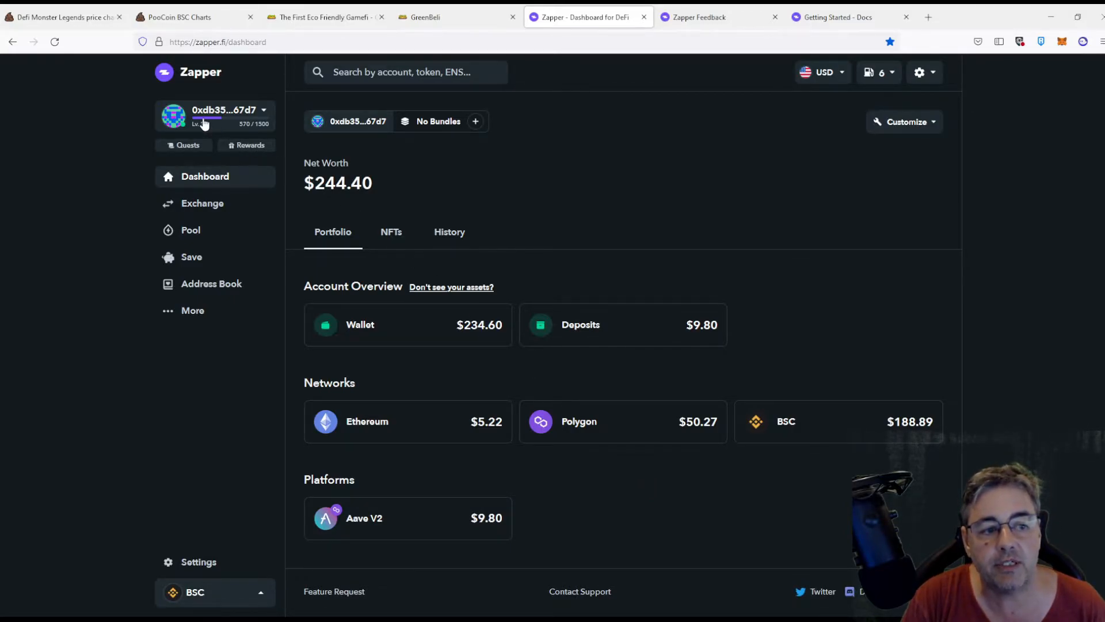
click(183, 145)
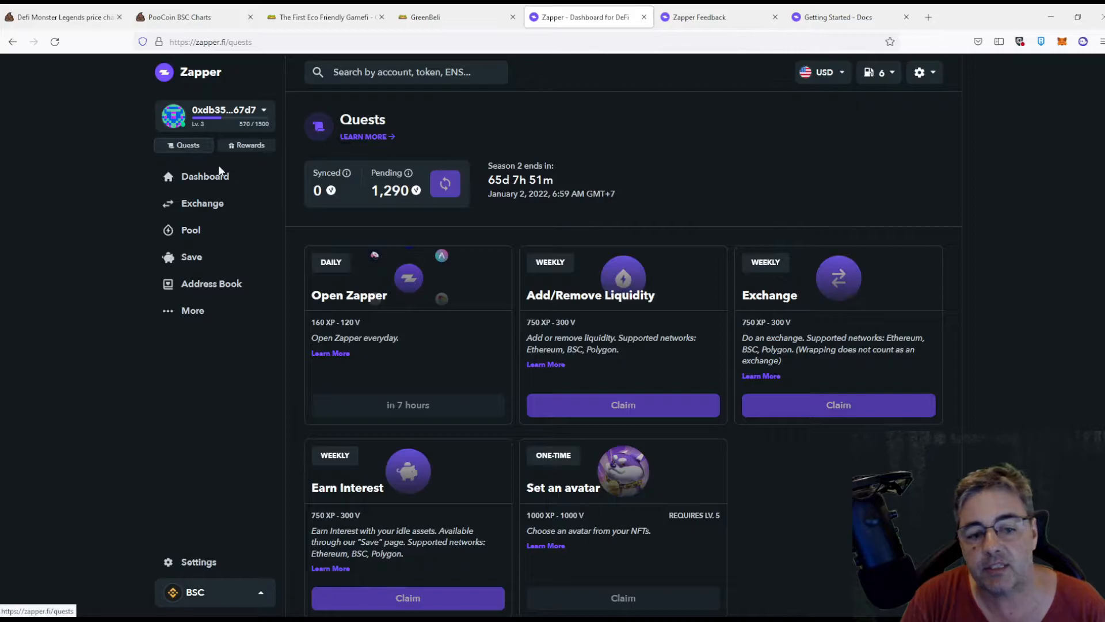
mouse_move(442, 385)
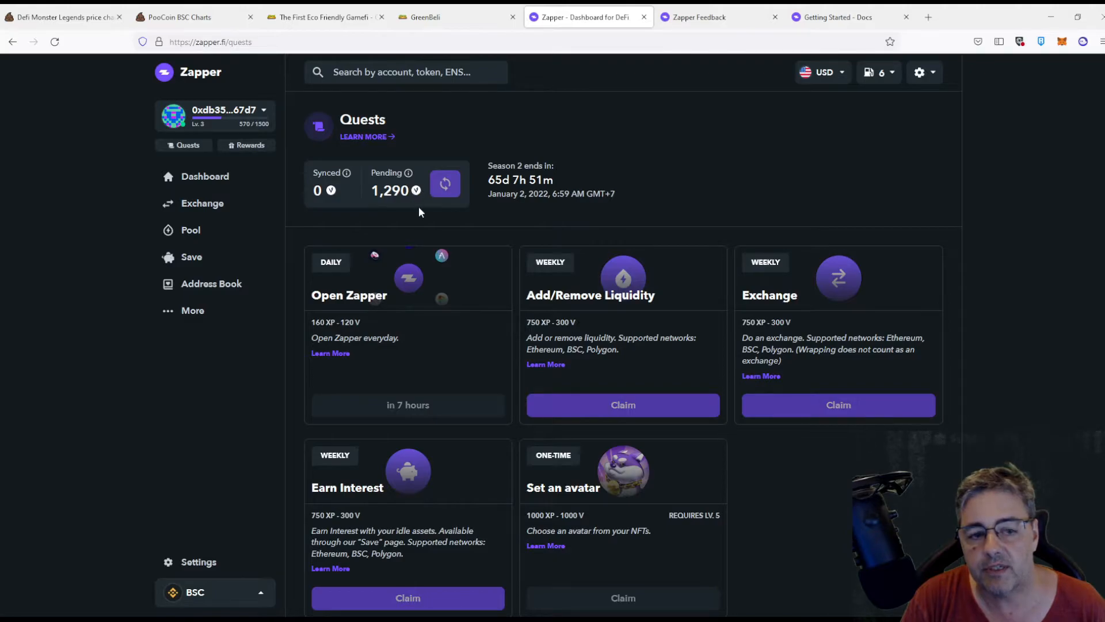
mouse_move(413, 215)
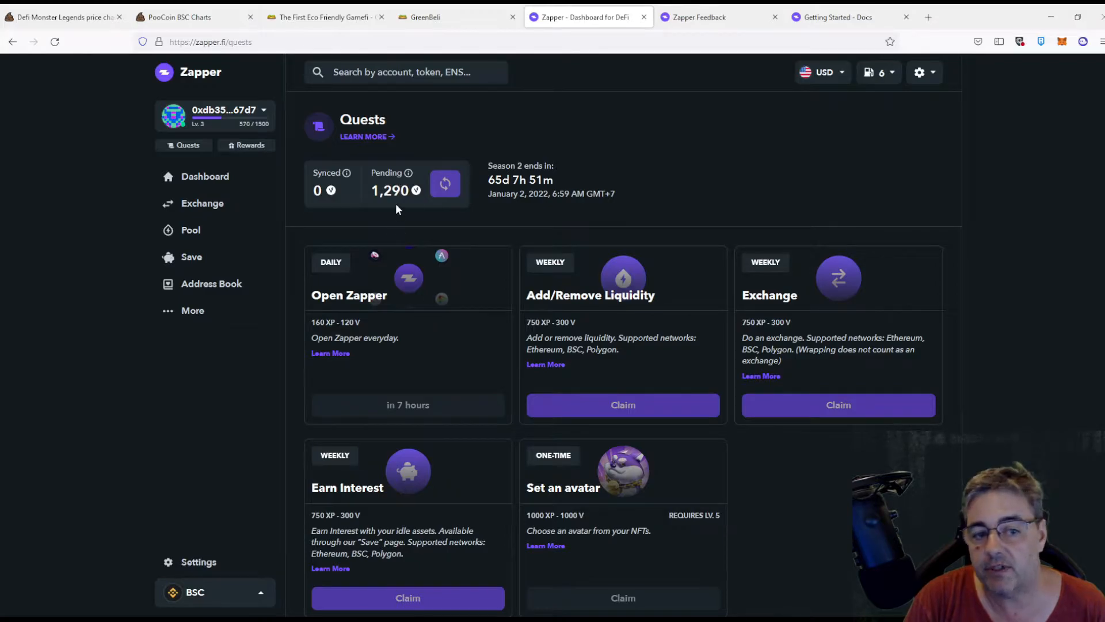
mouse_move(387, 206)
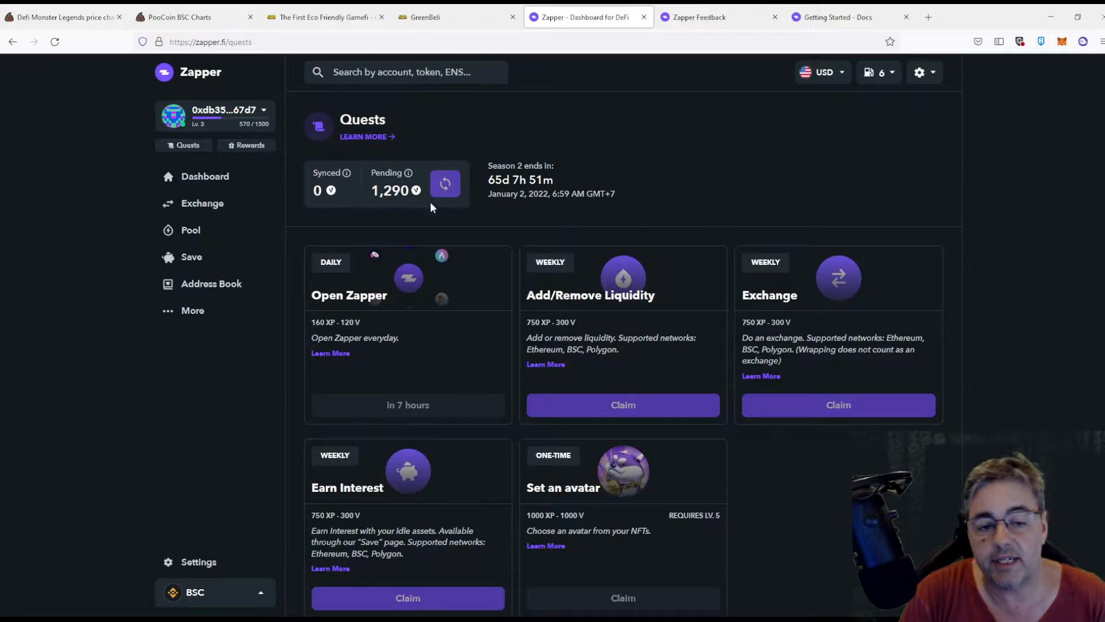
scroll(down, 3)
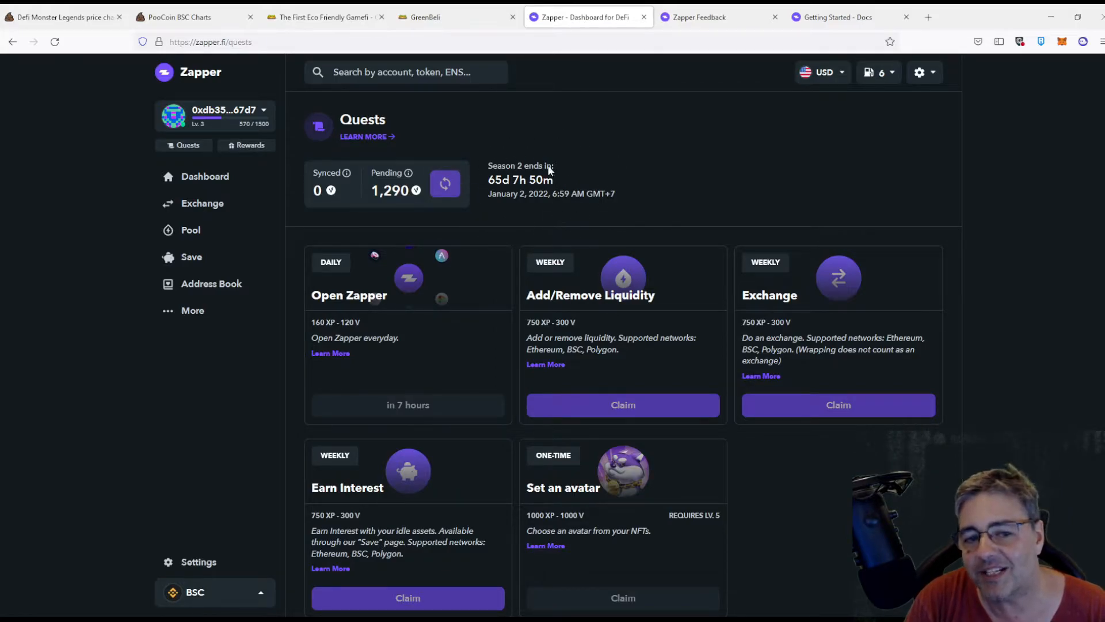
mouse_move(485, 357)
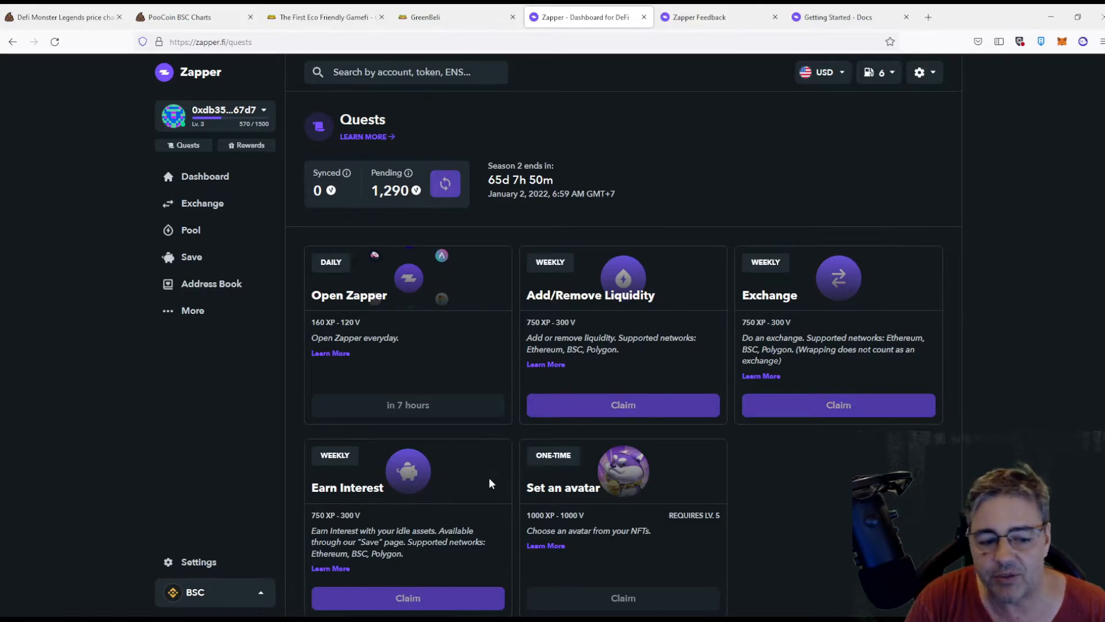
mouse_move(454, 369)
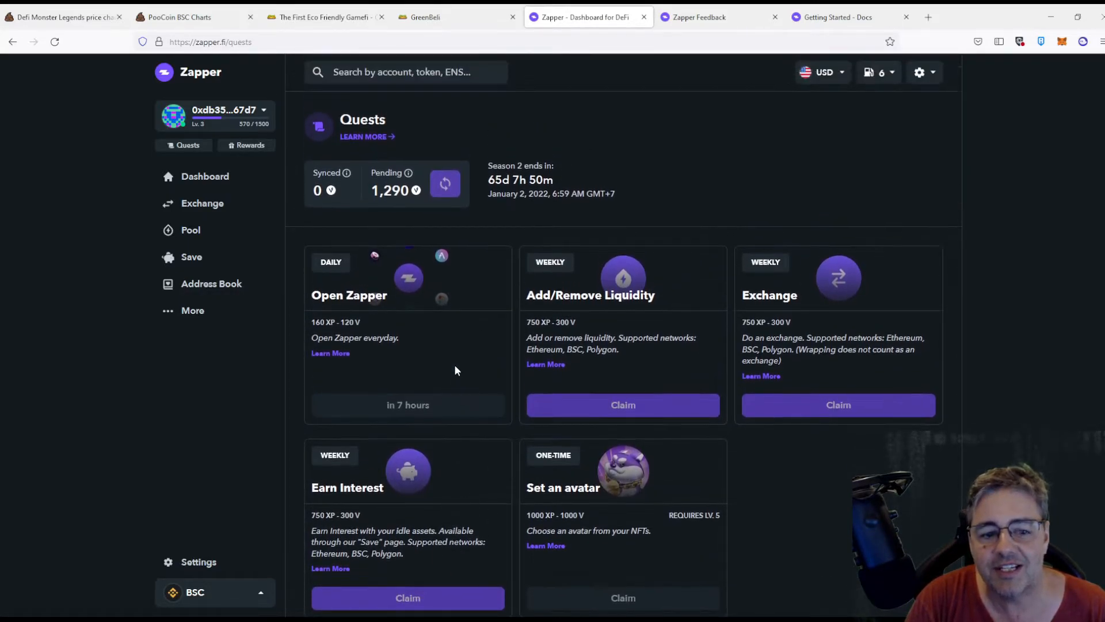
mouse_move(458, 356)
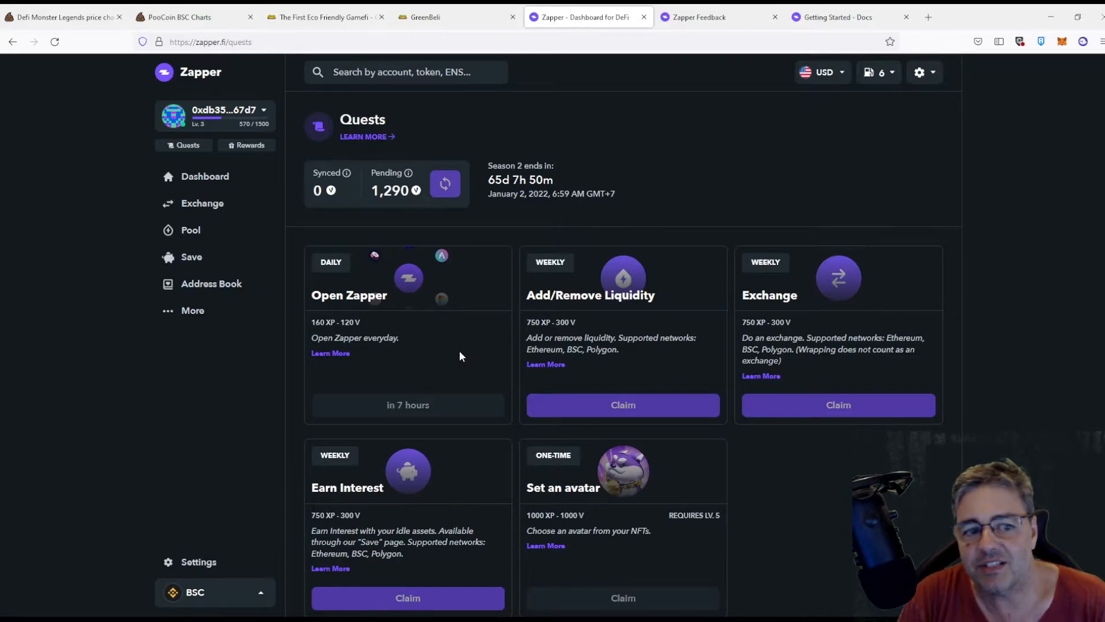
mouse_move(610, 215)
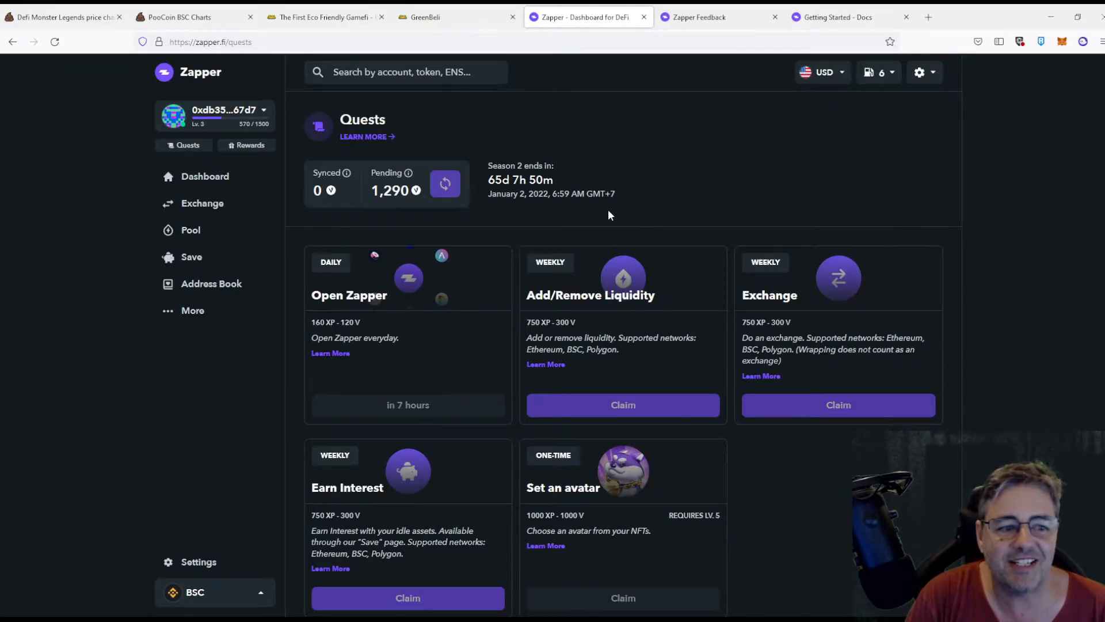
click(205, 176)
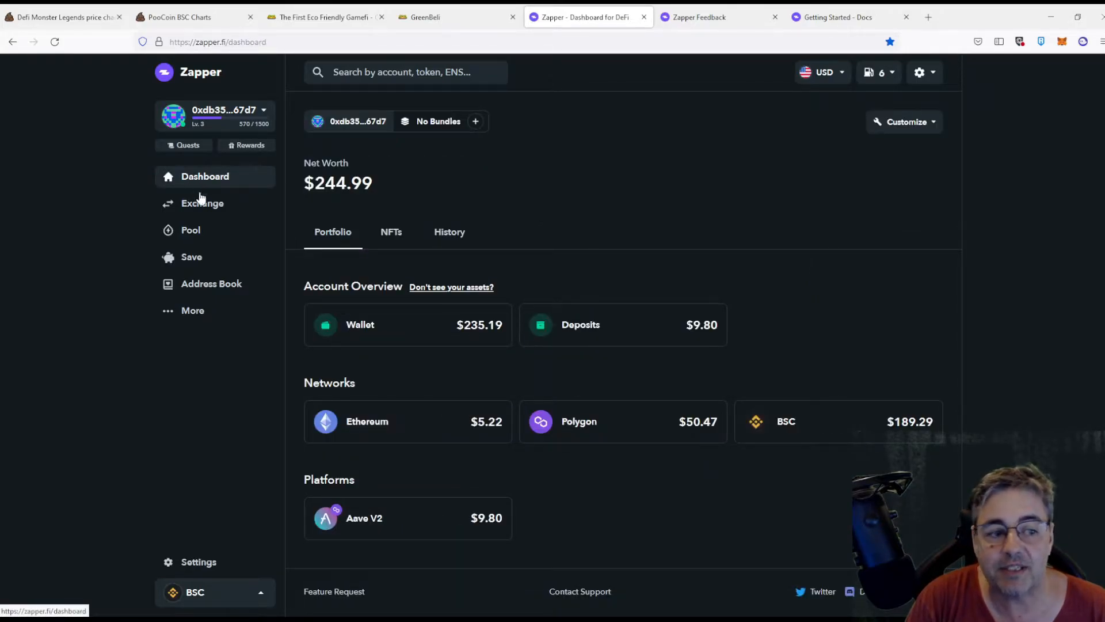
On the BSC Exchange, quote swapping the full 0.2284 BNB balance into about 174.5 HERO.
click(202, 202)
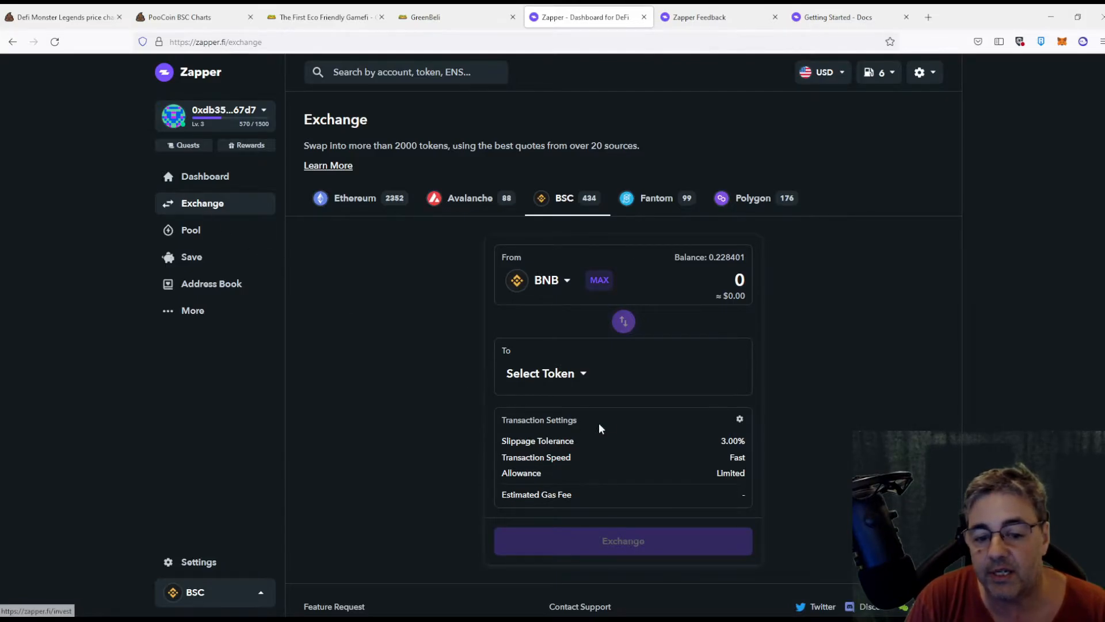
click(546, 373)
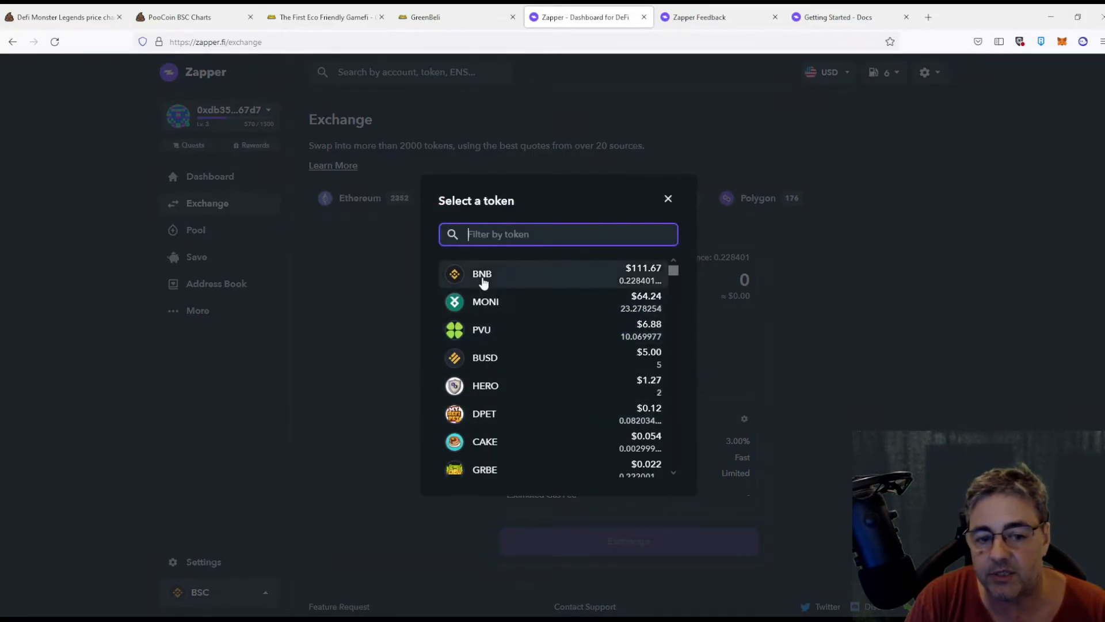
click(483, 274)
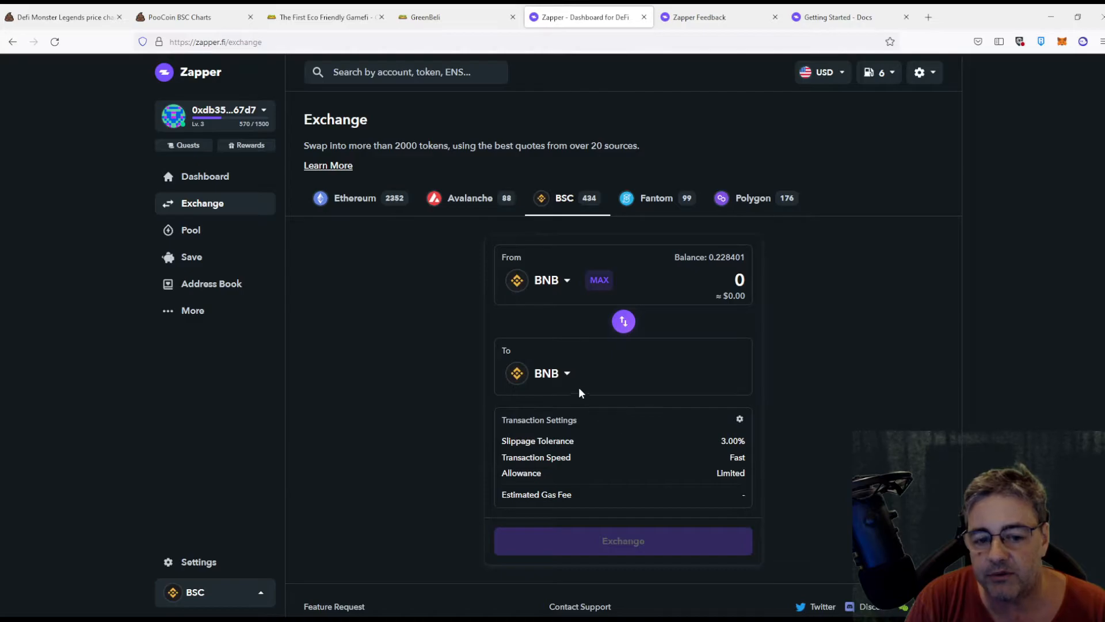
click(544, 373)
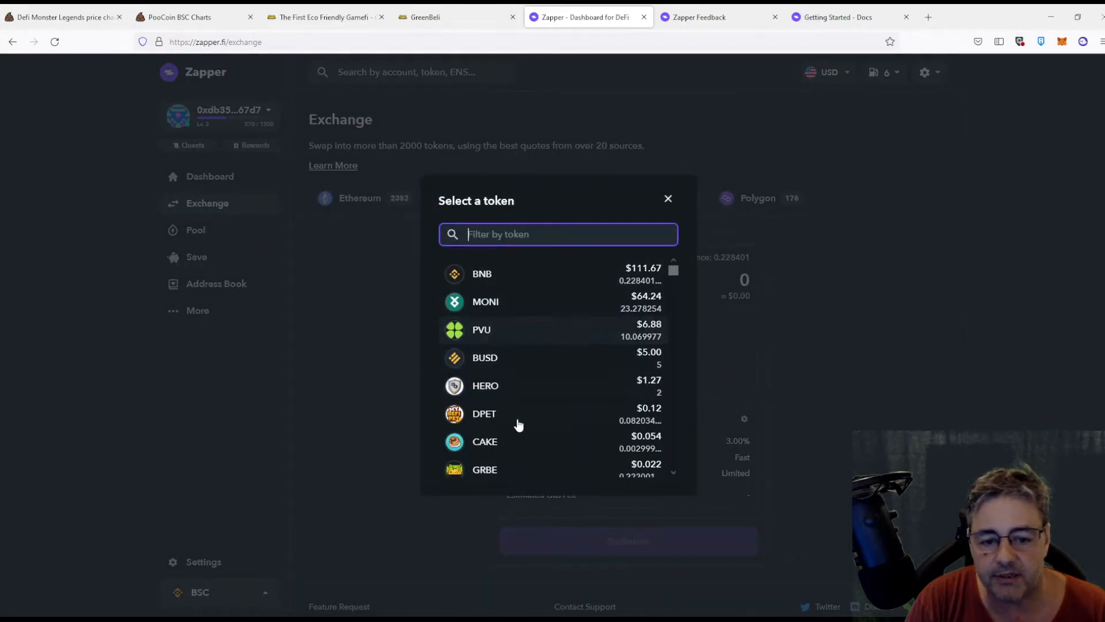
click(484, 384)
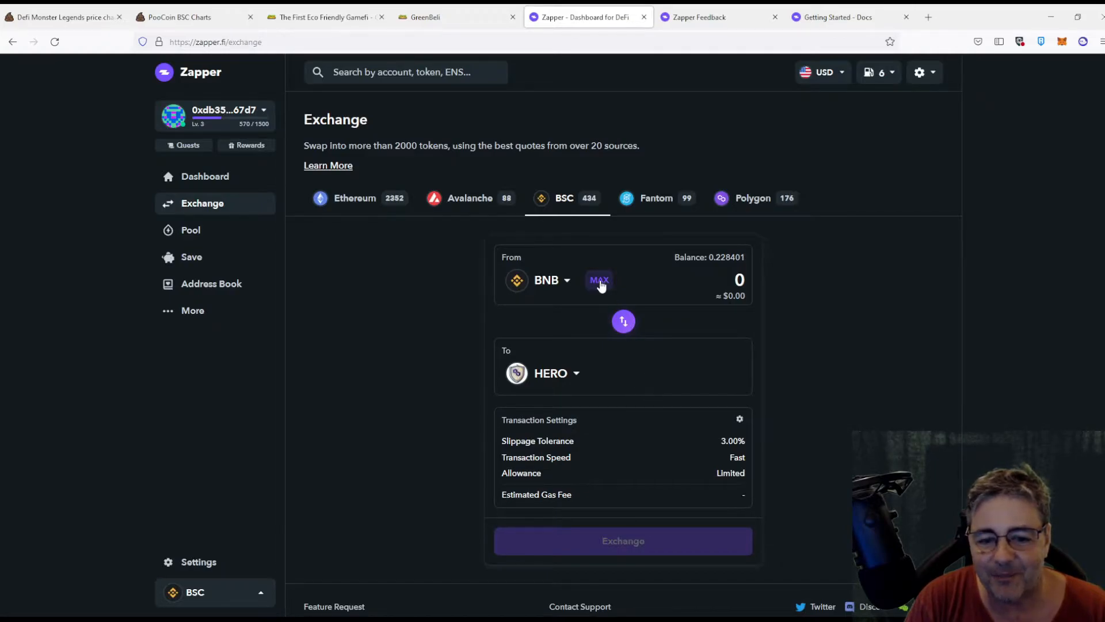
click(599, 279)
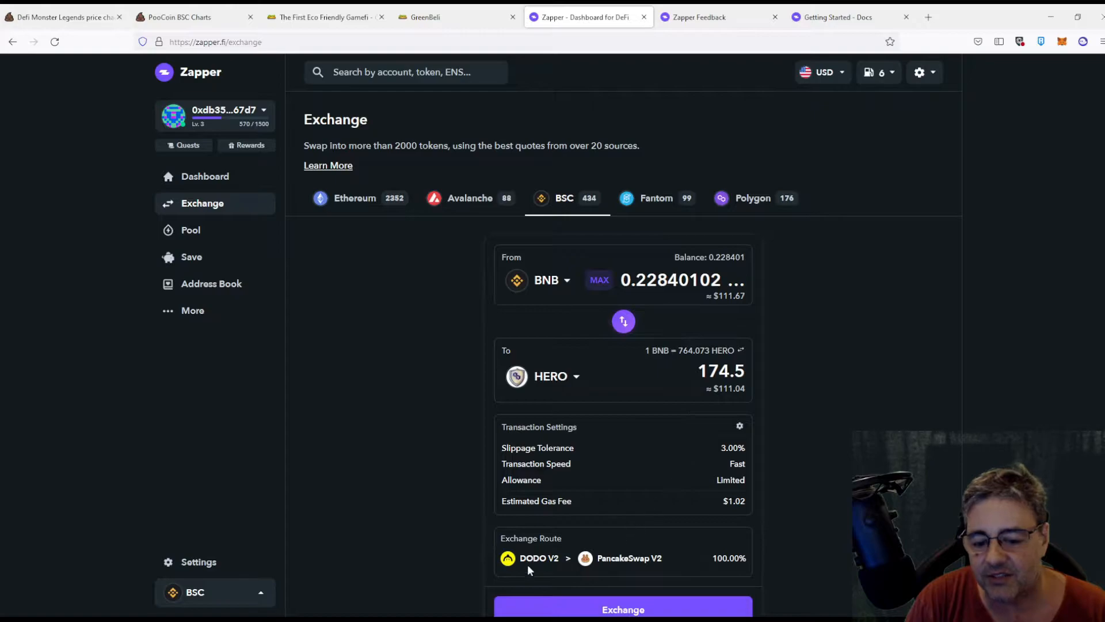
mouse_move(630, 583)
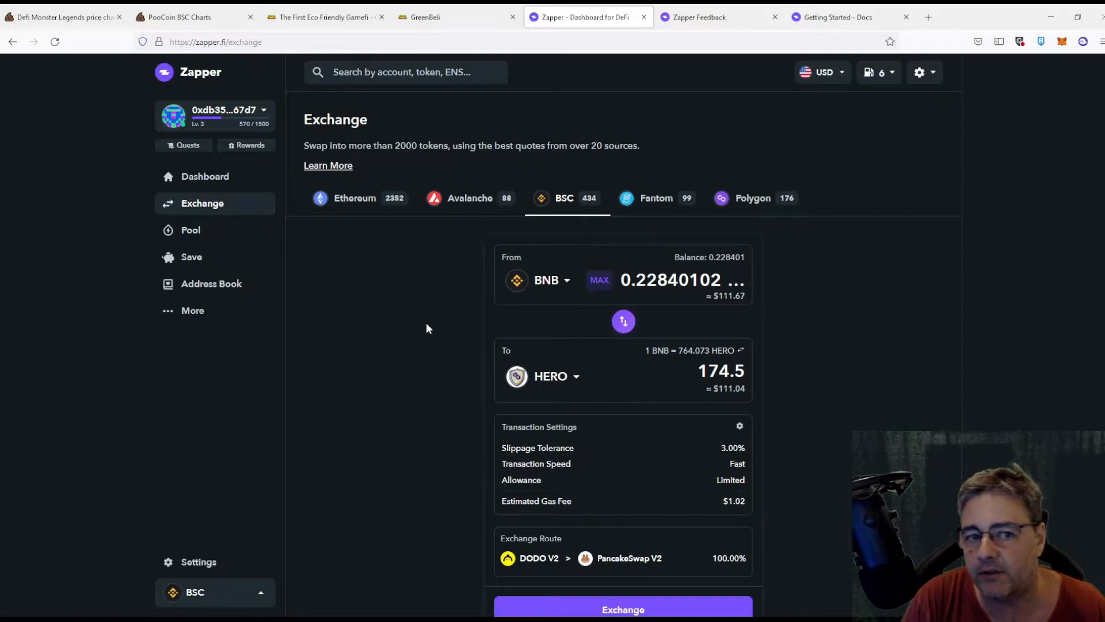
mouse_move(416, 315)
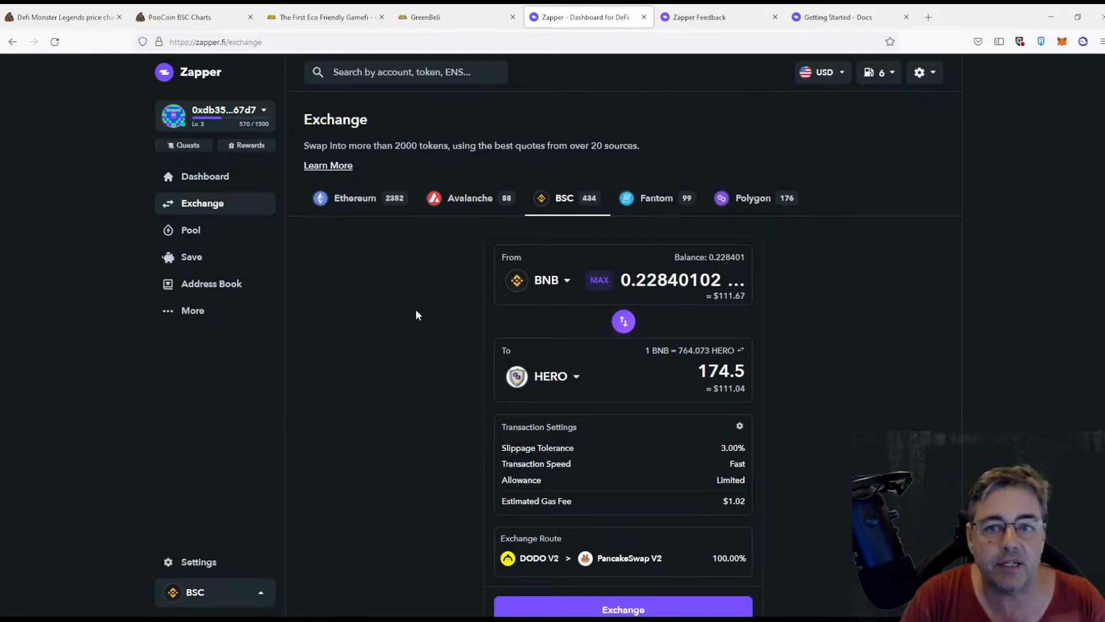
mouse_move(406, 291)
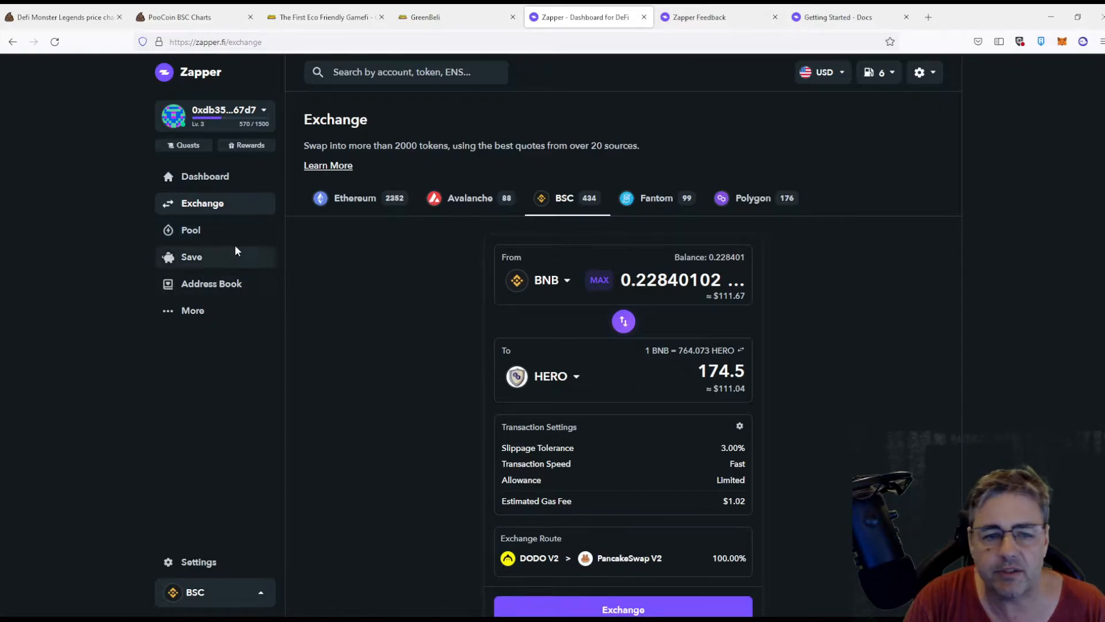
mouse_move(209, 233)
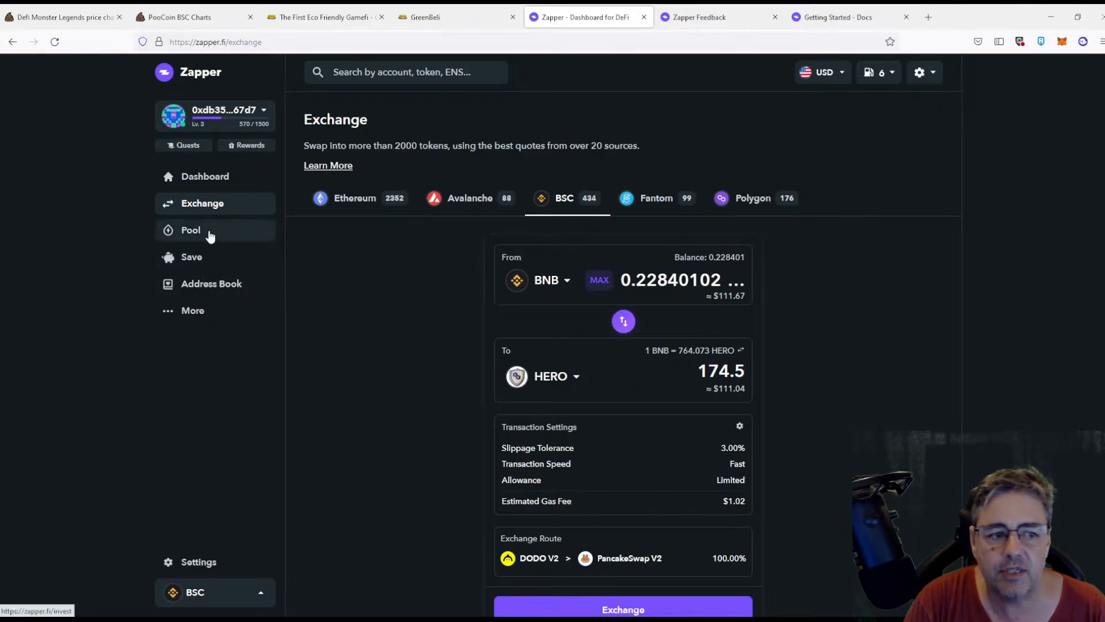
Preview a Polygon swap of the full 19.8778 MATIC balance into about 515.6 UM, then go back to the dashboard.
click(205, 176)
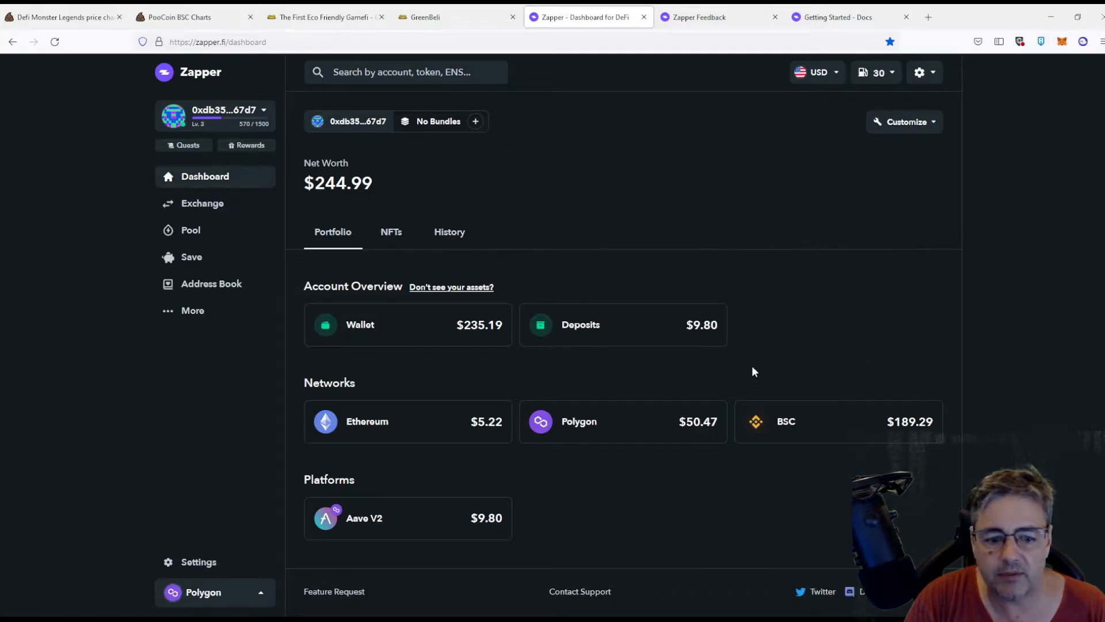
click(202, 202)
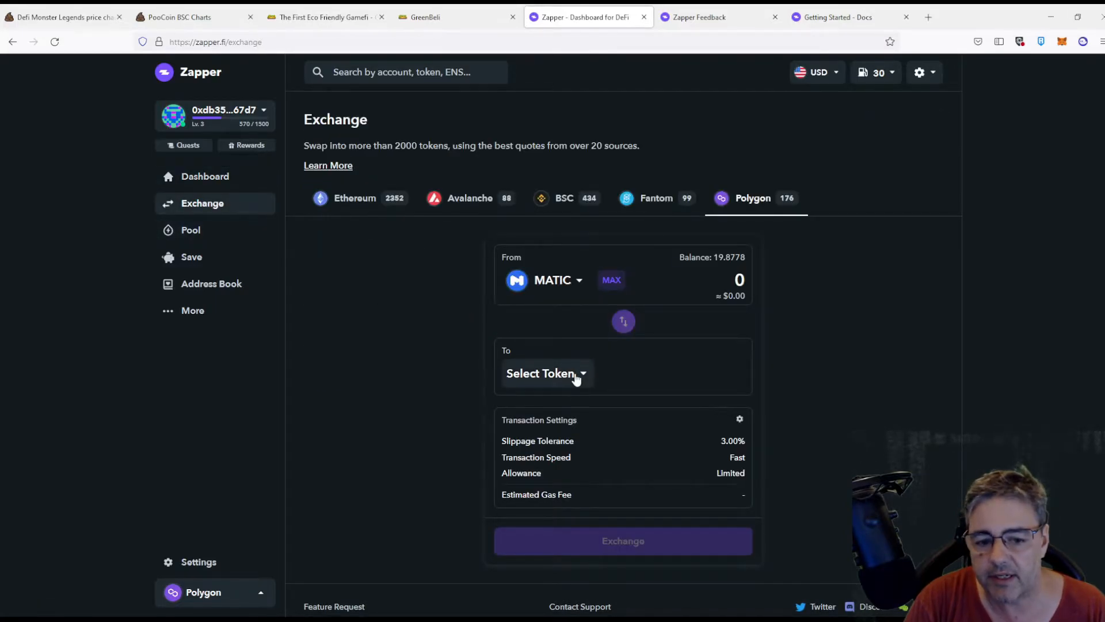
click(546, 373)
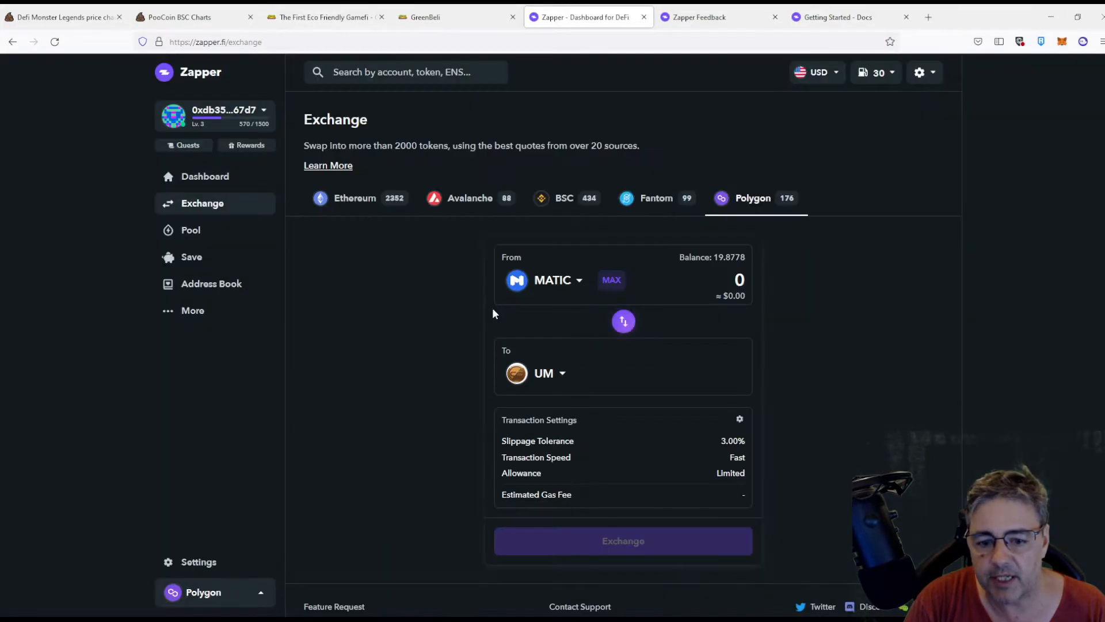
click(610, 280)
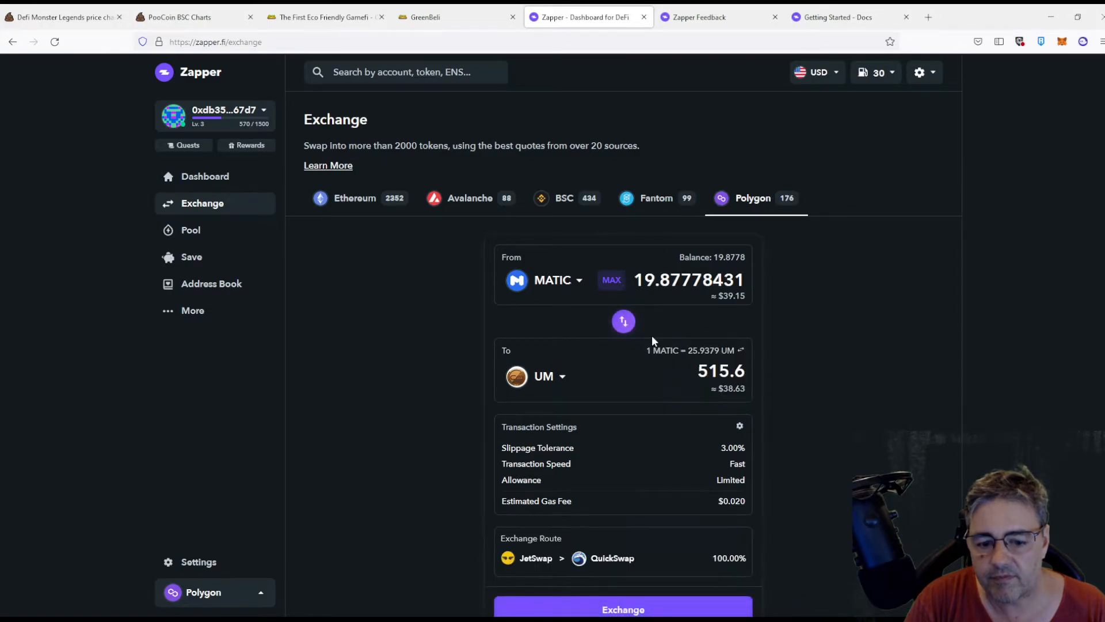
mouse_move(596, 572)
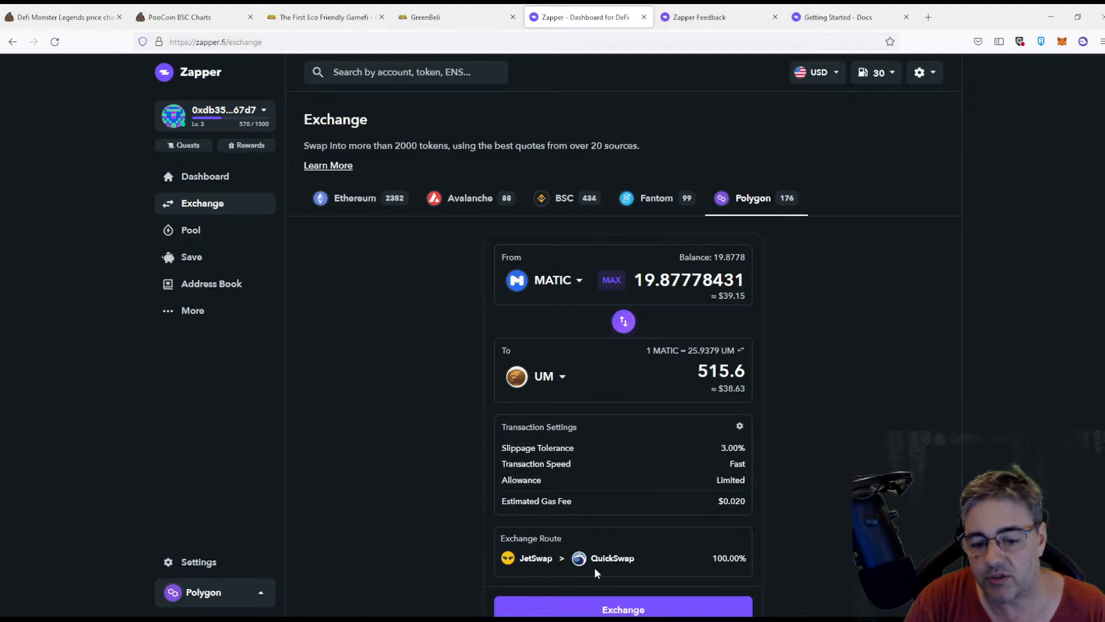
mouse_move(837, 462)
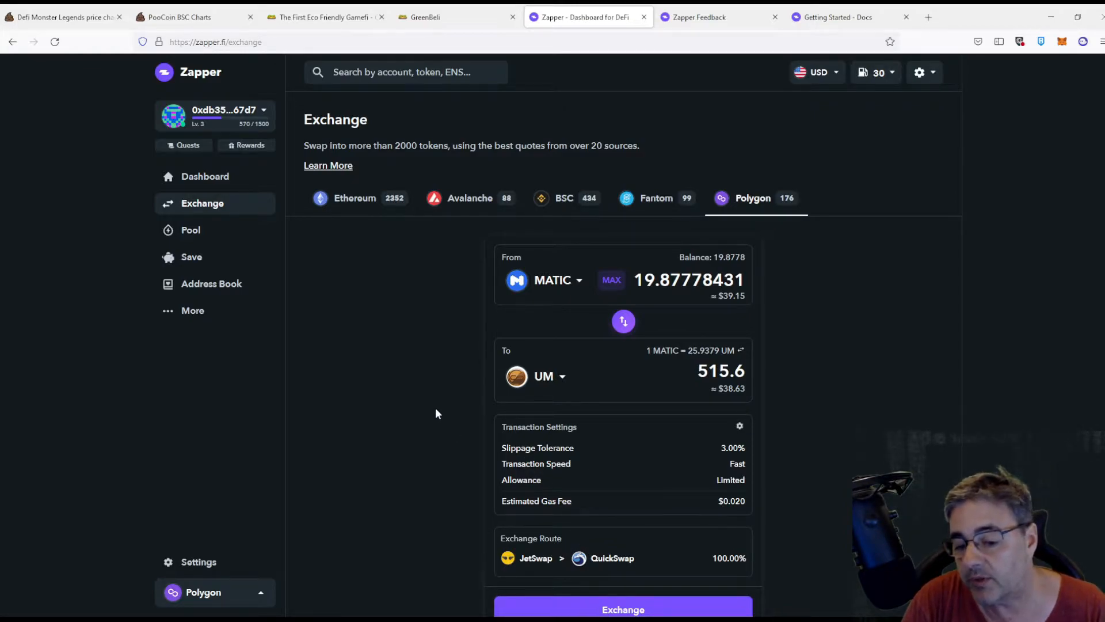
mouse_move(740, 514)
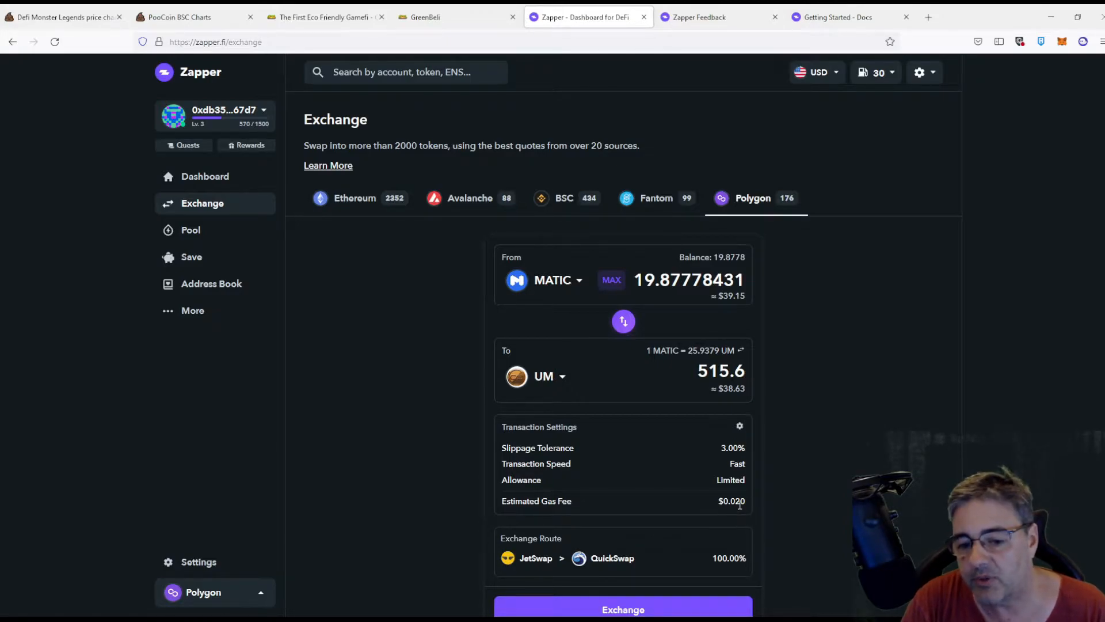
mouse_move(412, 336)
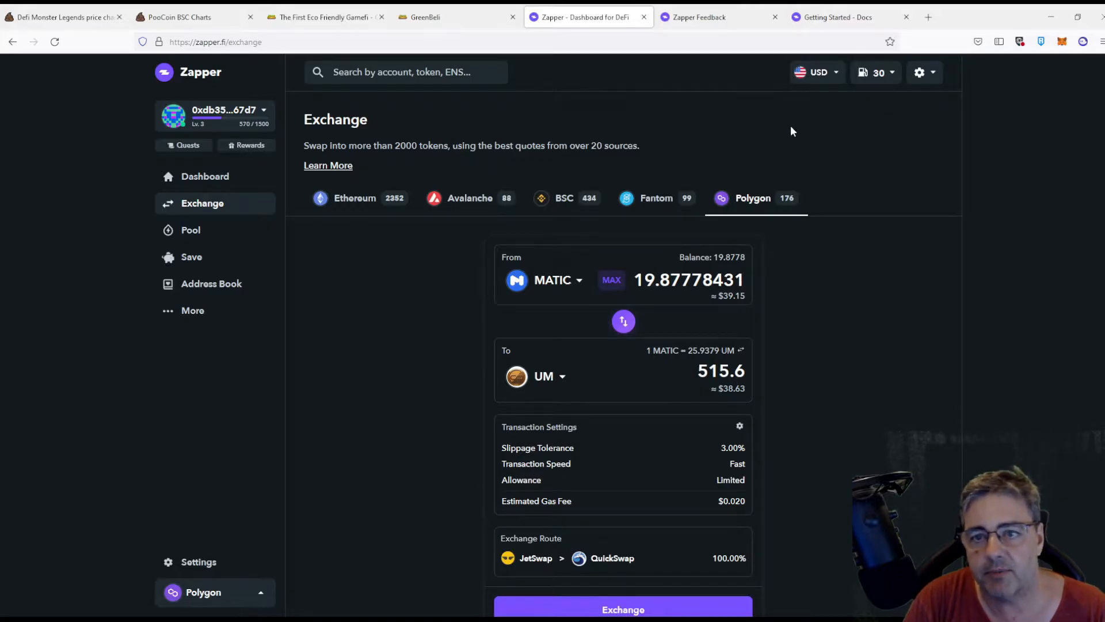
click(205, 177)
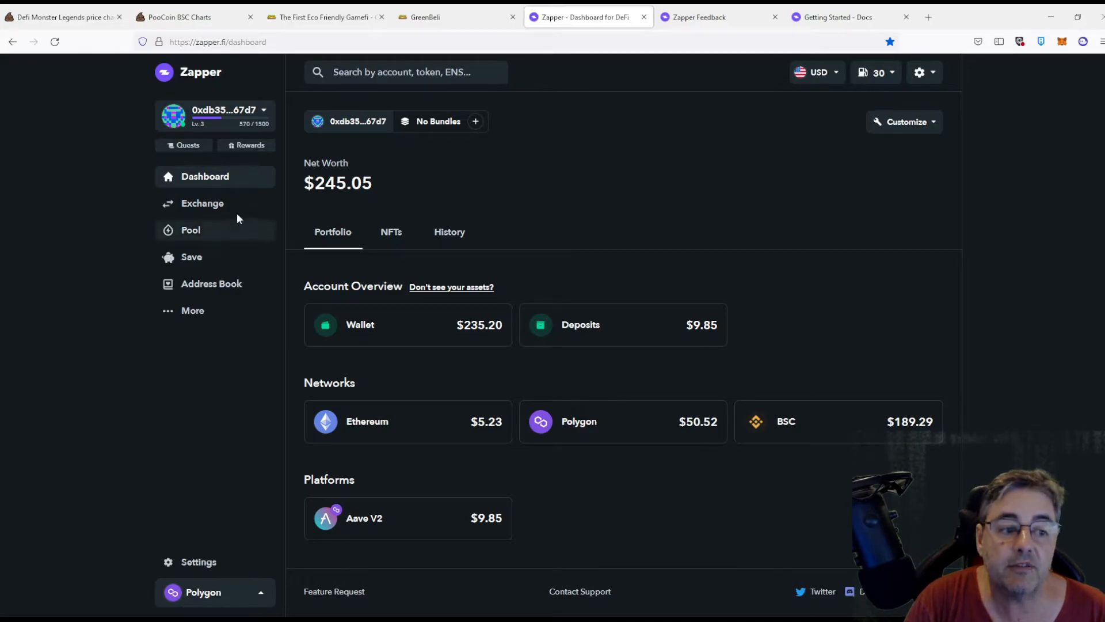
Browse the Polygon liquidity pools led by WMATIC/ETH, then view the Save page with the $9.85 WMATIC Aave deposit.
click(190, 230)
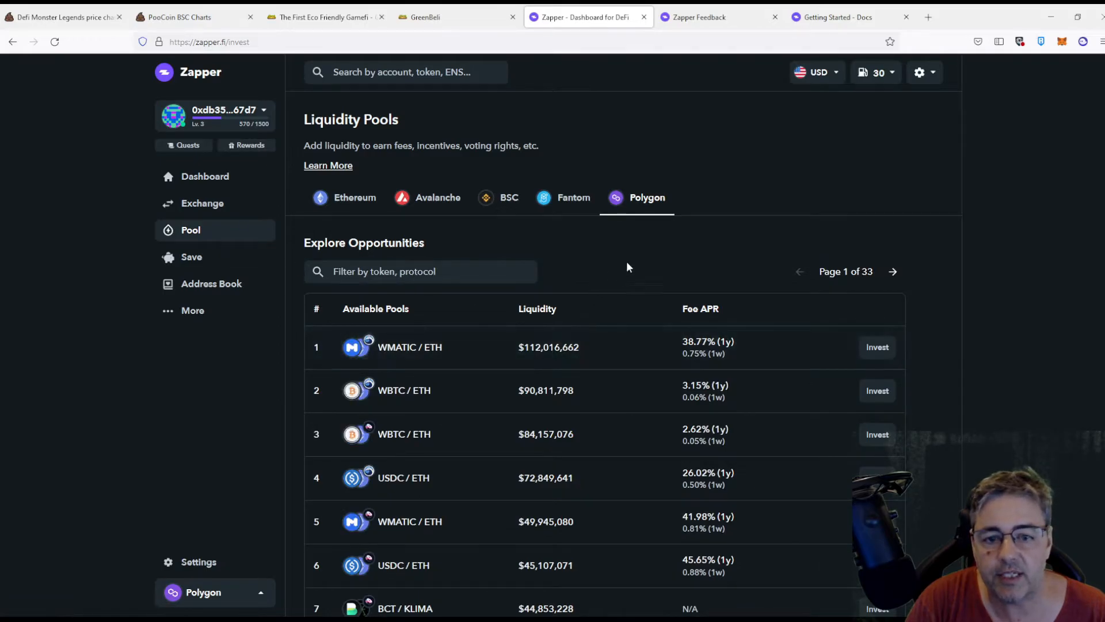
mouse_move(458, 415)
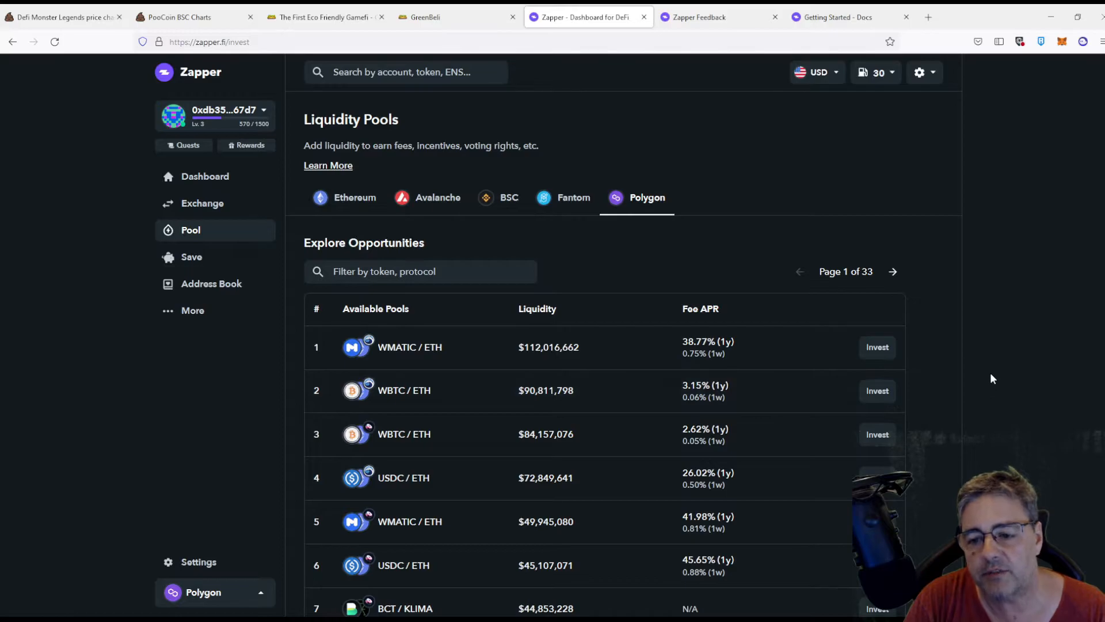
mouse_move(802, 355)
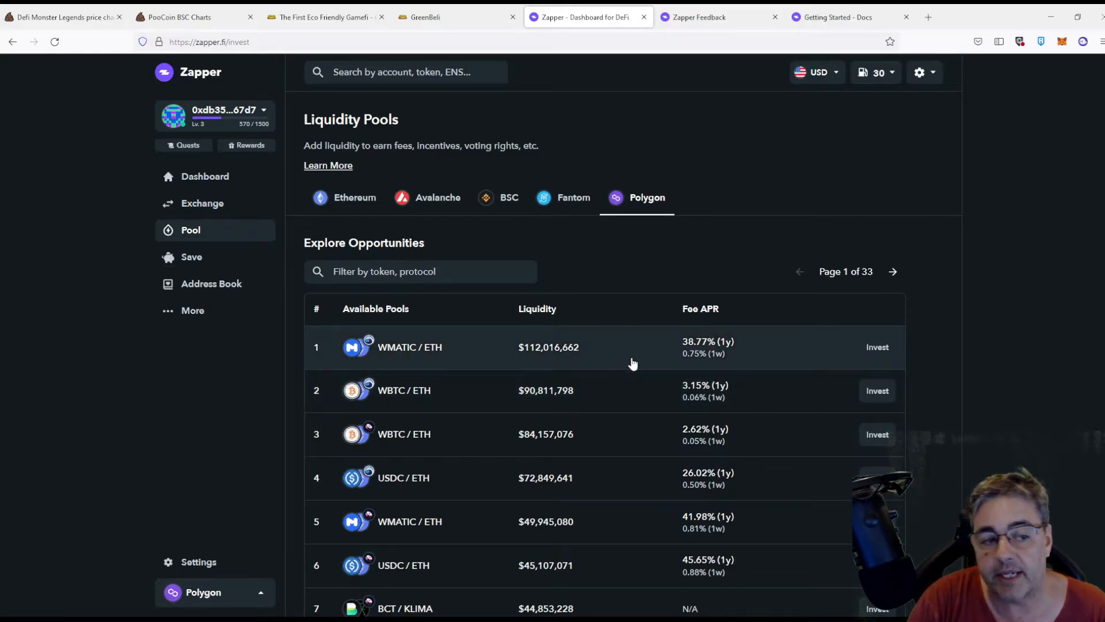
mouse_move(613, 277)
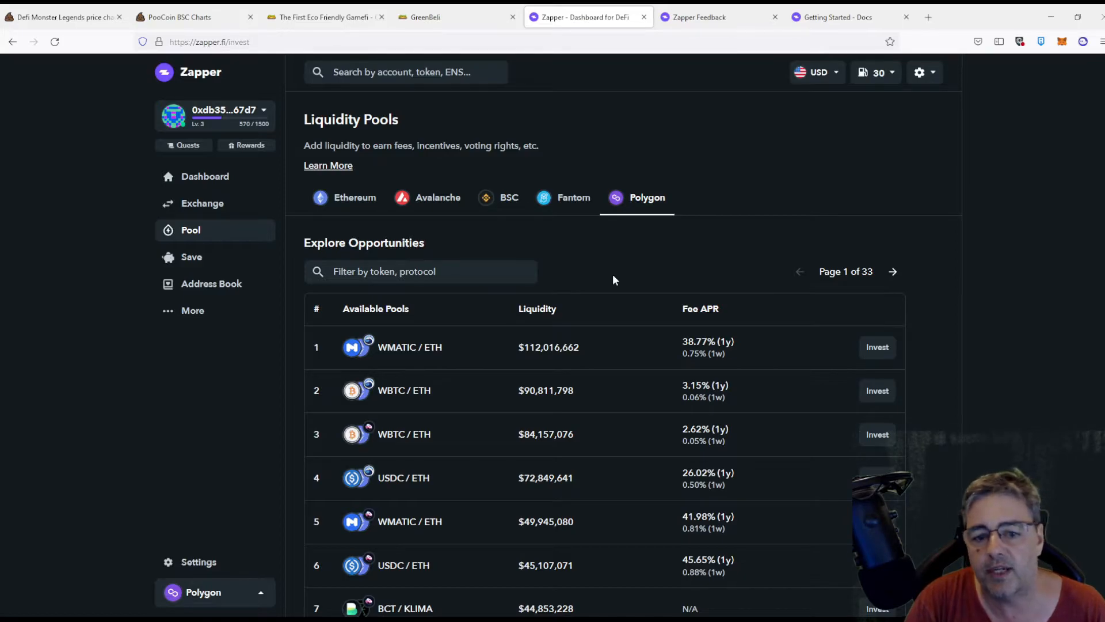
mouse_move(733, 373)
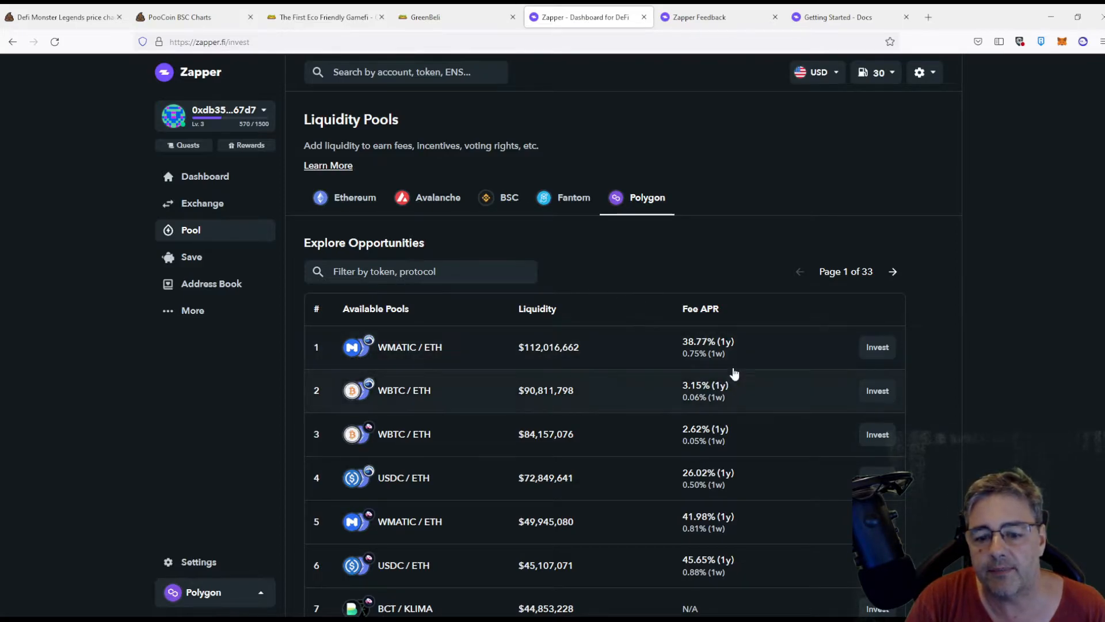
mouse_move(696, 356)
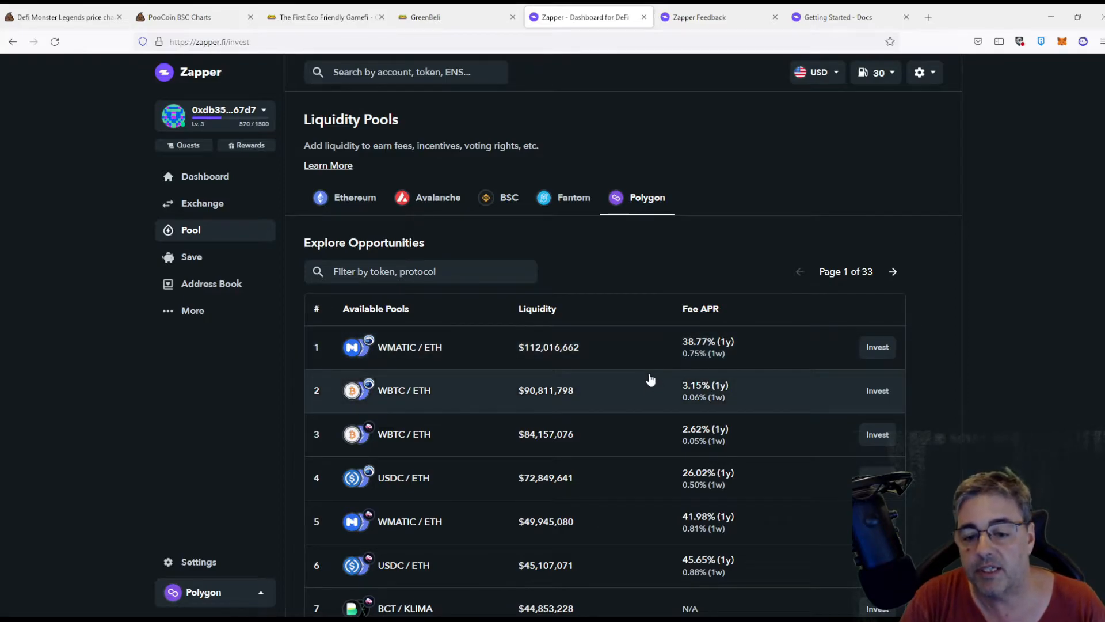
mouse_move(652, 377)
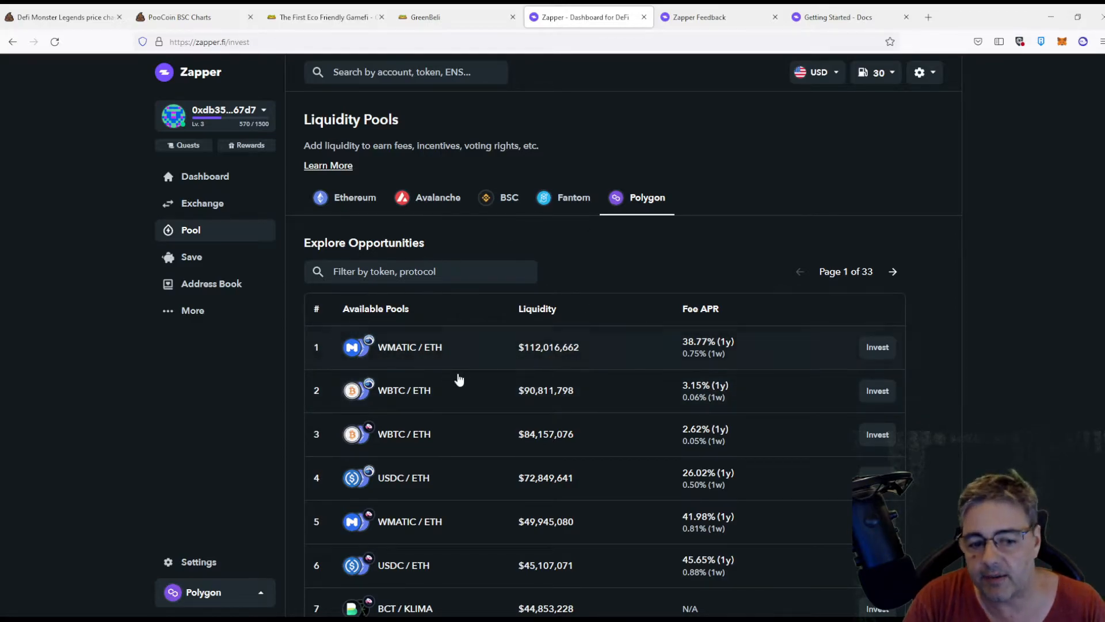
mouse_move(670, 388)
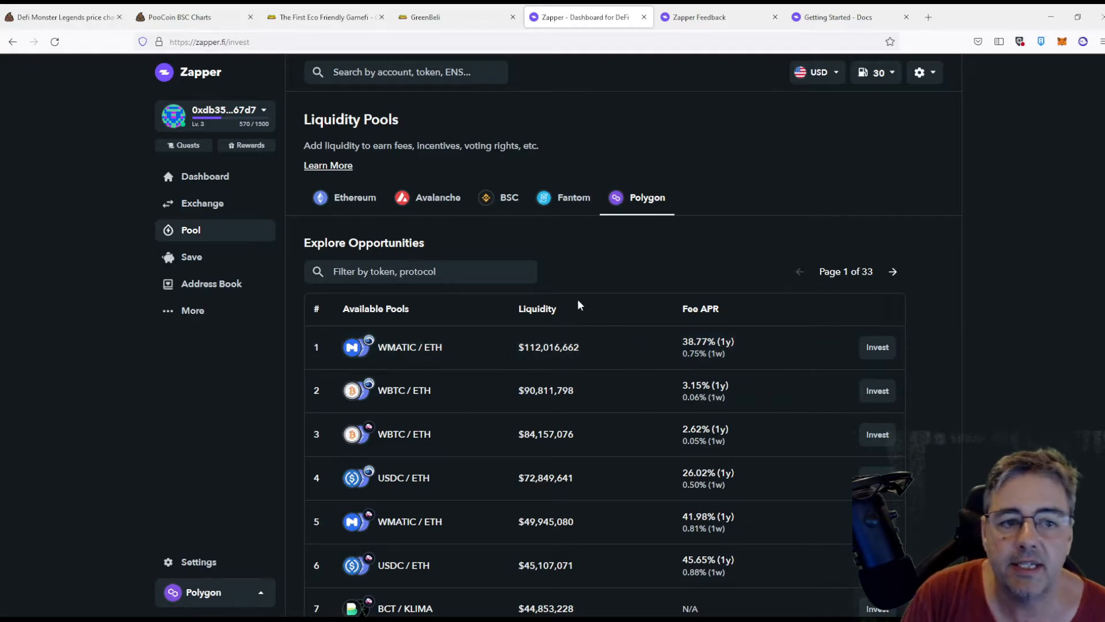
mouse_move(195, 257)
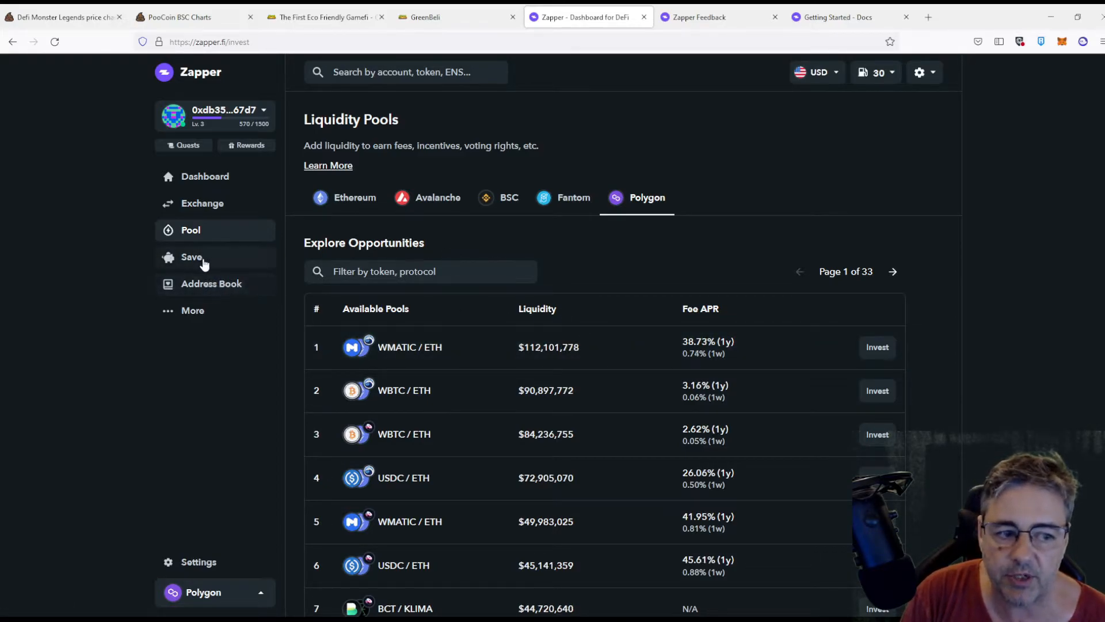
click(192, 257)
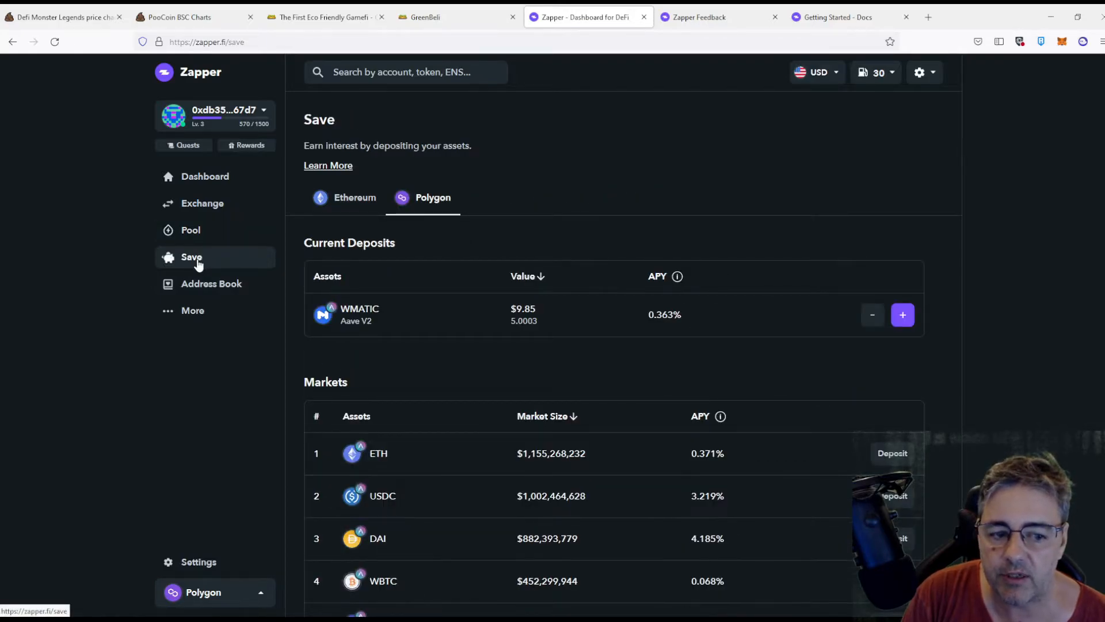
mouse_move(360, 331)
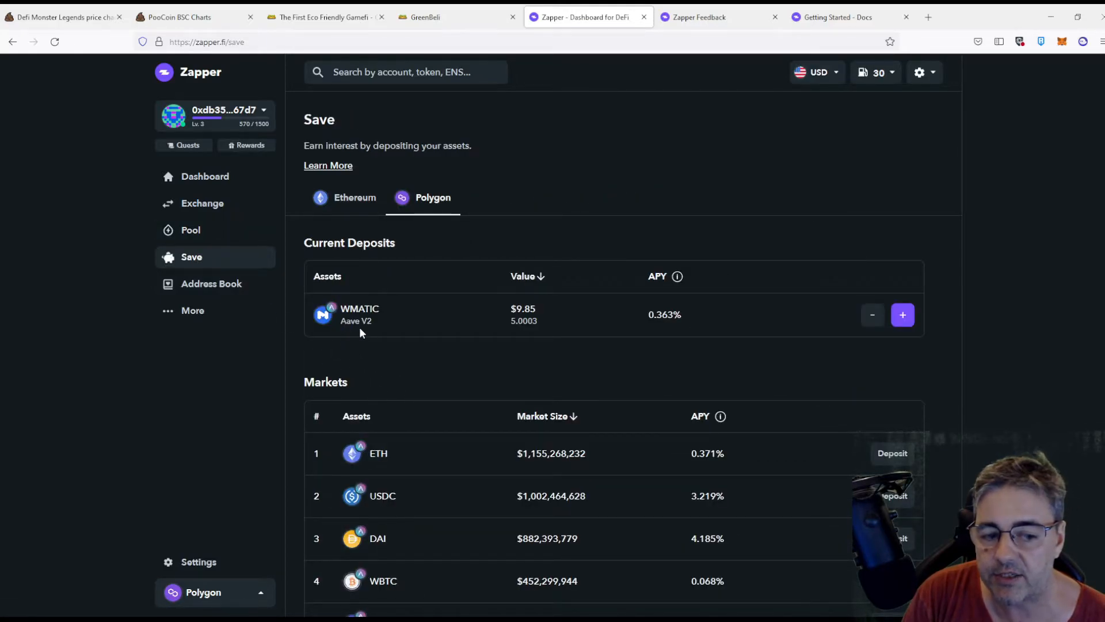
mouse_move(335, 341)
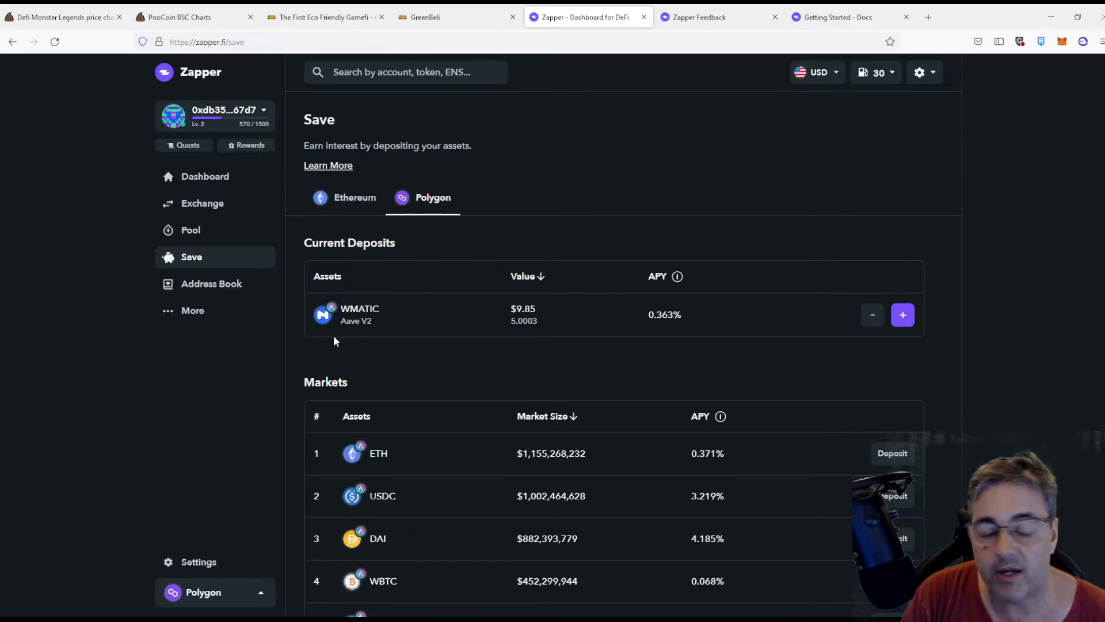
mouse_move(671, 332)
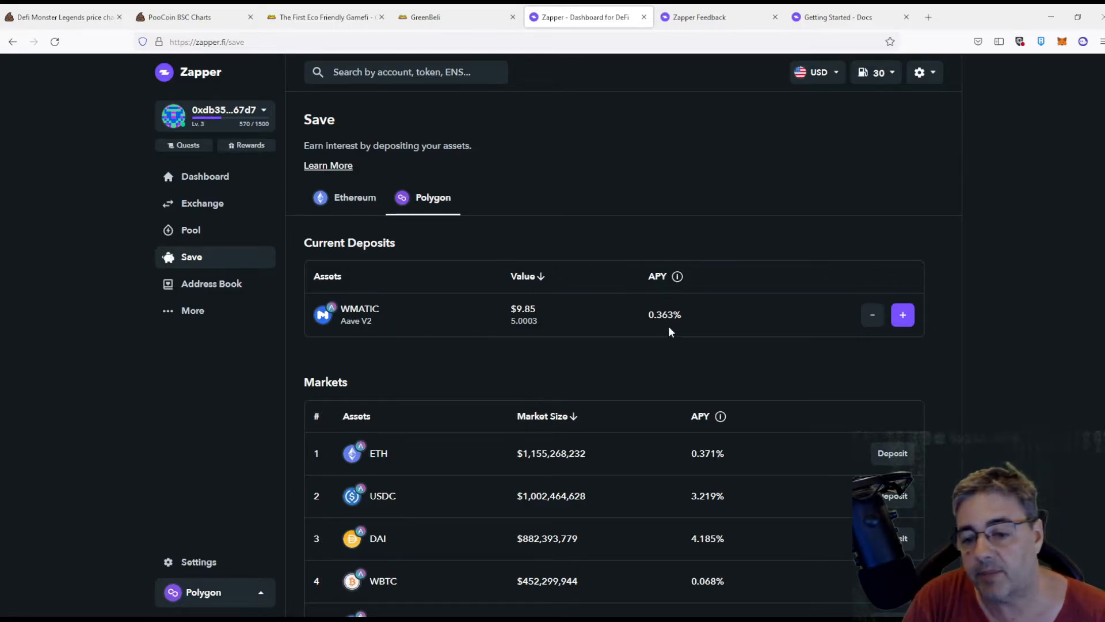
mouse_move(500, 337)
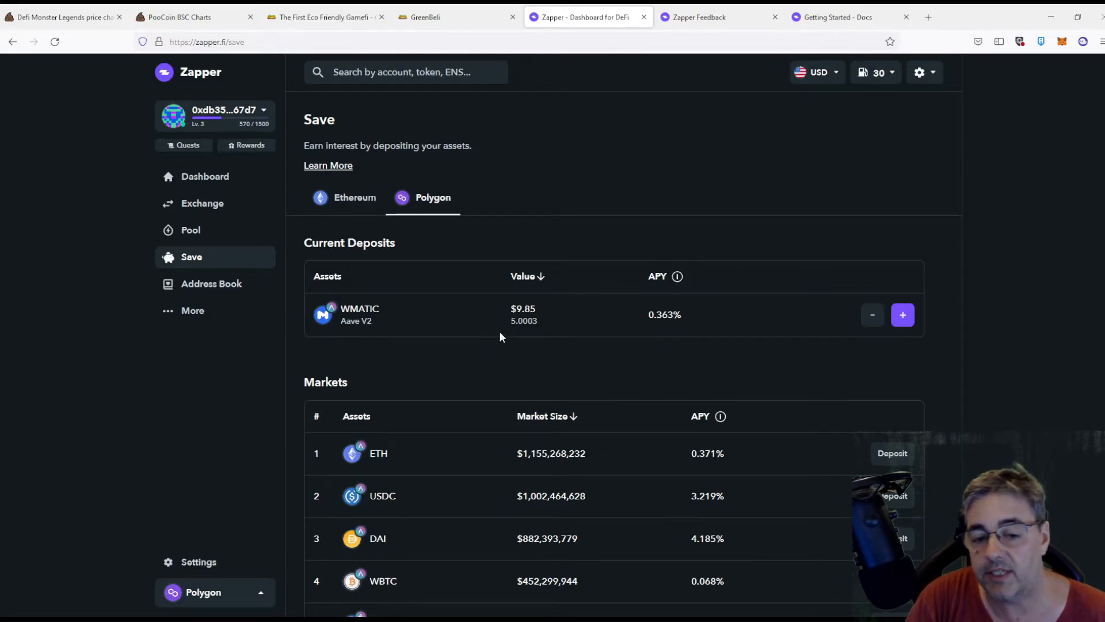
mouse_move(472, 348)
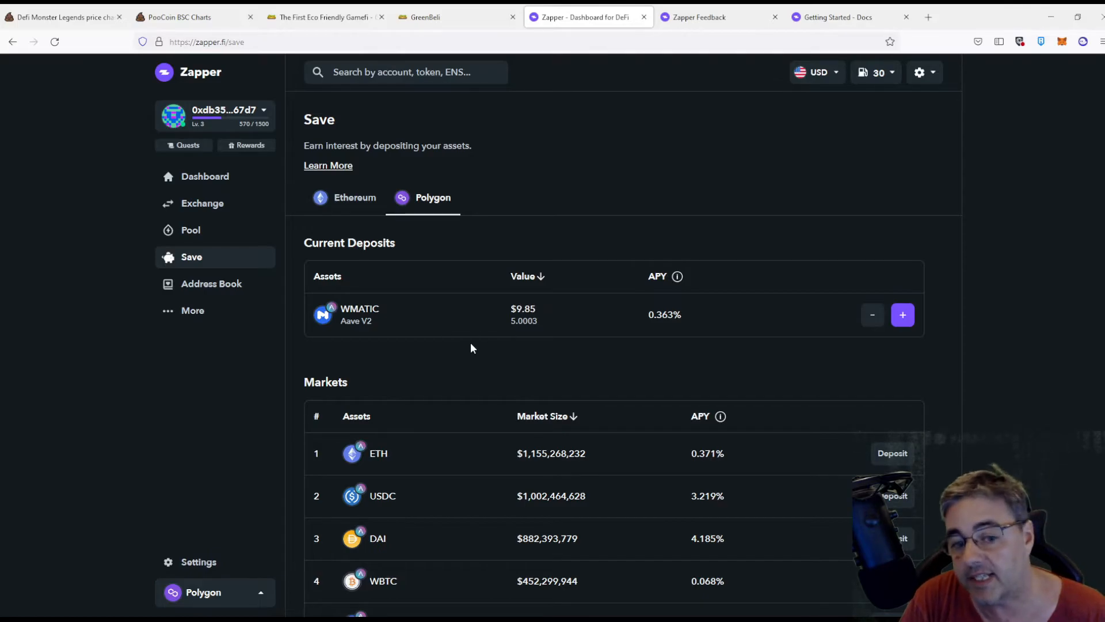
mouse_move(200, 143)
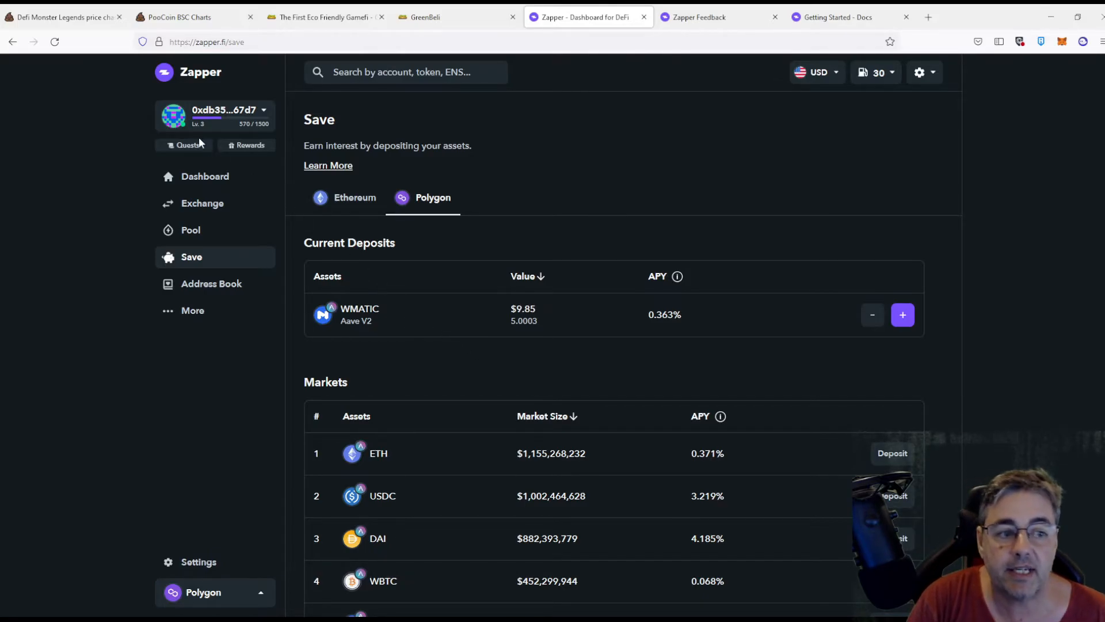
Go to the Quests page listing Add/Remove Liquidity, Exchange and Earn Interest quests.
click(188, 145)
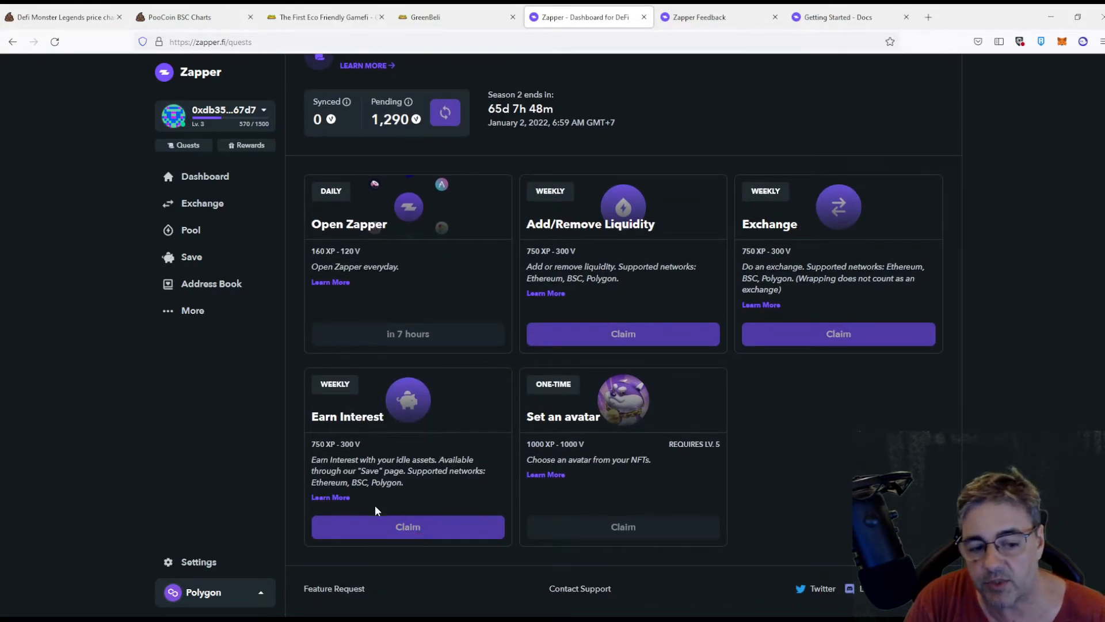
mouse_move(337, 454)
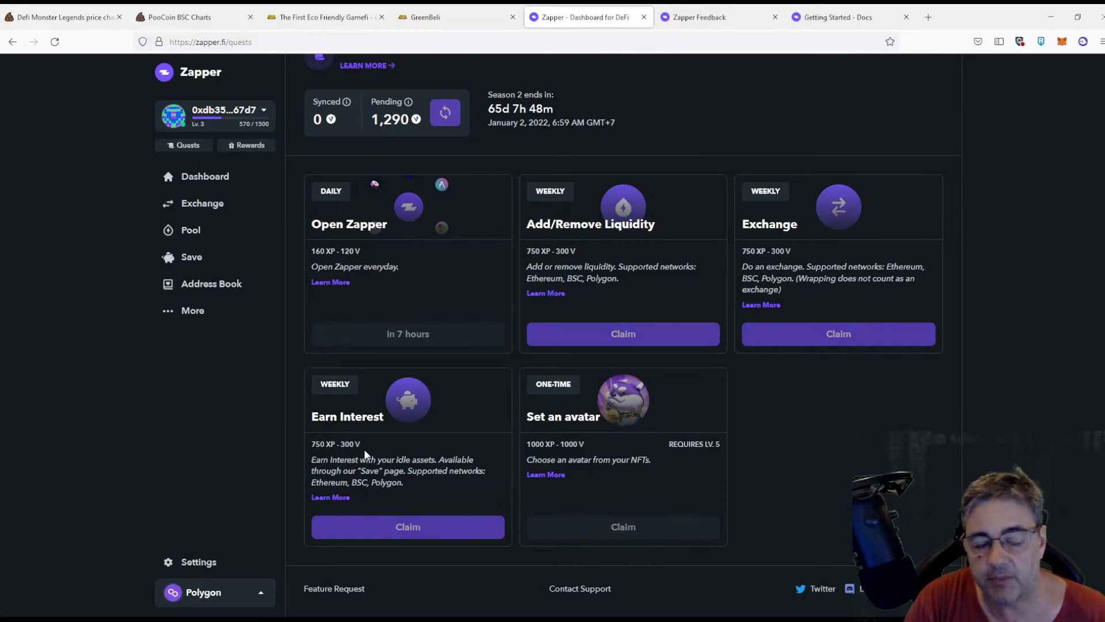
Reach the token Bridge page on Polygon via the More sidebar section.
click(193, 310)
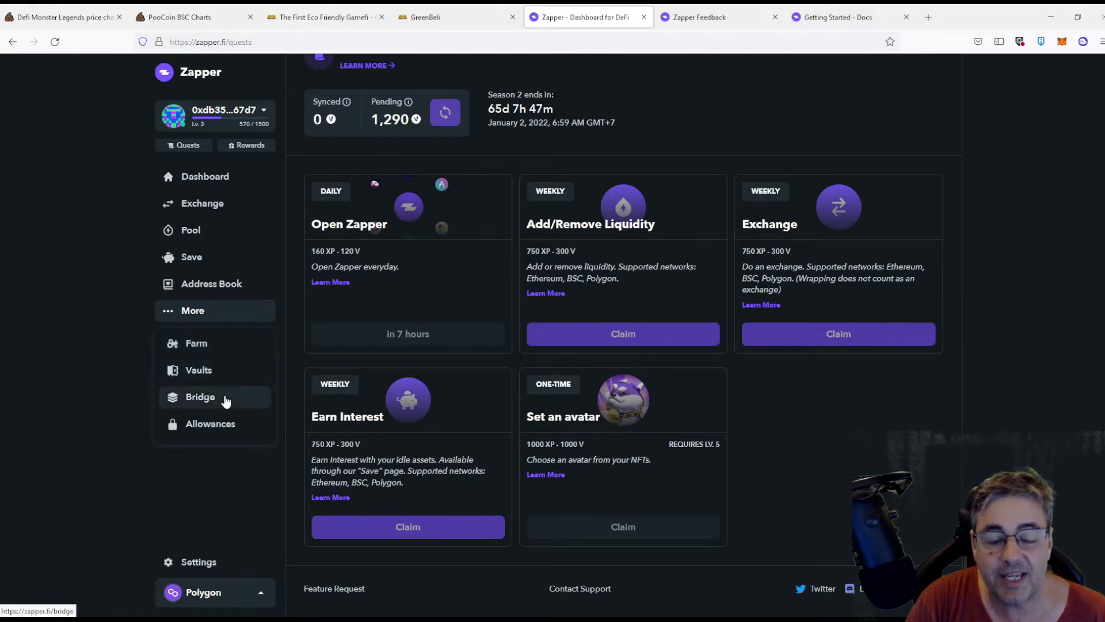
click(200, 397)
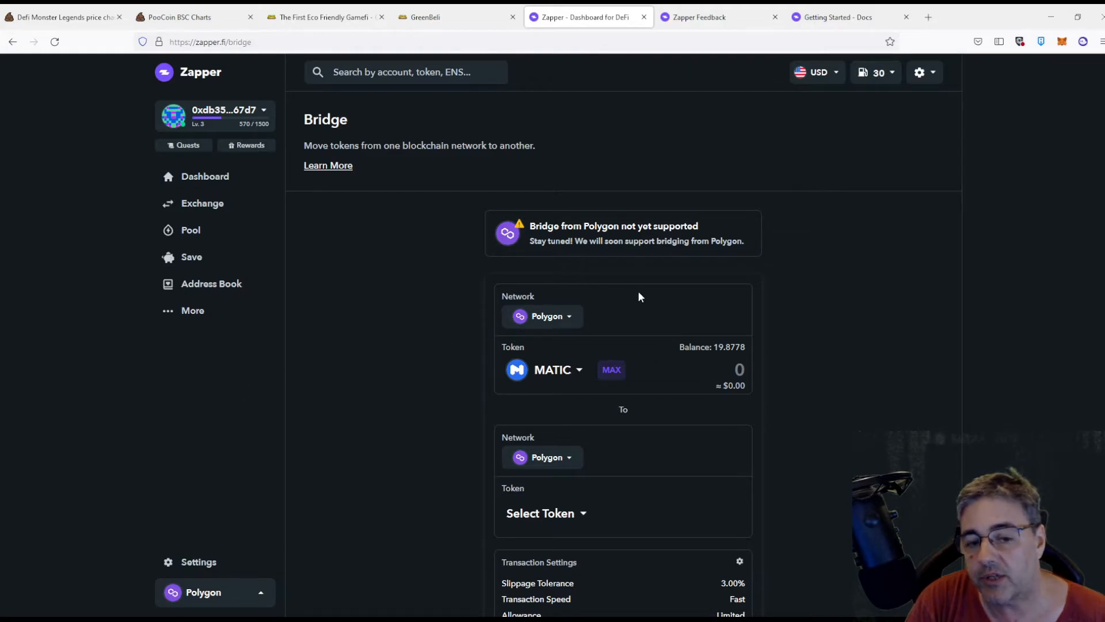
mouse_move(630, 297)
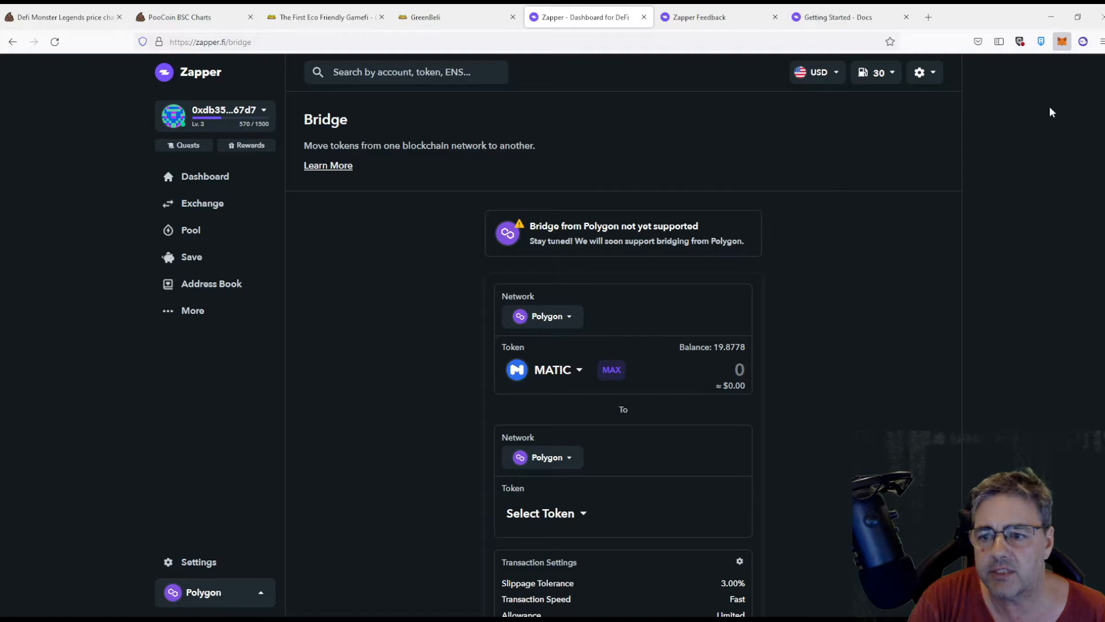
mouse_move(960, 175)
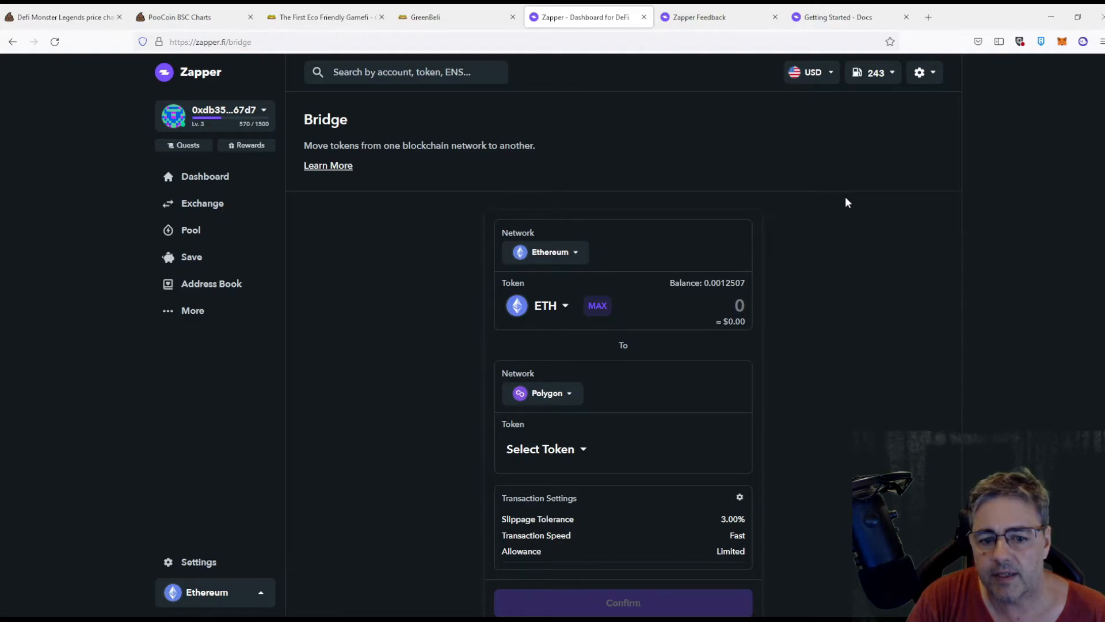
mouse_move(595, 219)
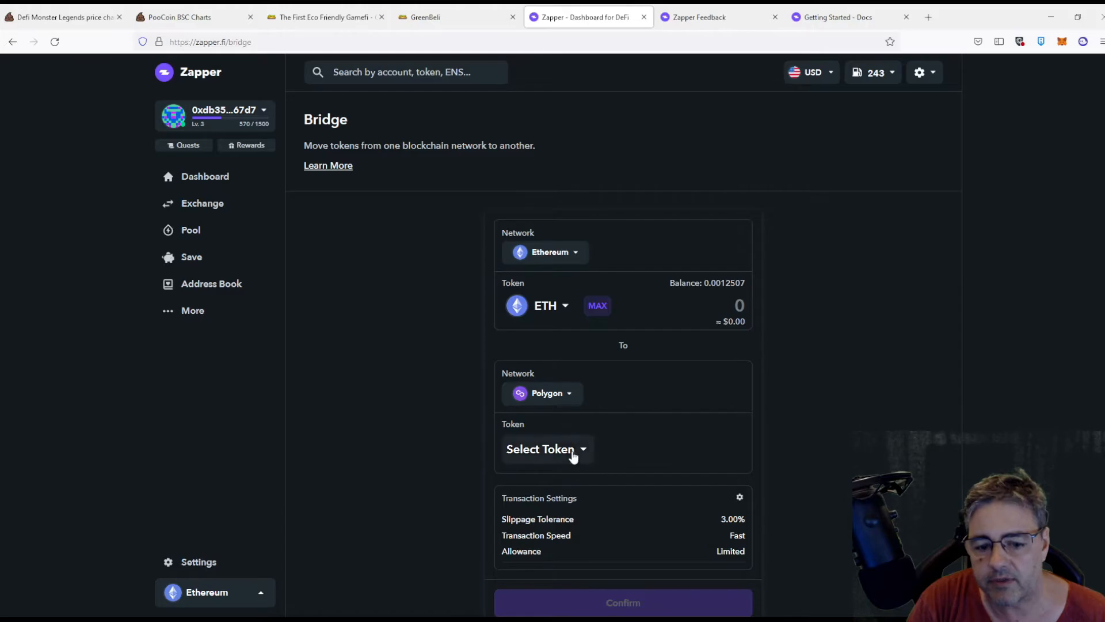
Set the bridge to move the full 0.0012507 ETH (about $5.24) from Ethereum to Polygon.
click(542, 449)
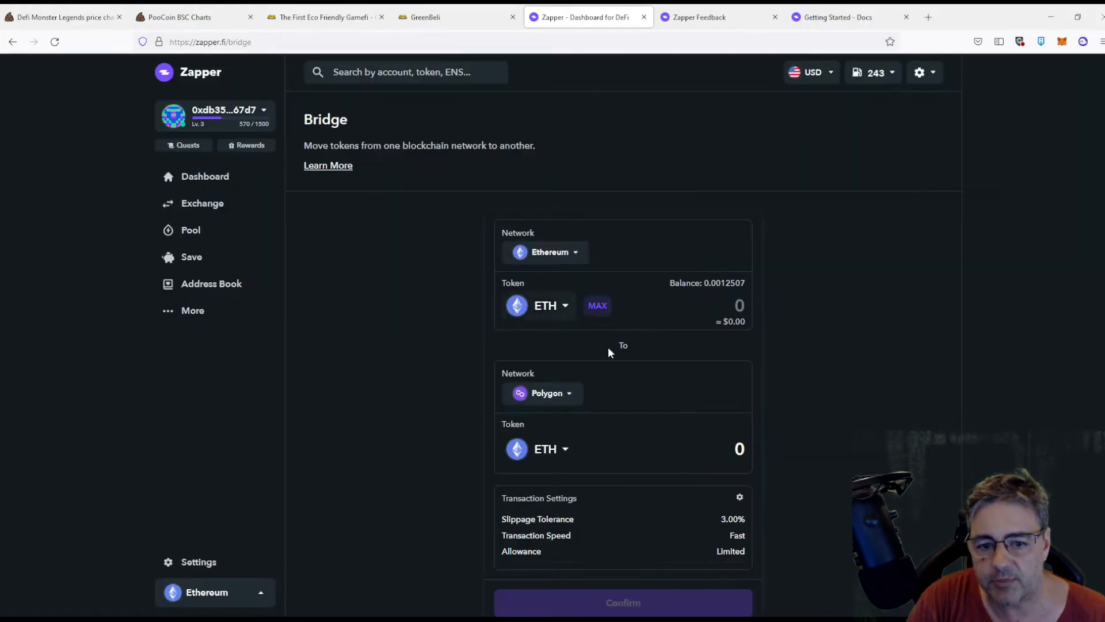
click(598, 305)
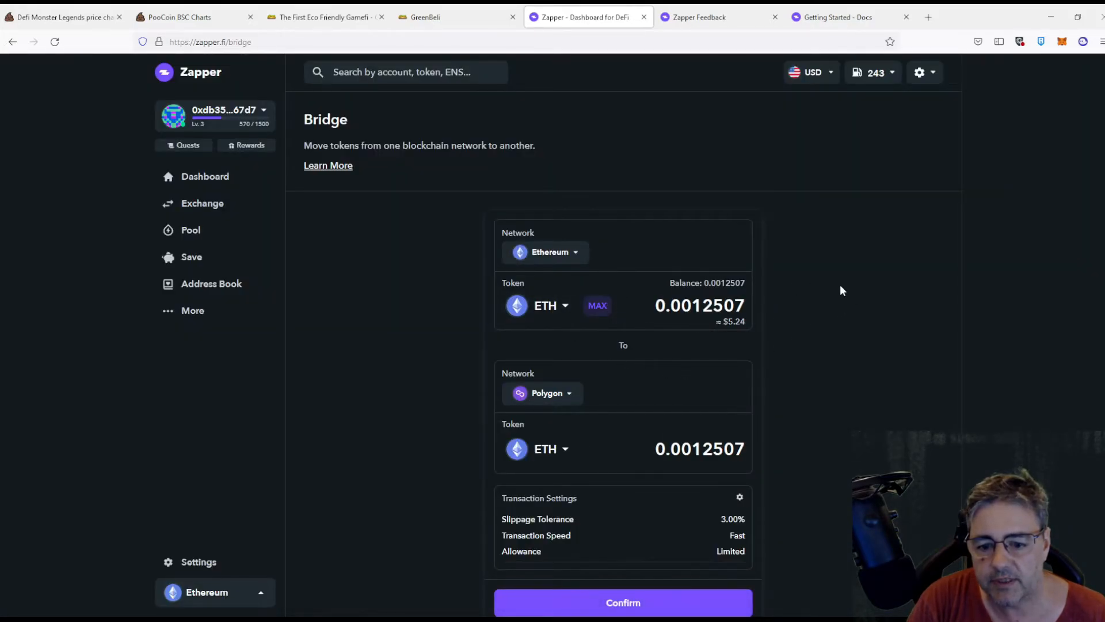
scroll(down, 3)
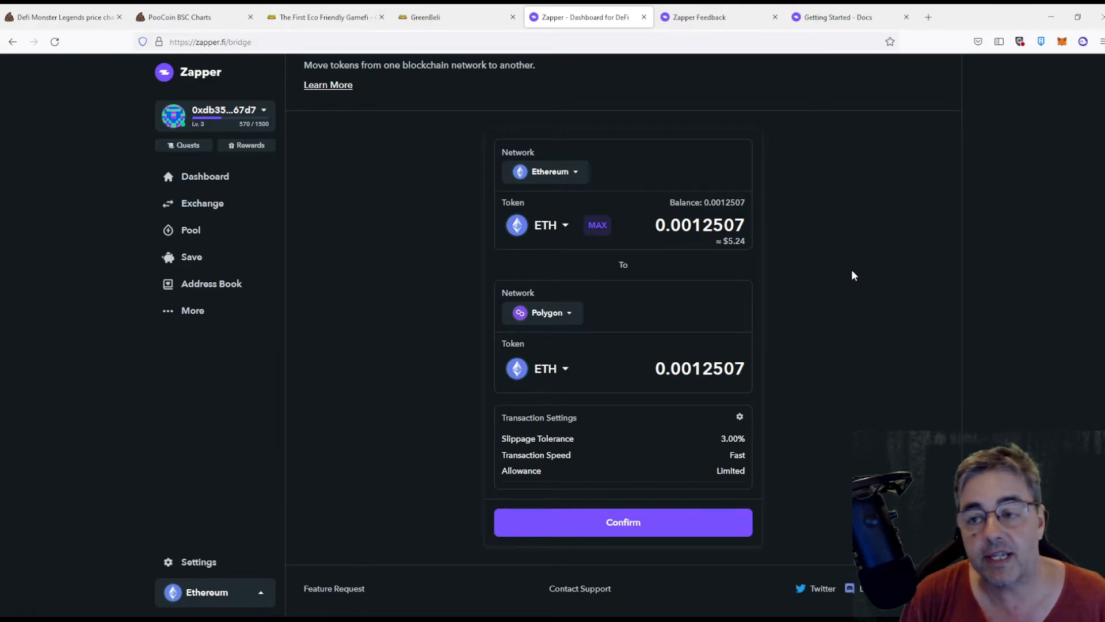
mouse_move(441, 325)
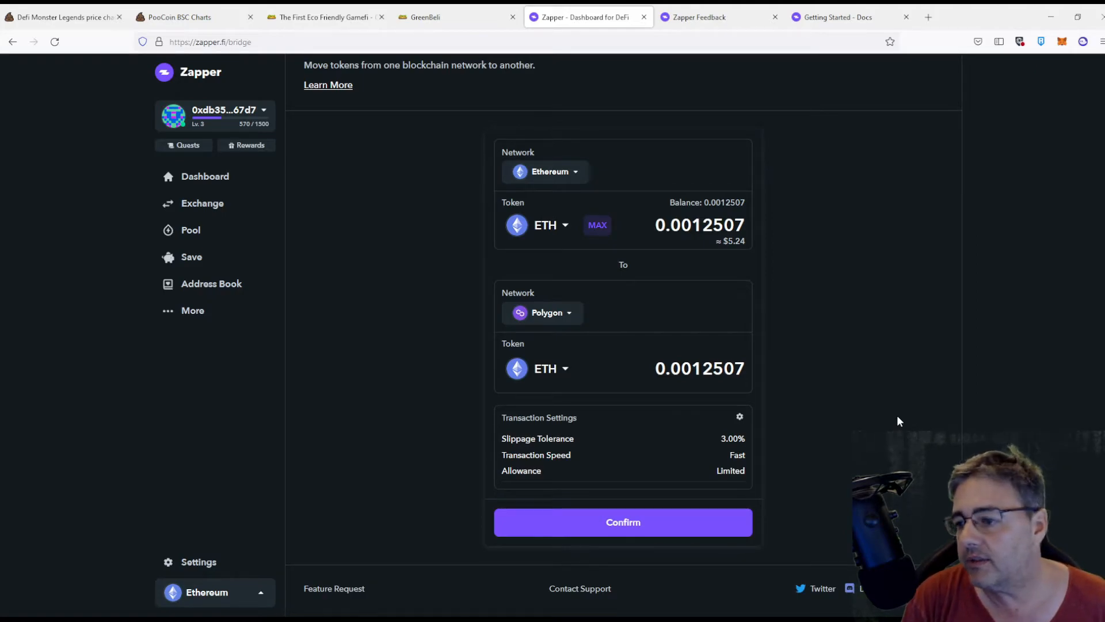
mouse_move(859, 407)
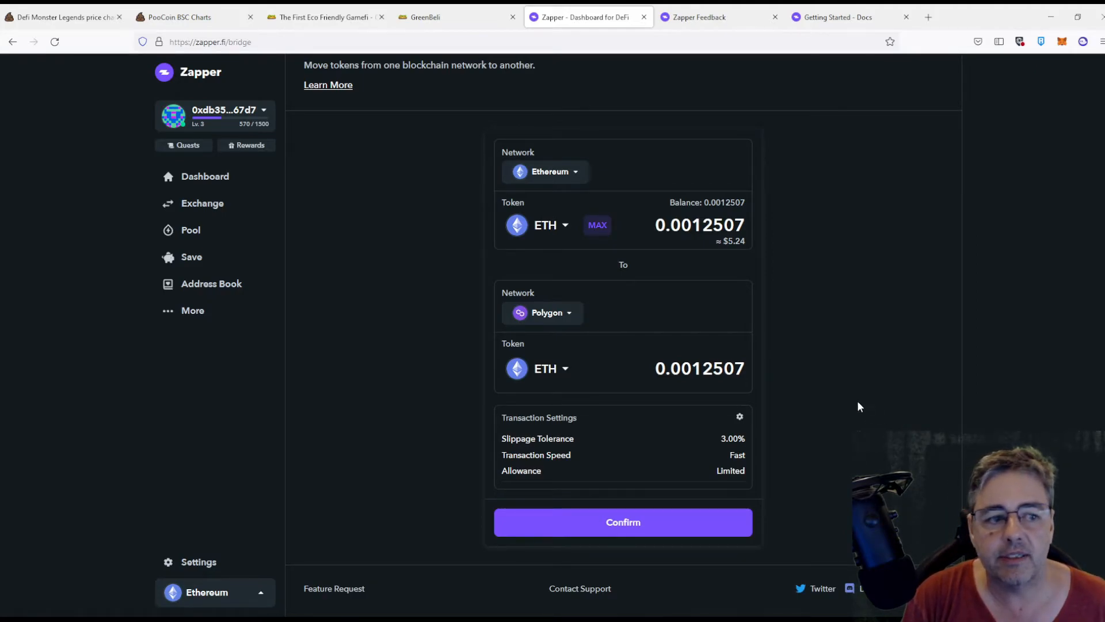
mouse_move(941, 239)
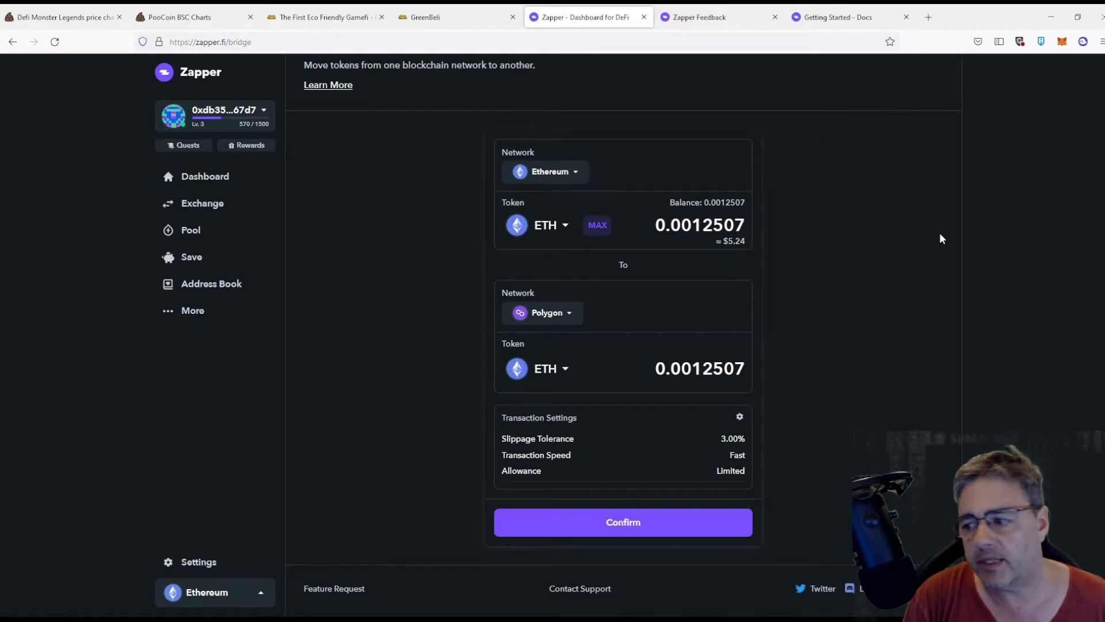
mouse_move(641, 227)
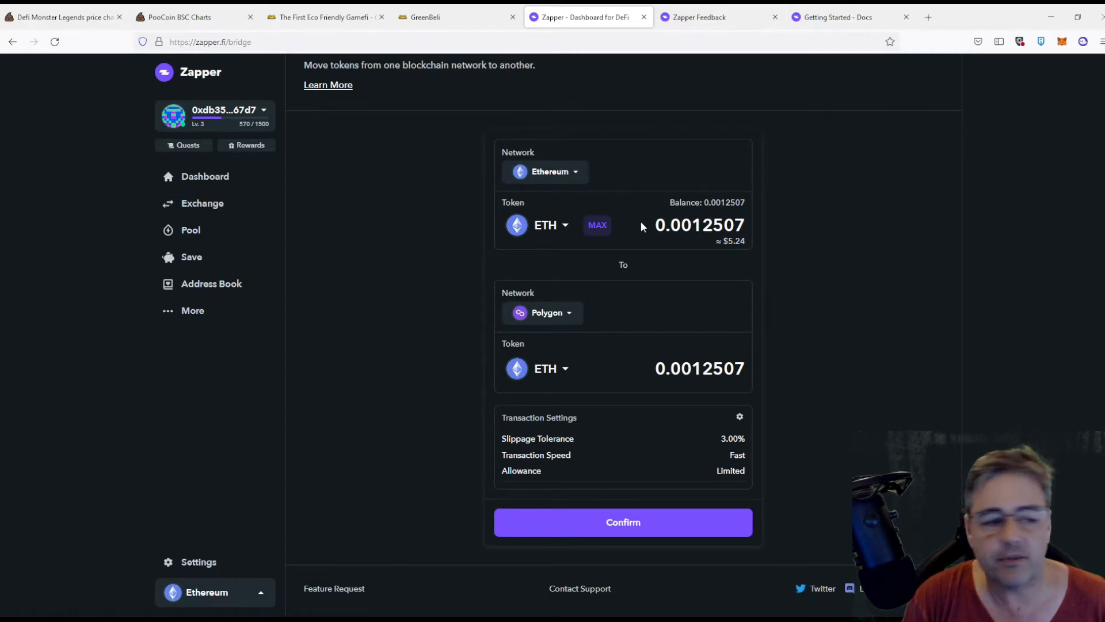
mouse_move(193, 309)
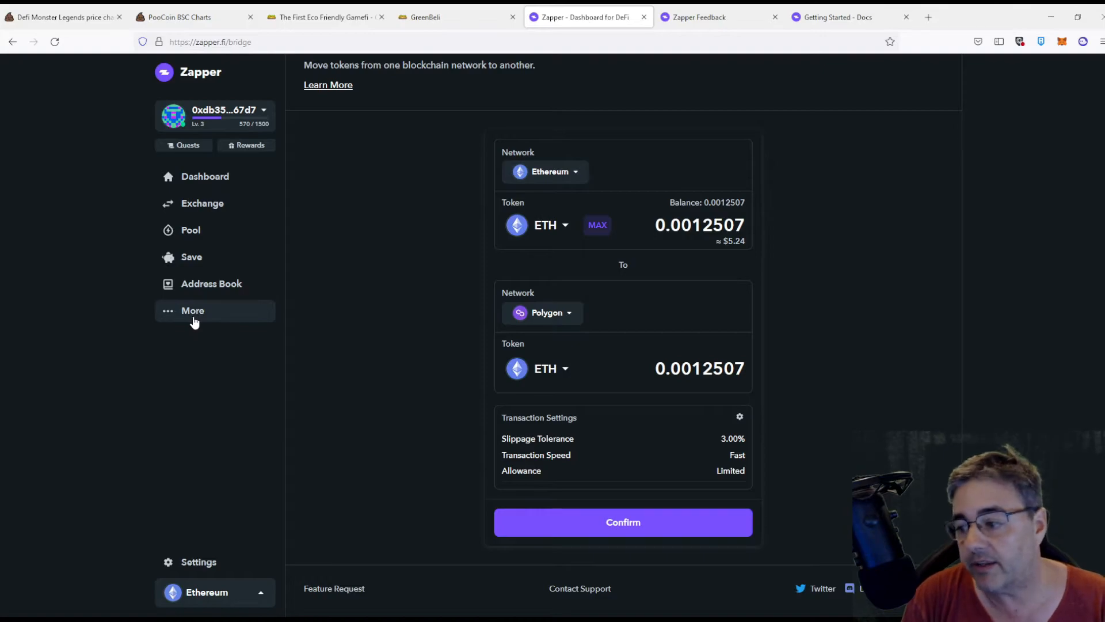
click(192, 309)
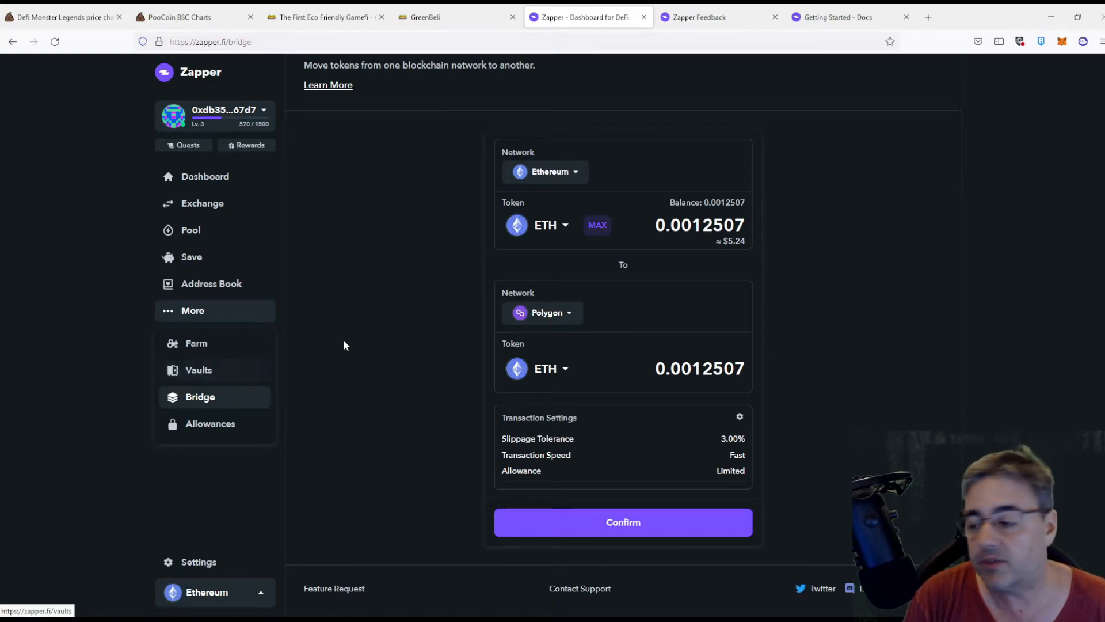
mouse_move(781, 240)
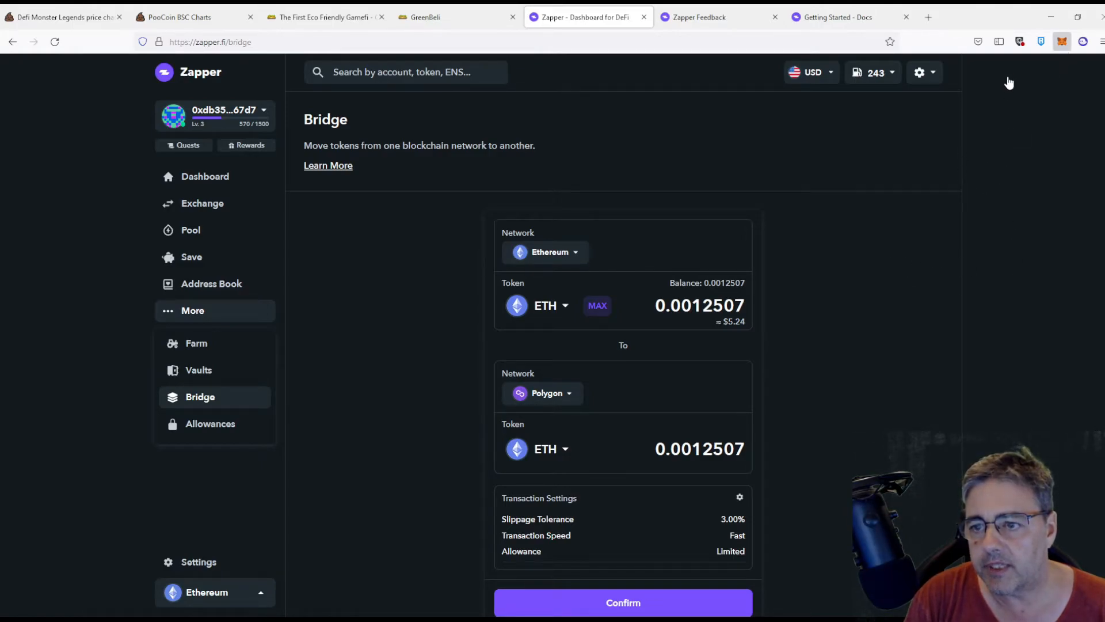
mouse_move(951, 397)
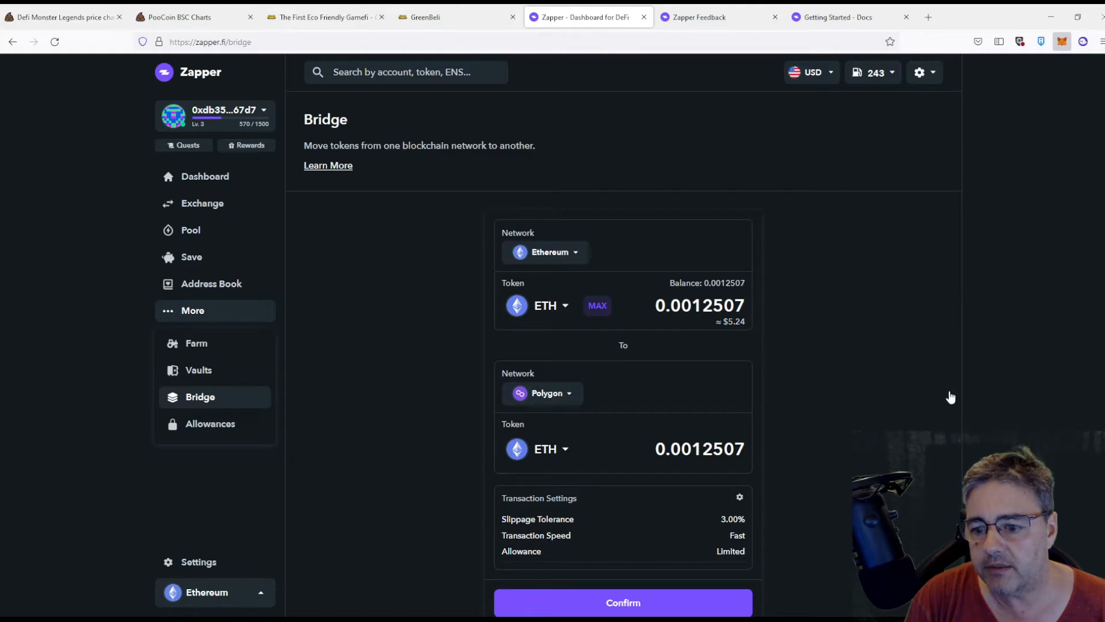
Switch to BSC and view the $245.11 portfolio overview.
click(214, 592)
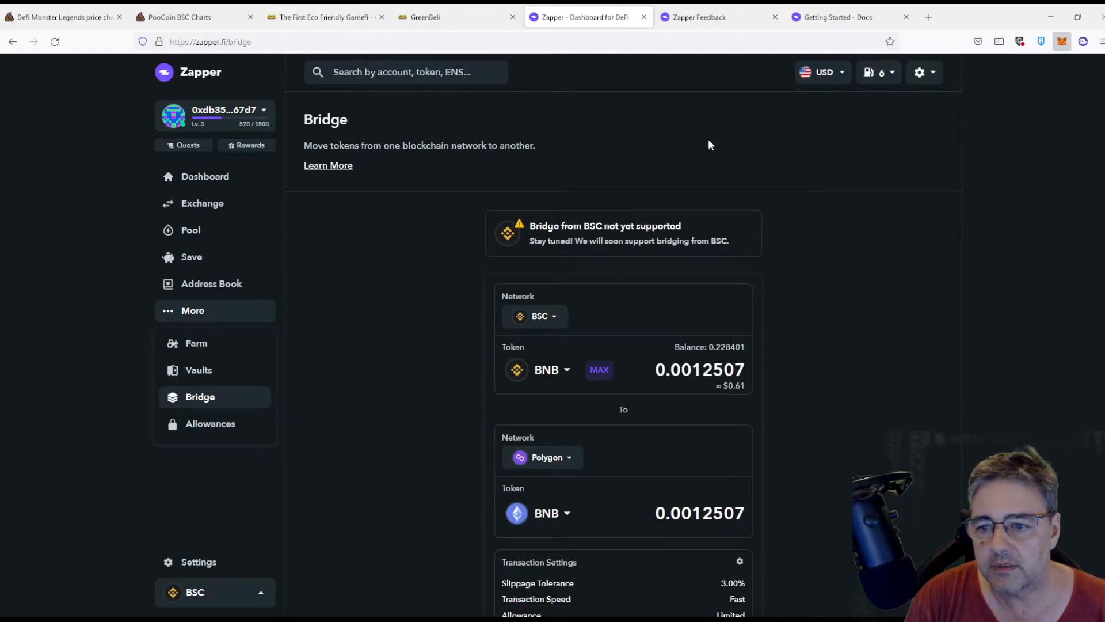
click(205, 177)
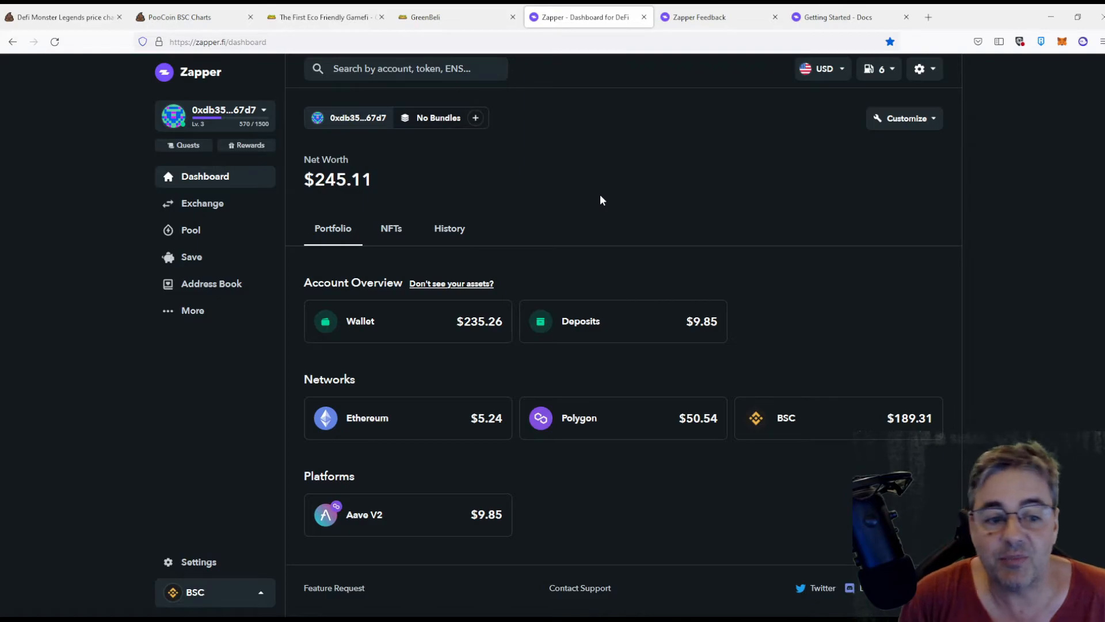
View the $478.44 Pepper Attack NFT collection and return to the portfolio overview.
click(396, 231)
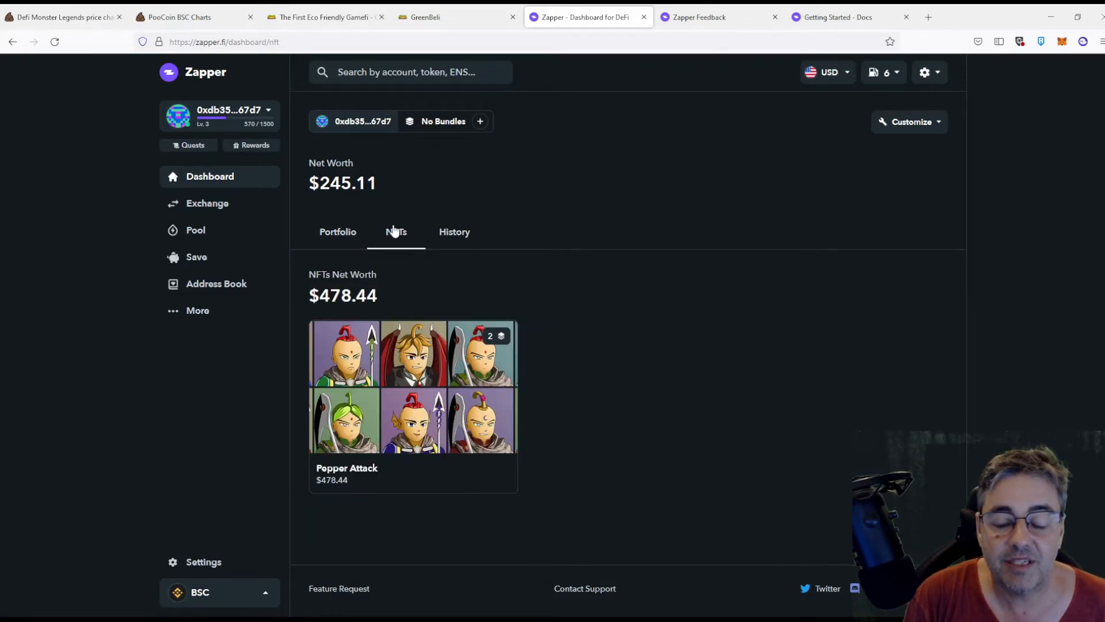
mouse_move(642, 249)
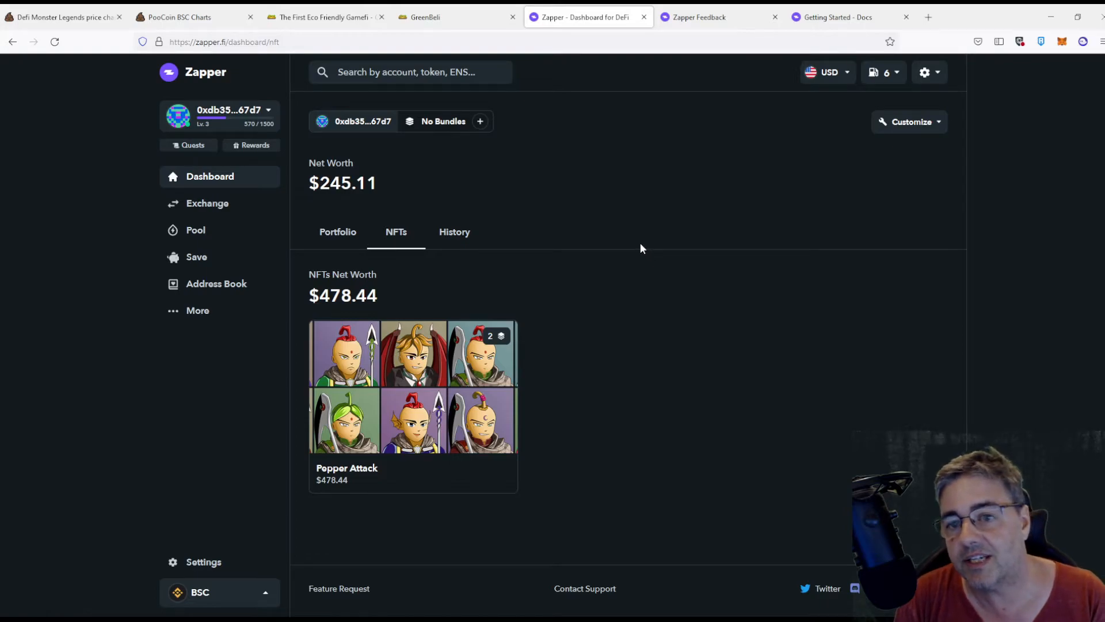
mouse_move(541, 488)
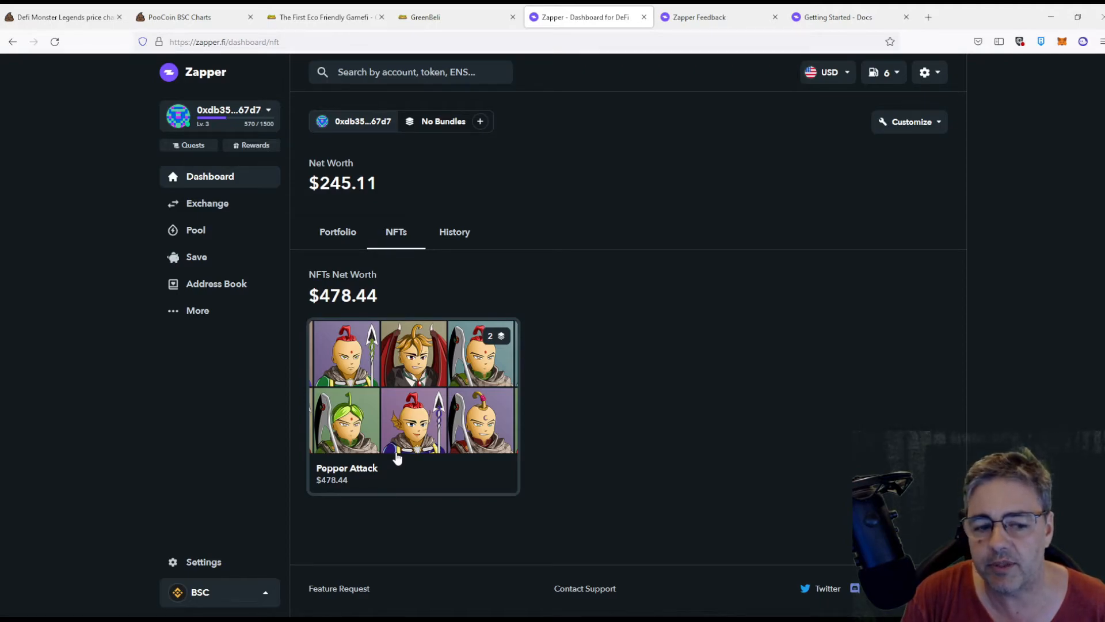
mouse_move(422, 399)
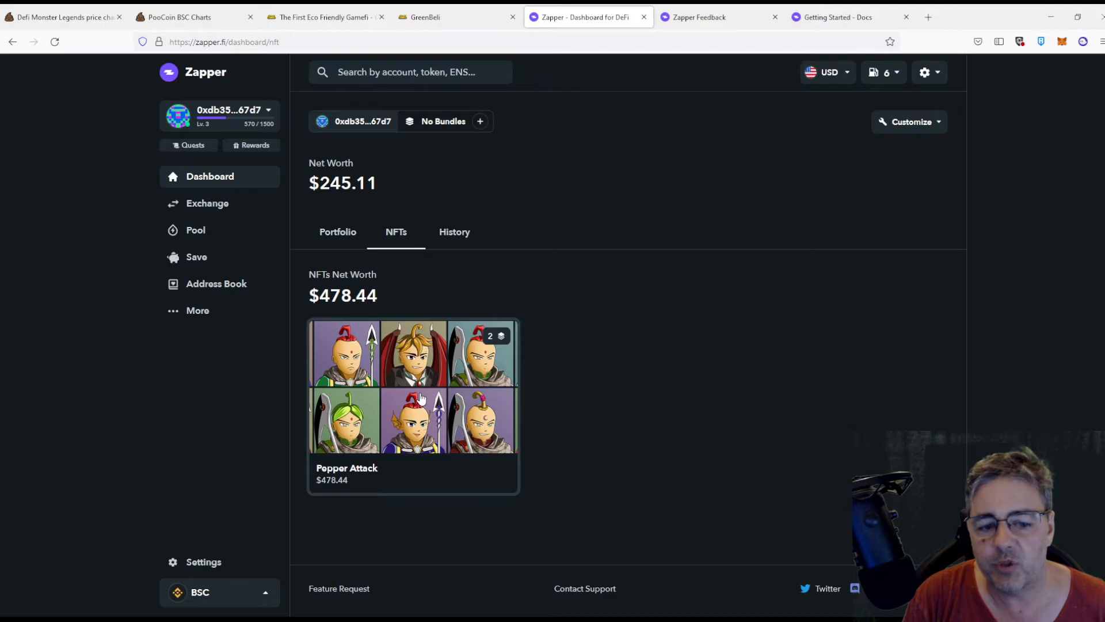
click(333, 231)
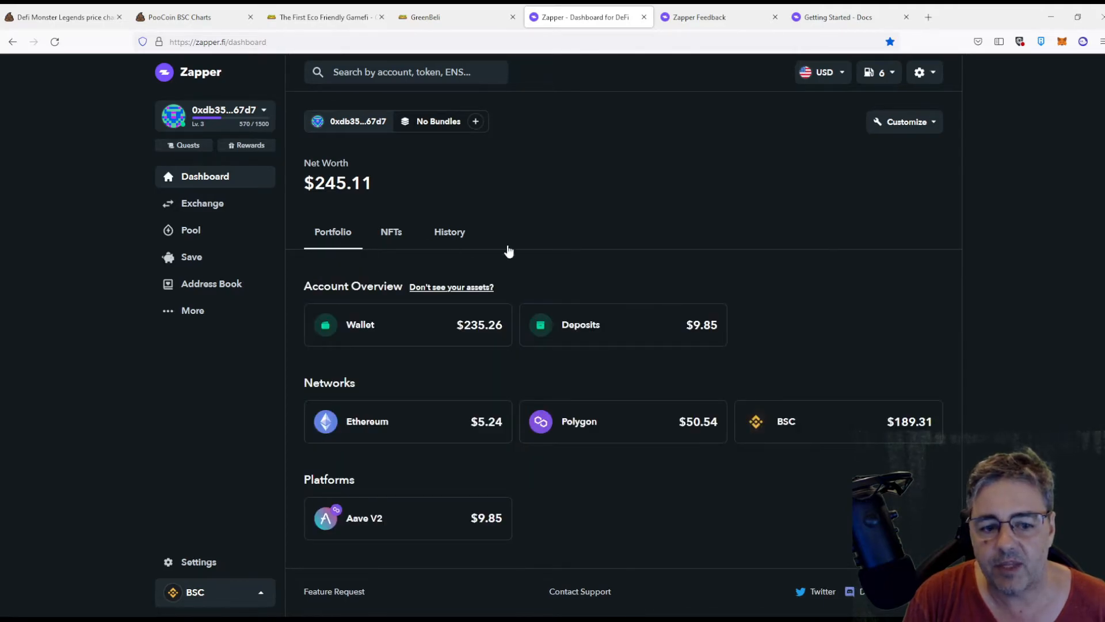
mouse_move(718, 263)
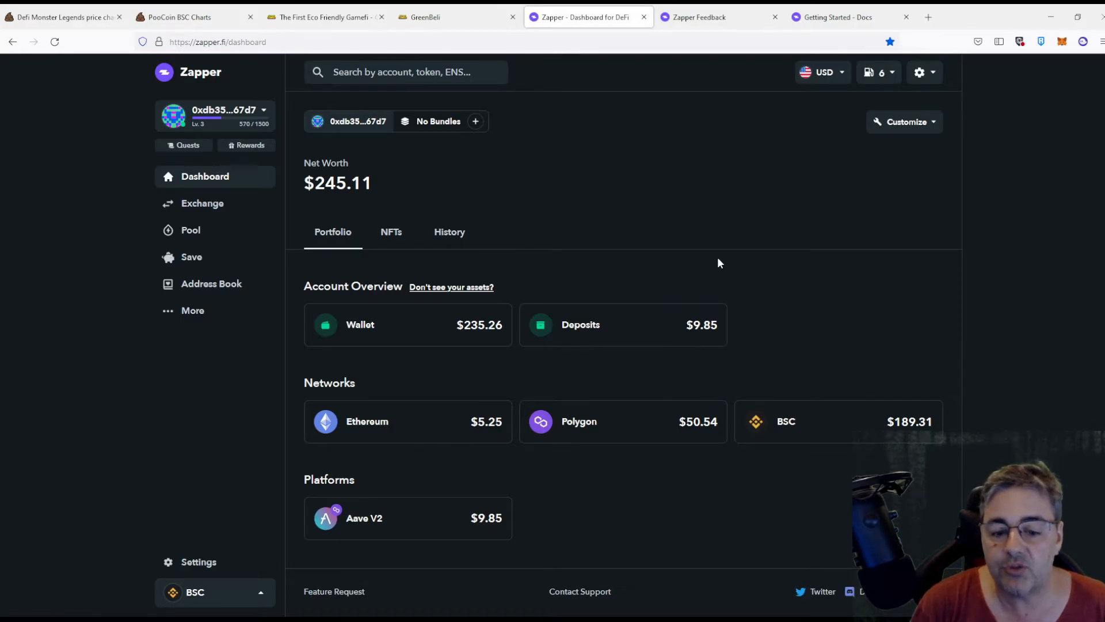
click(396, 231)
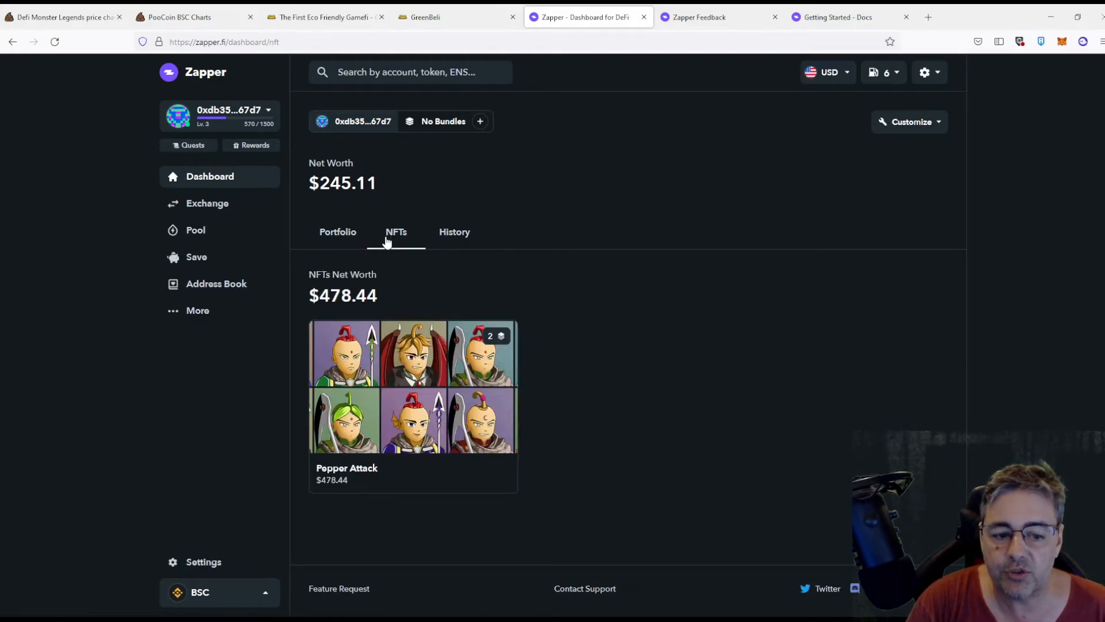
mouse_move(387, 398)
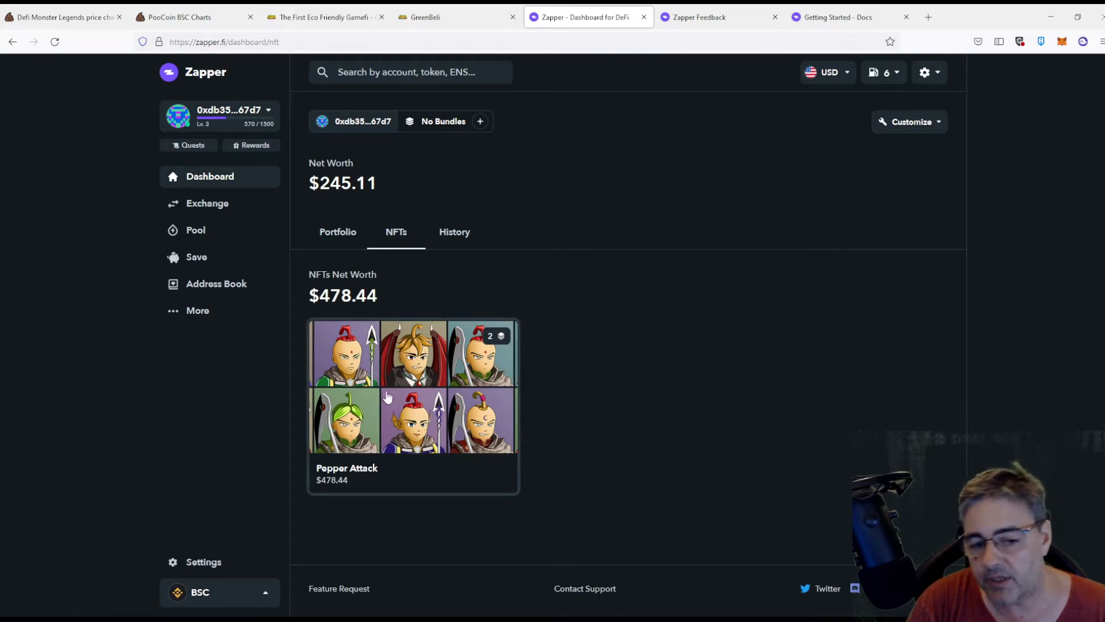
mouse_move(382, 379)
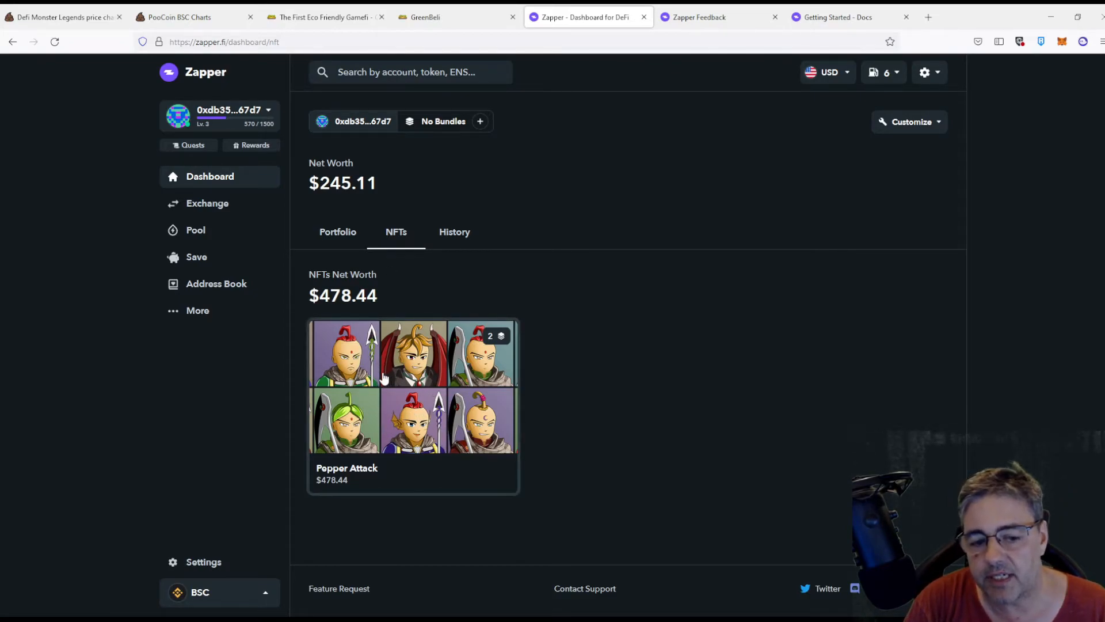
mouse_move(497, 342)
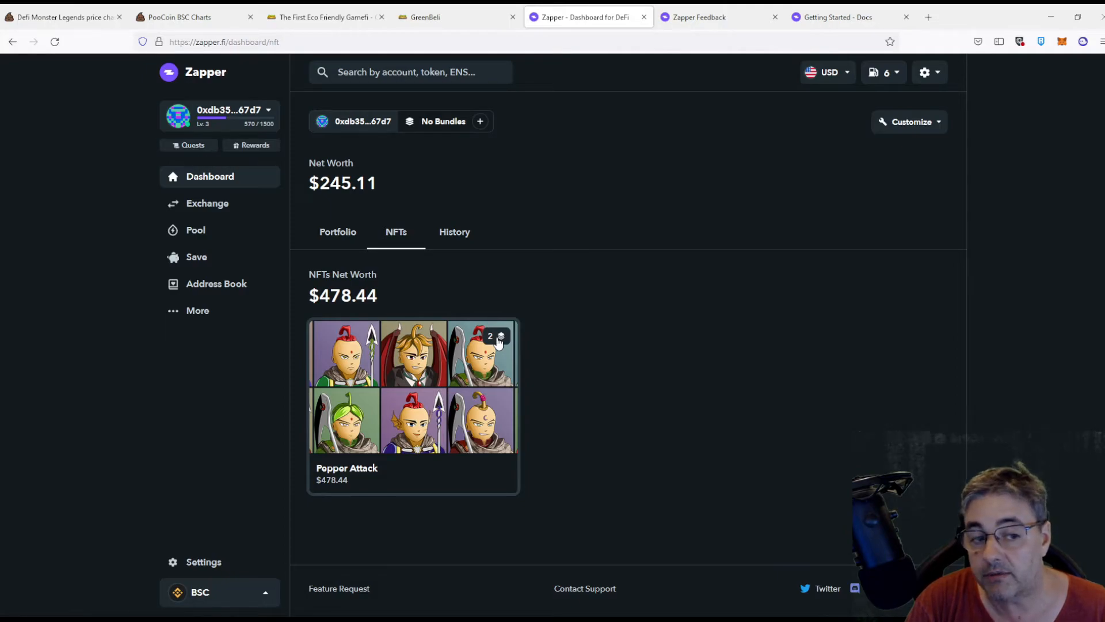
mouse_move(337, 236)
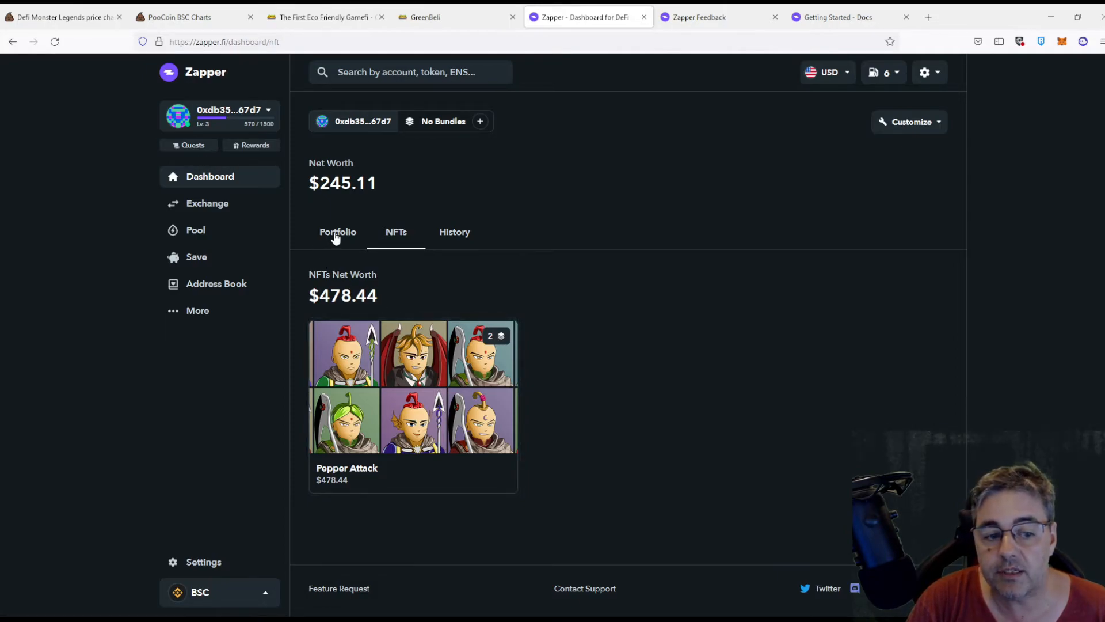
mouse_move(381, 243)
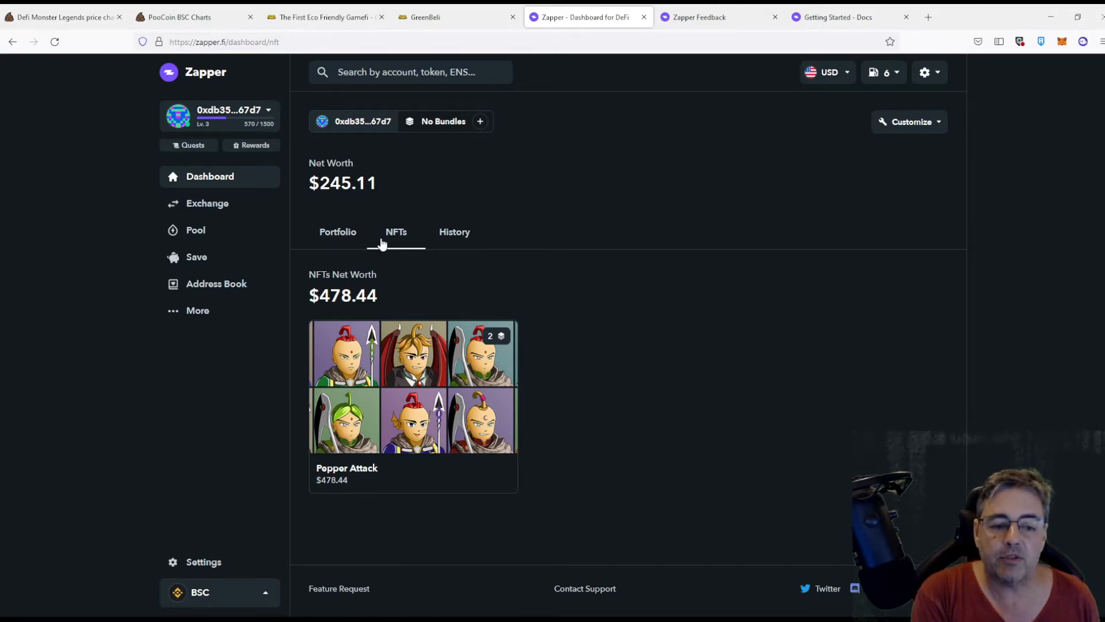
mouse_move(337, 236)
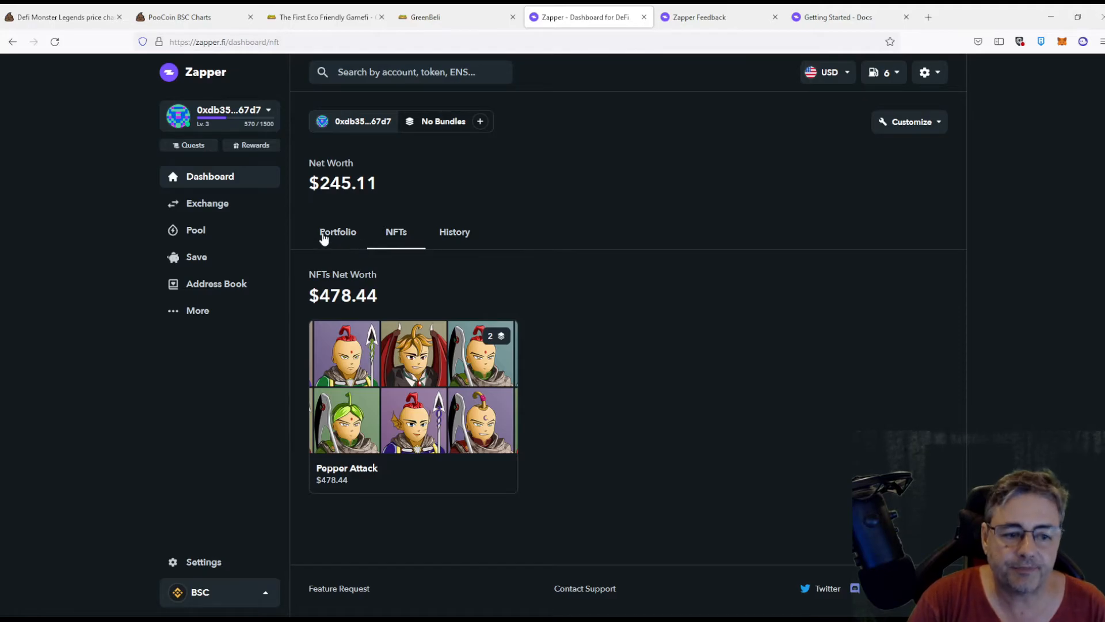
click(333, 231)
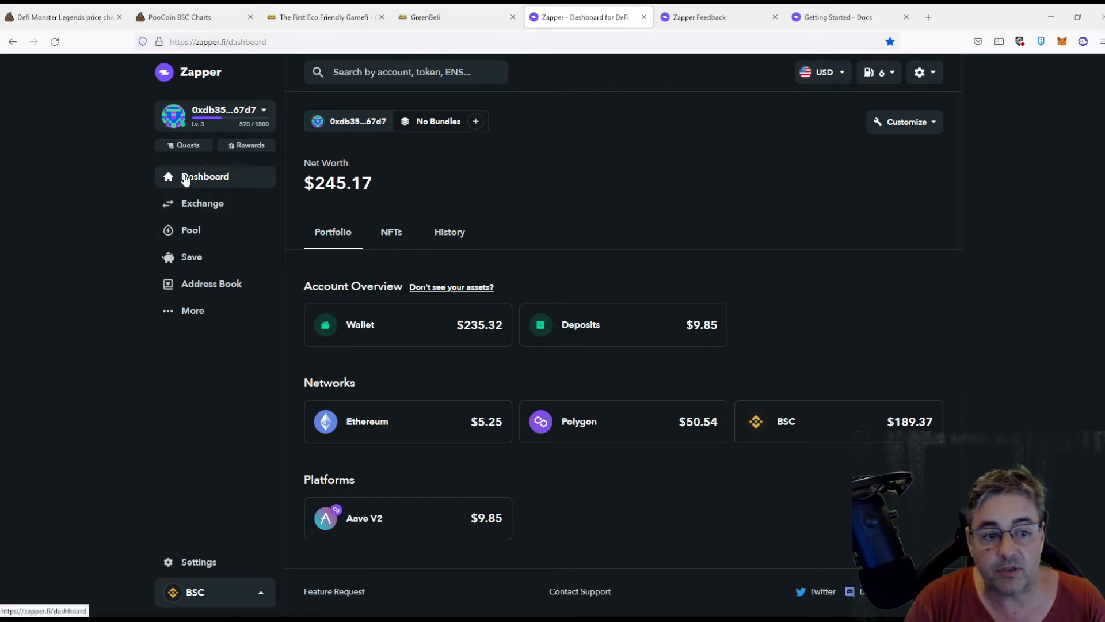
mouse_move(577, 250)
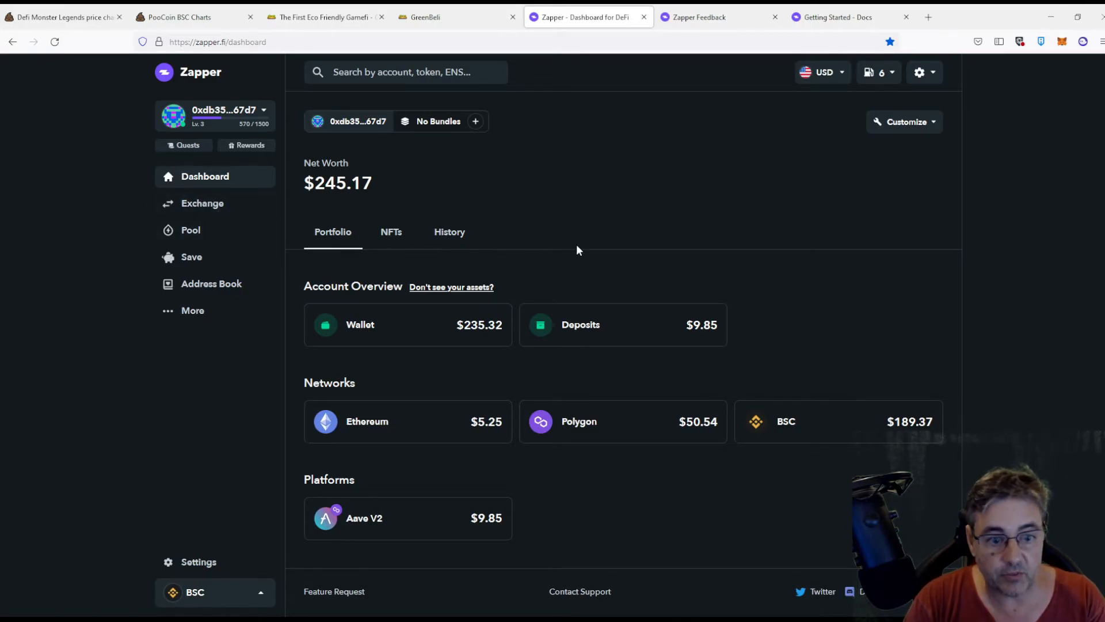
mouse_move(452, 287)
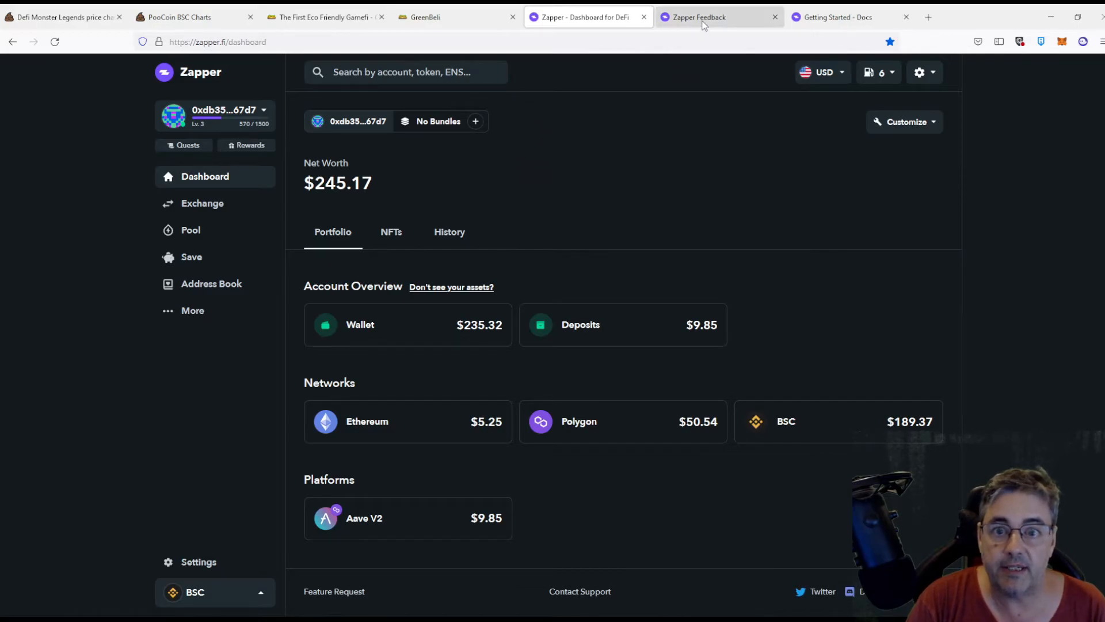
Go to the Zapper Feedback board and select the Coin/Token Request board.
click(719, 17)
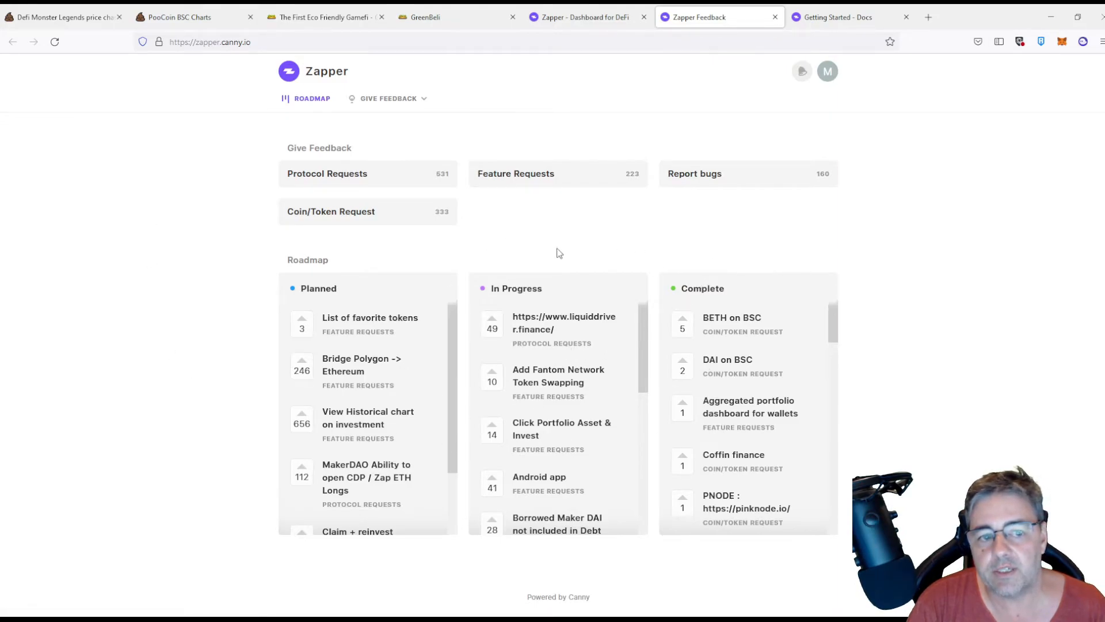
click(331, 212)
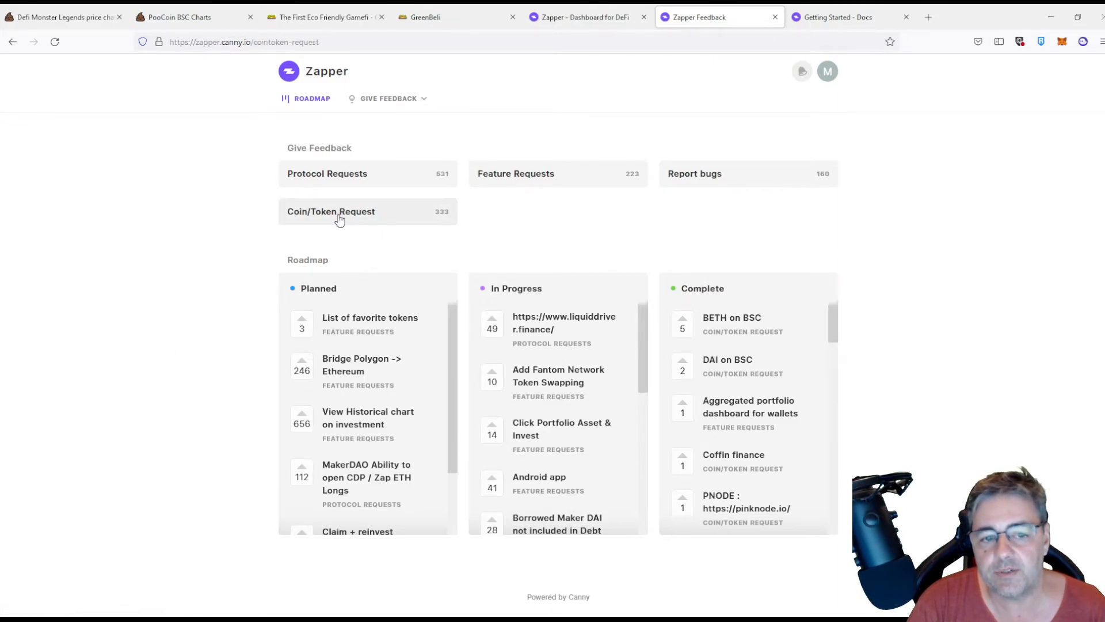
click(330, 212)
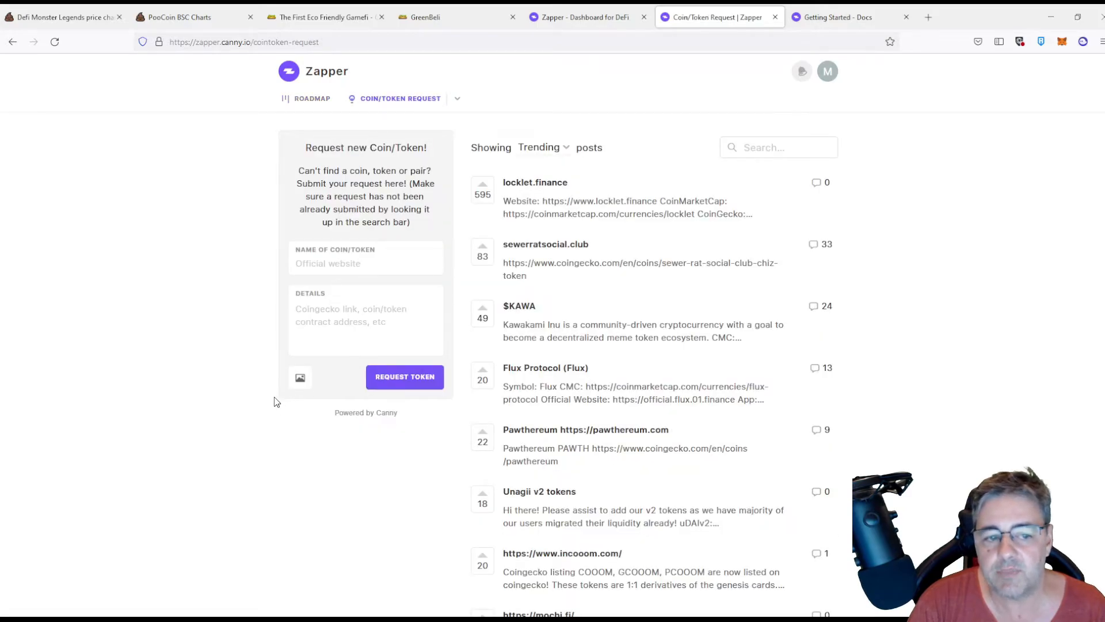
Search the token name field for 'umm' and 'cont' to find existing completed requests, then clear it.
text(u)
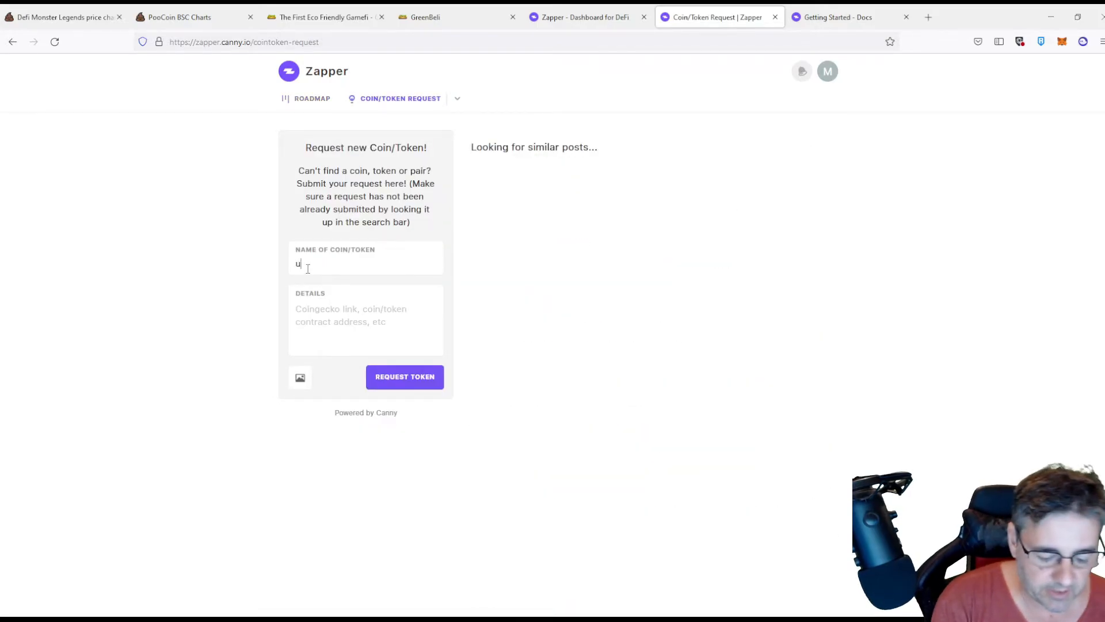
text(m)
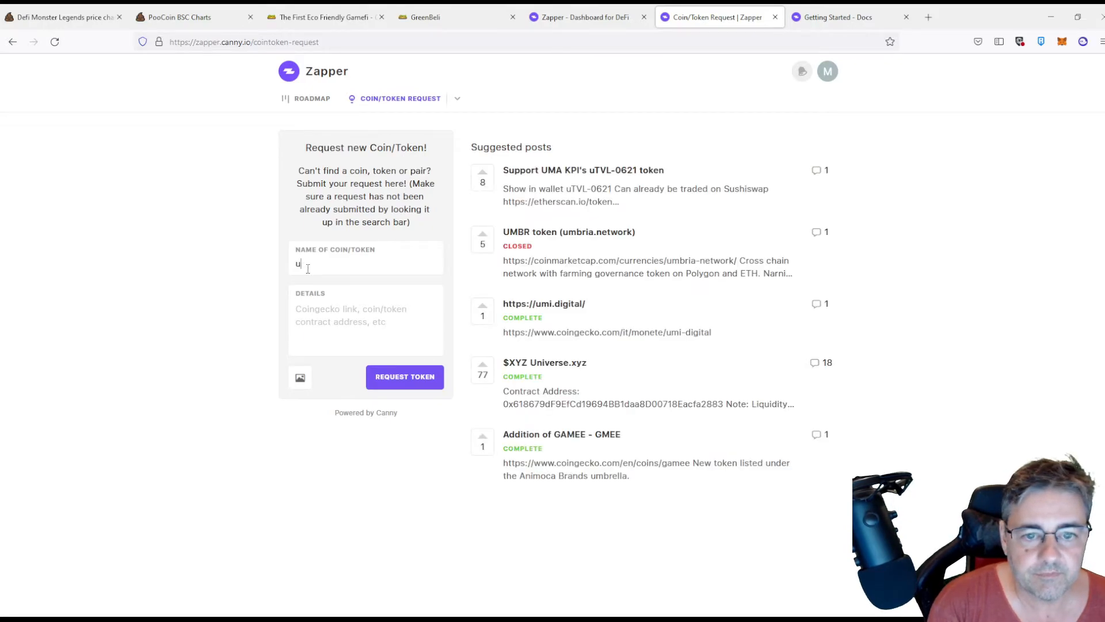
text(m)
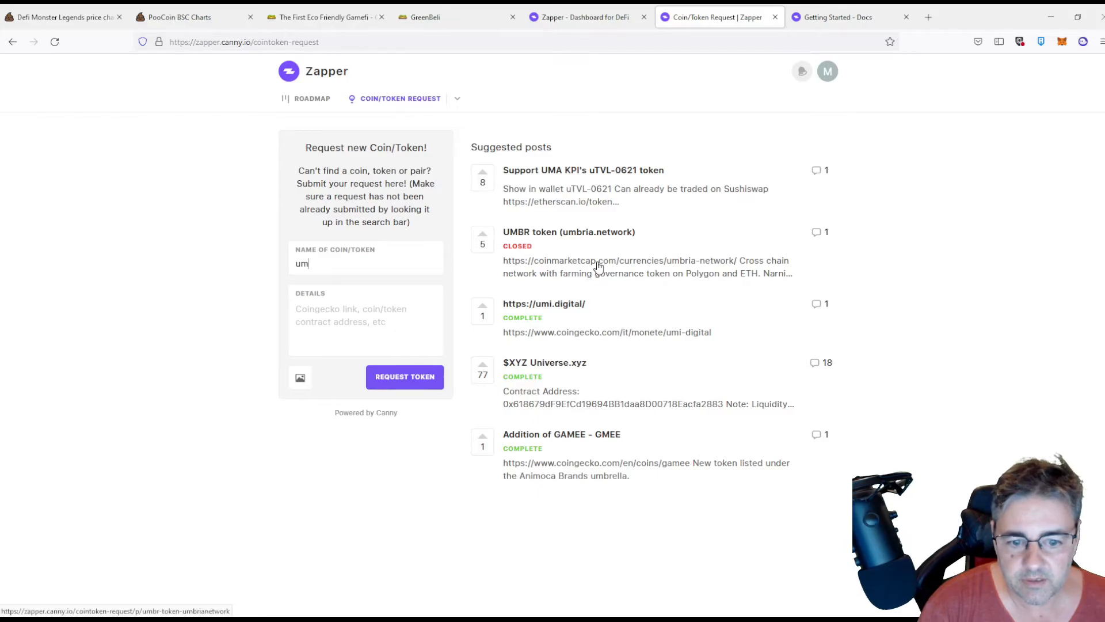
mouse_move(671, 262)
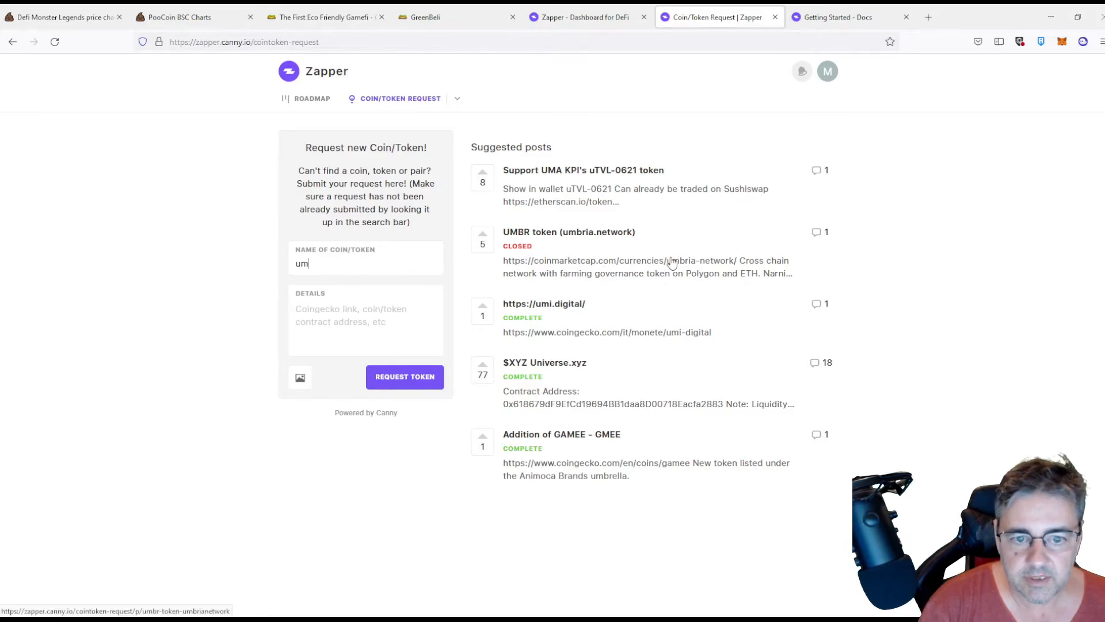
text(contin)
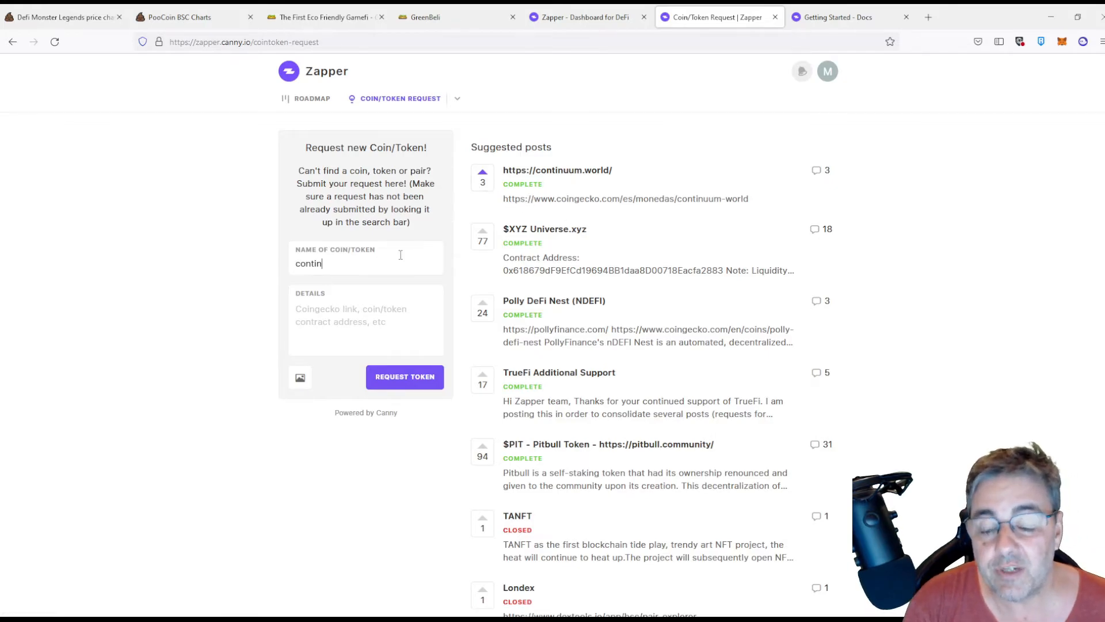
key(Backspace)
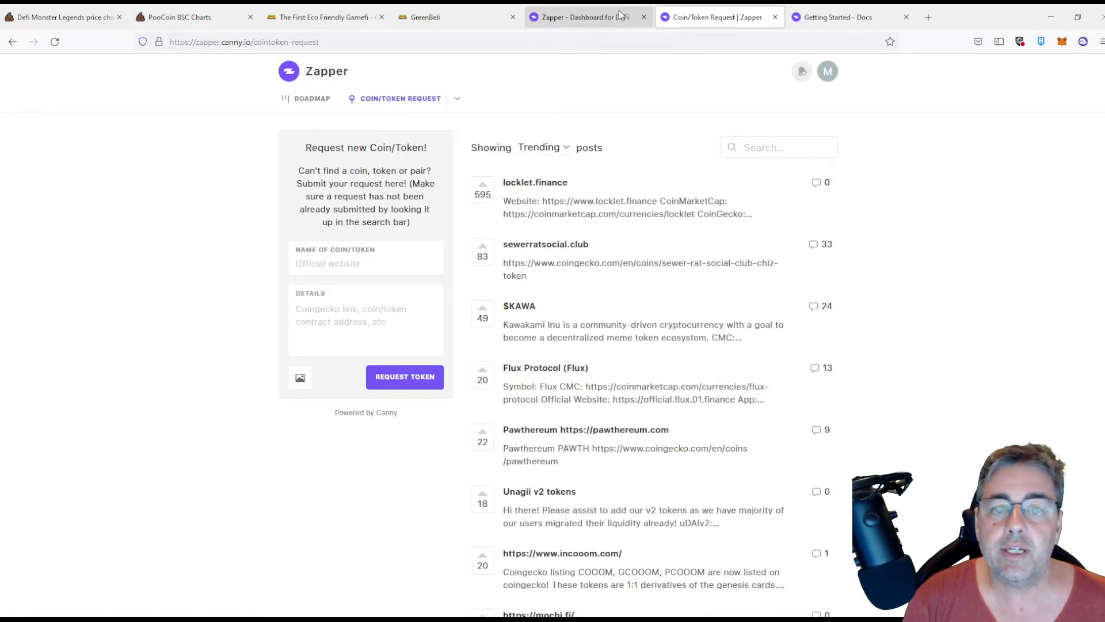
Return to the dashboard and review the wallet's UM token balances across Ethereum, Polygon and BSC.
click(578, 17)
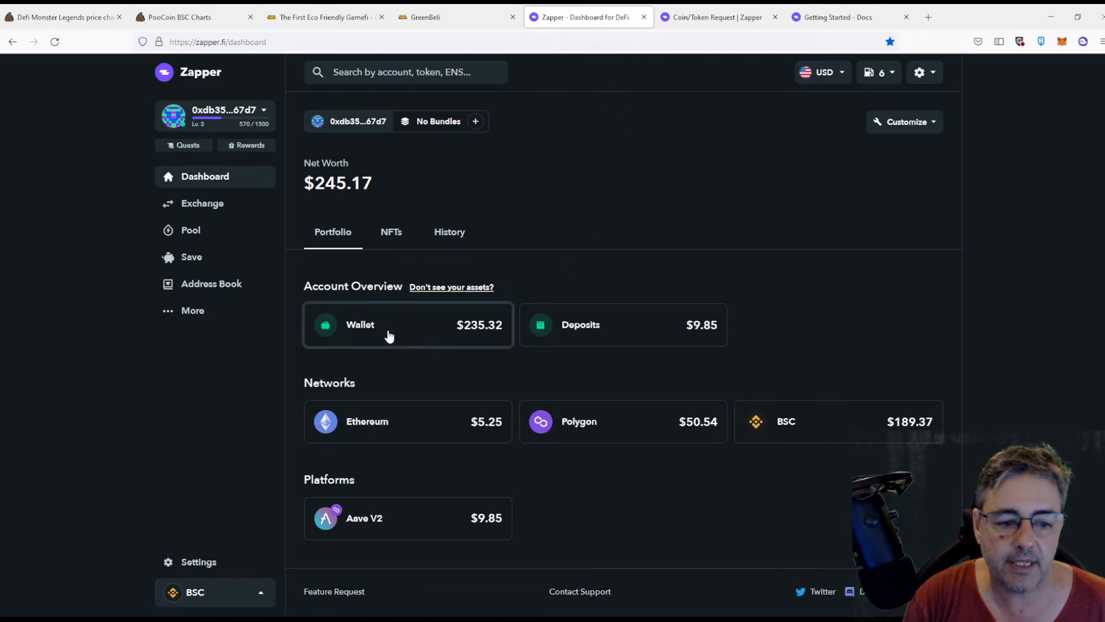
click(388, 325)
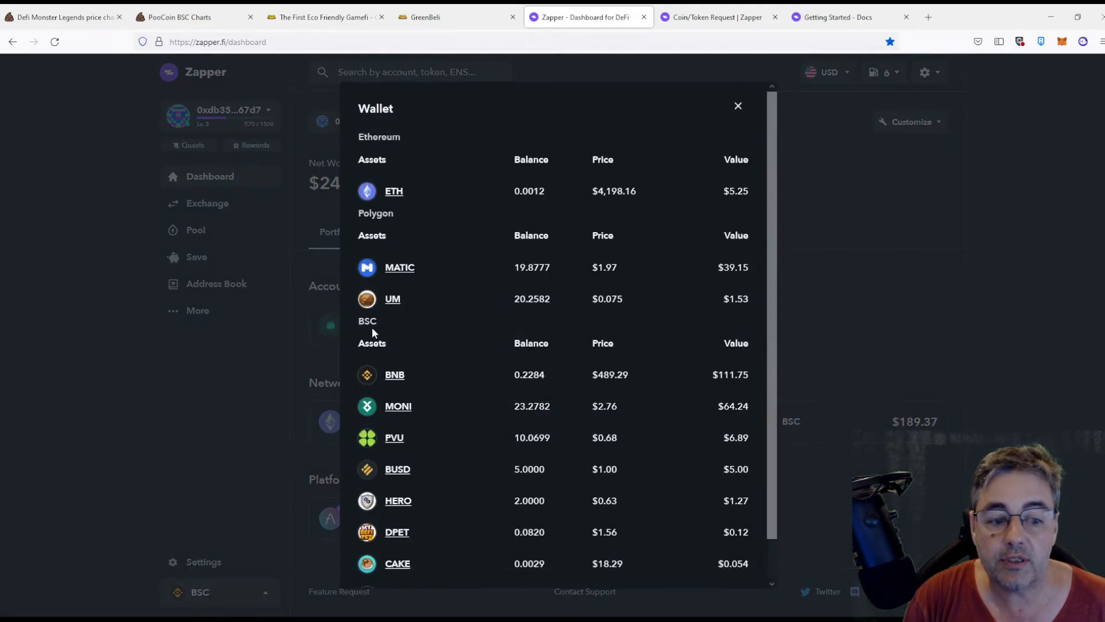
scroll(down, 3)
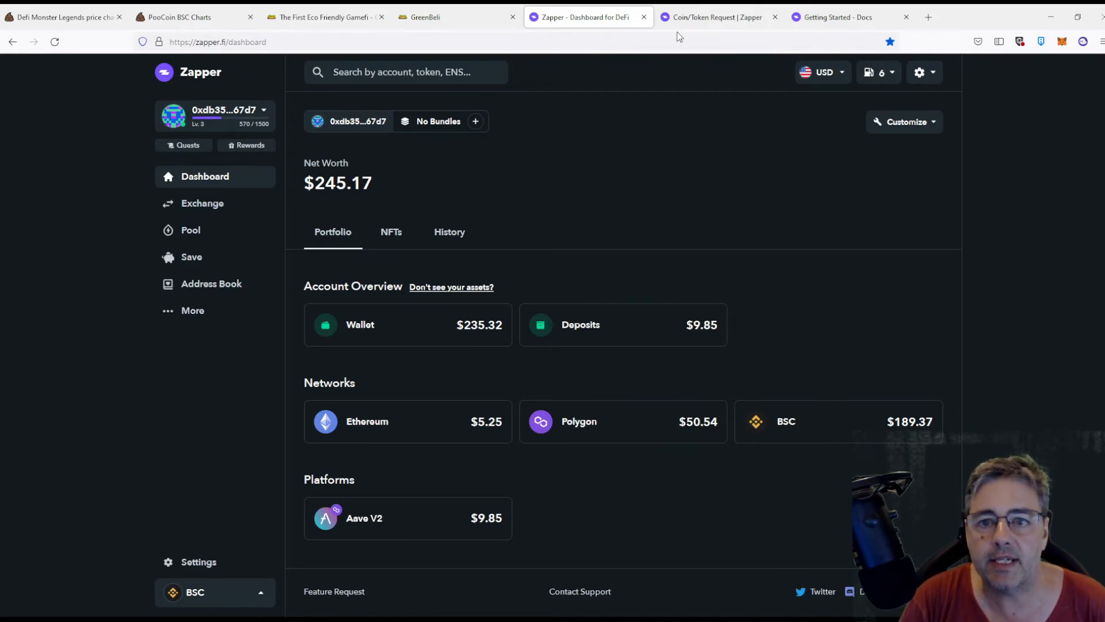
On the Protocol Requests board, enter 'wax' as the protocol name and review suggested posts, then return to the dashboard.
click(717, 17)
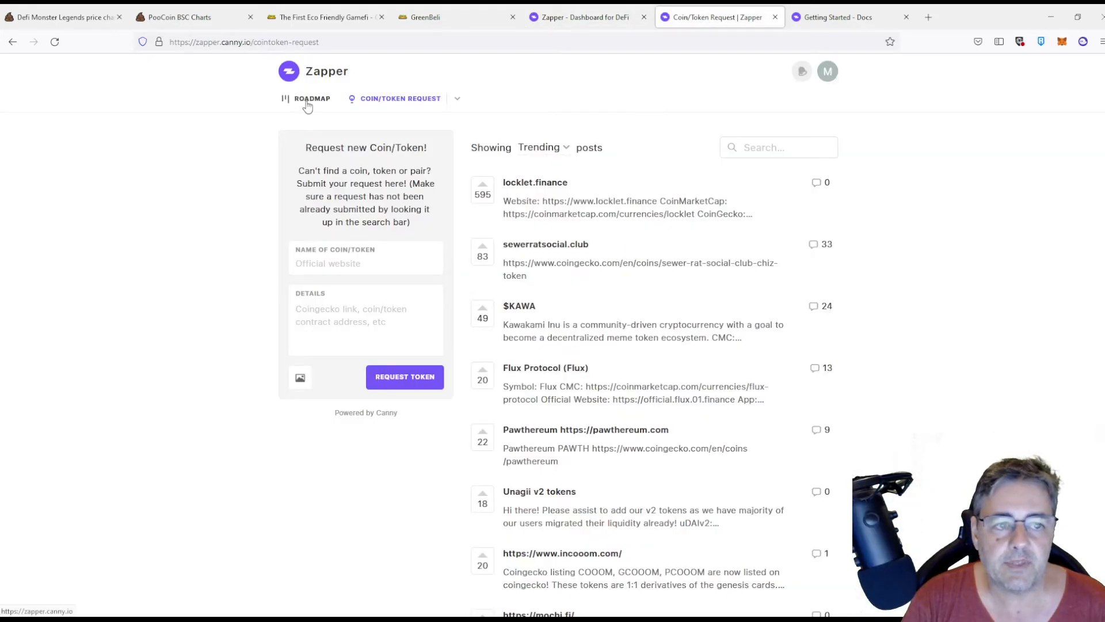
click(312, 98)
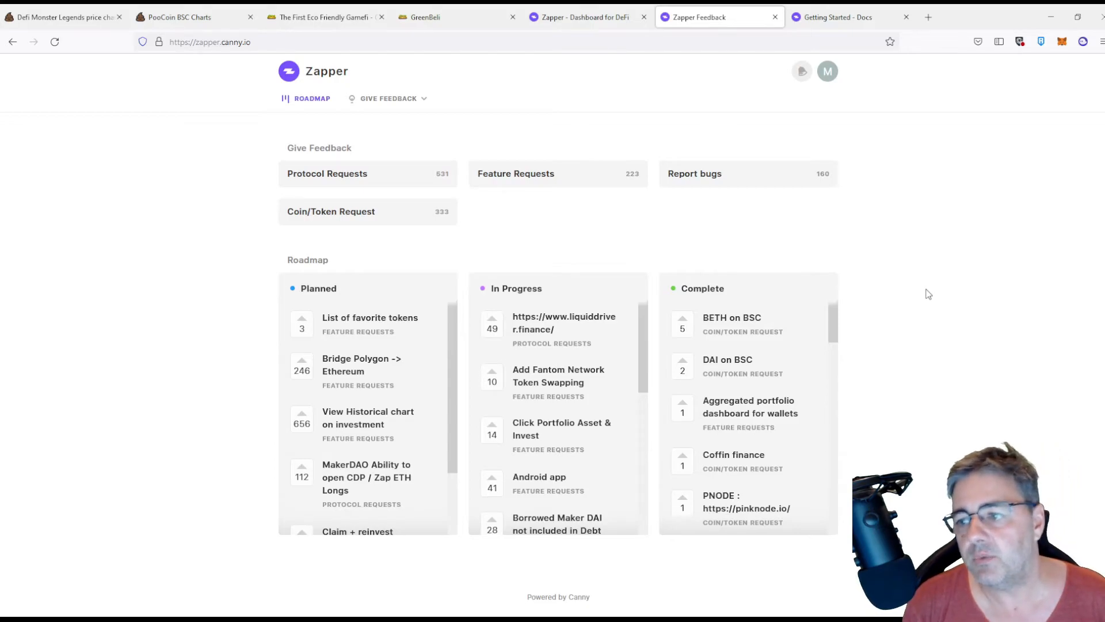
mouse_move(368, 211)
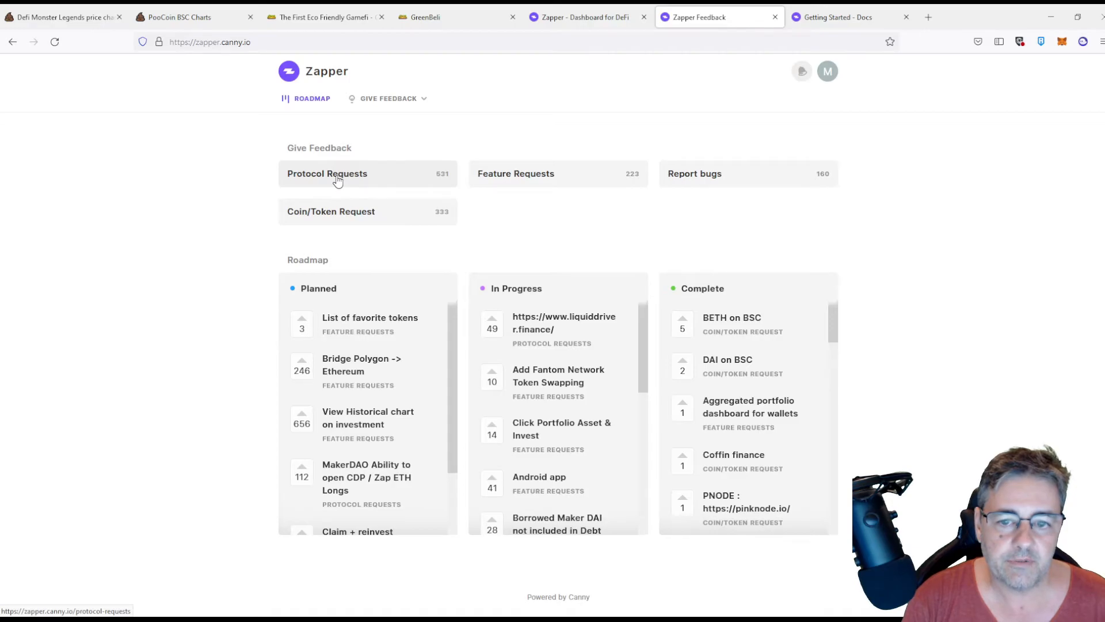
click(327, 174)
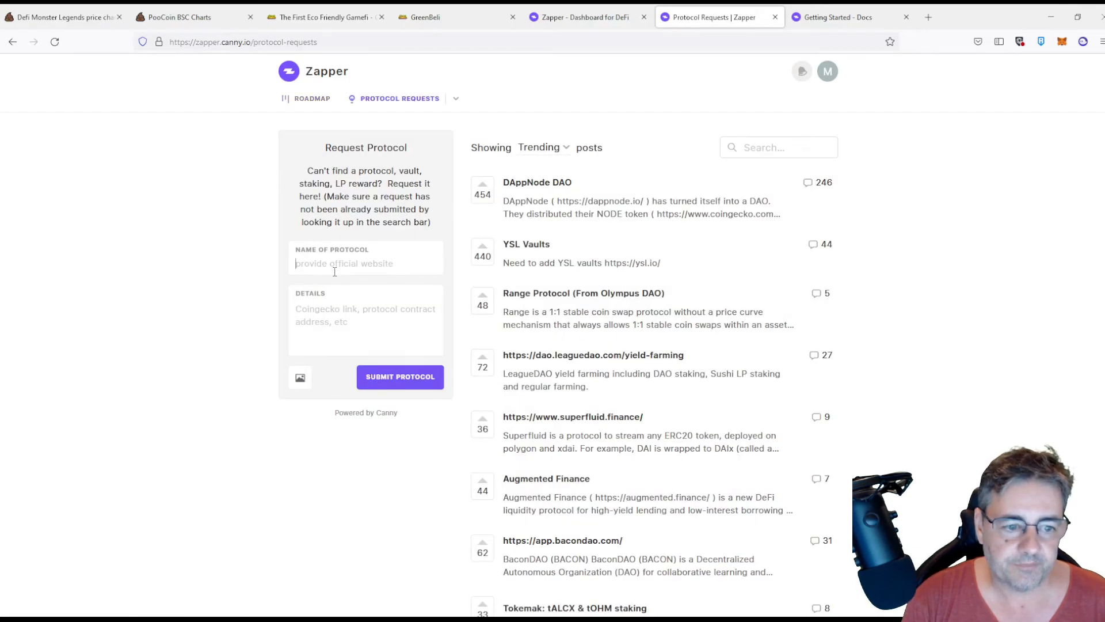
text(wax)
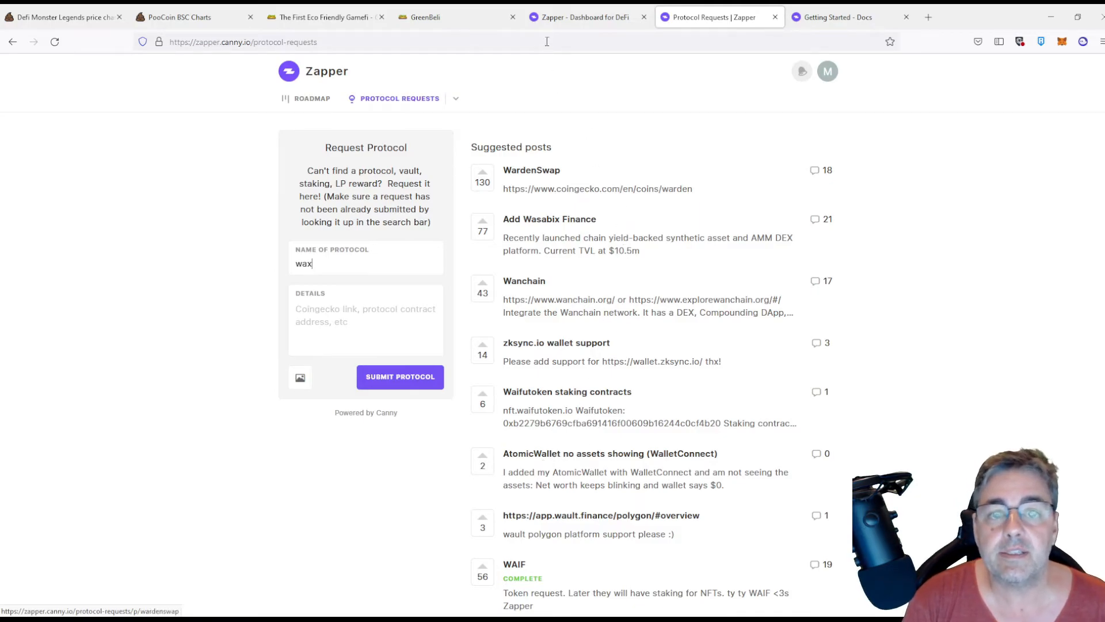
click(585, 17)
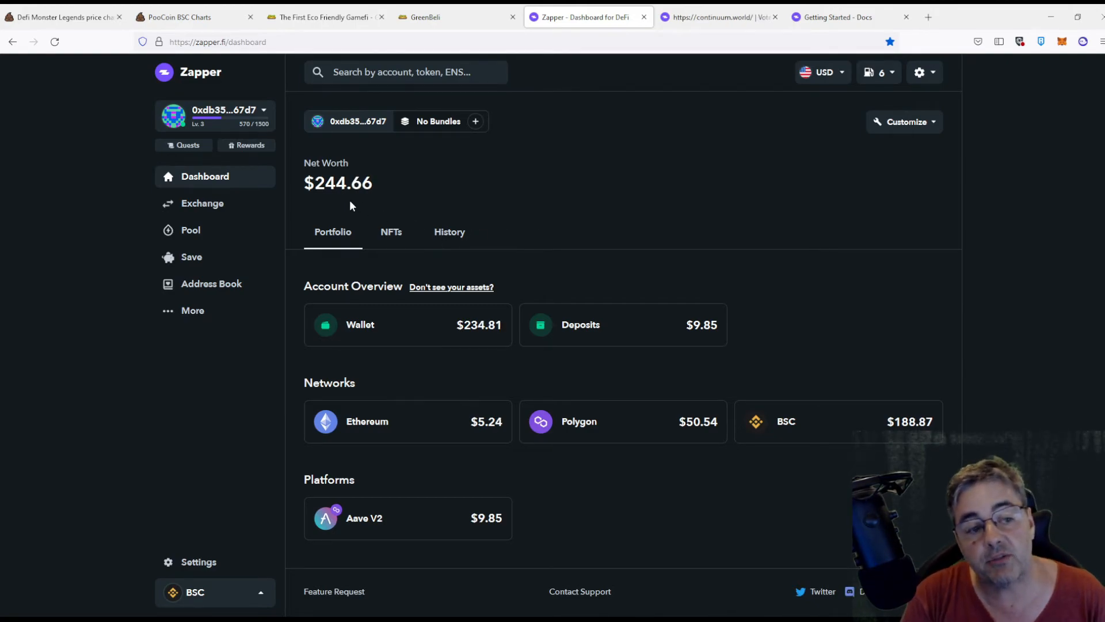
Browse the Rewards page's Season 2 NFT collectible cards from top to bottom.
click(246, 145)
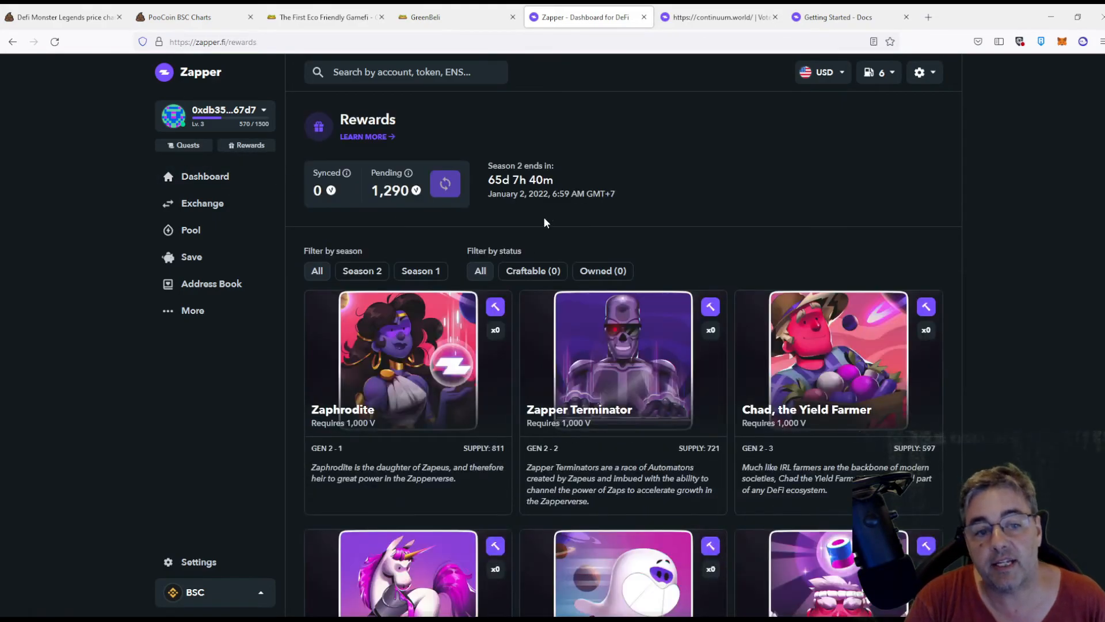
scroll(down, 3)
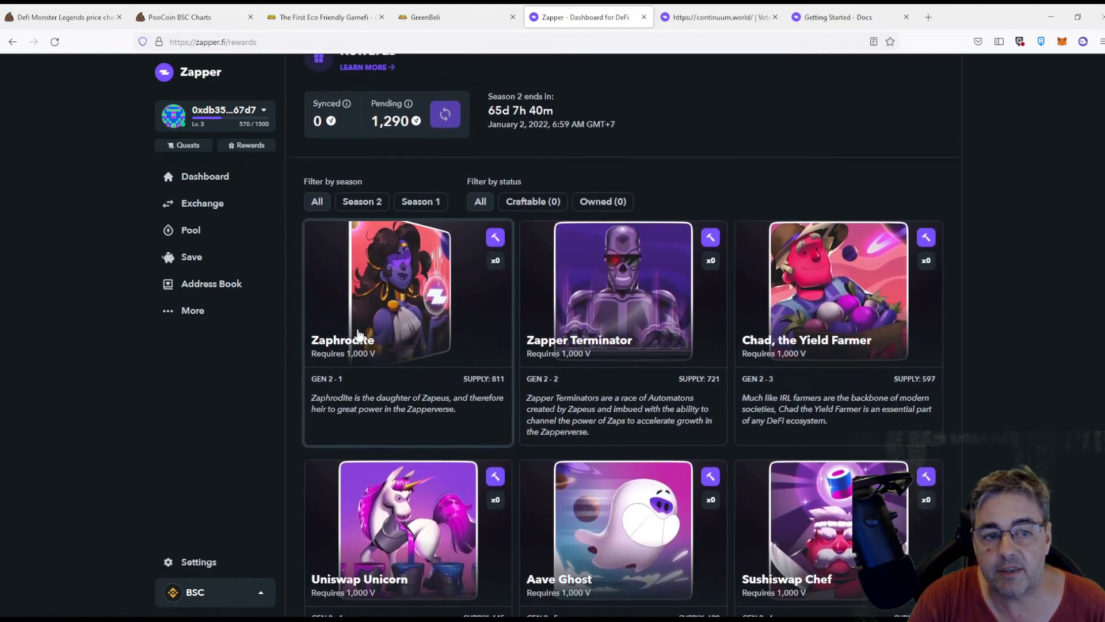
scroll(down, 3)
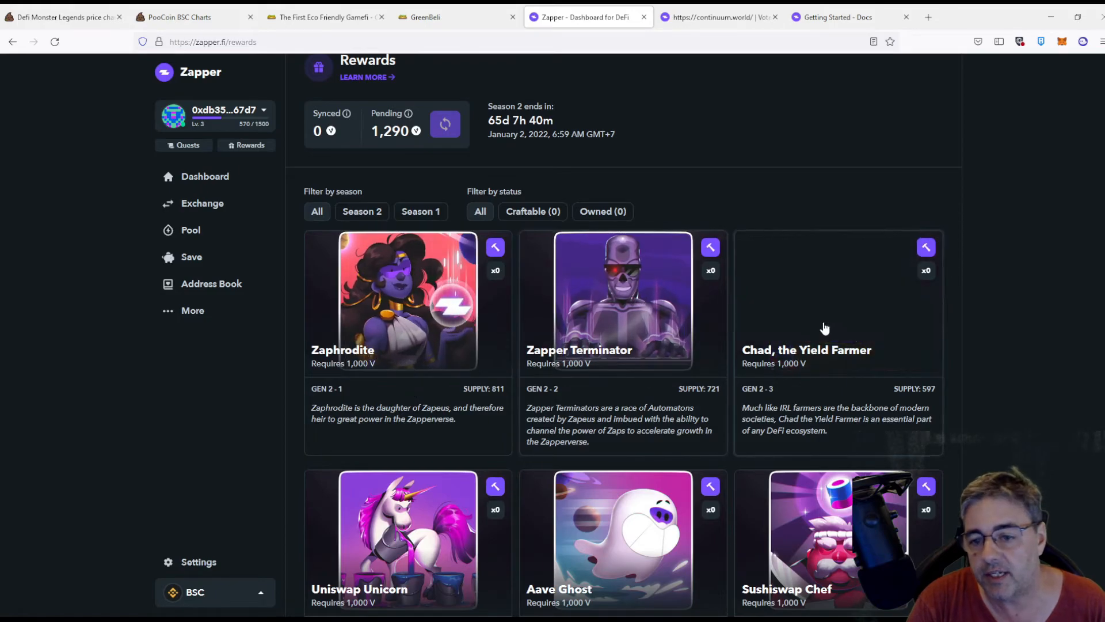
scroll(down, 3)
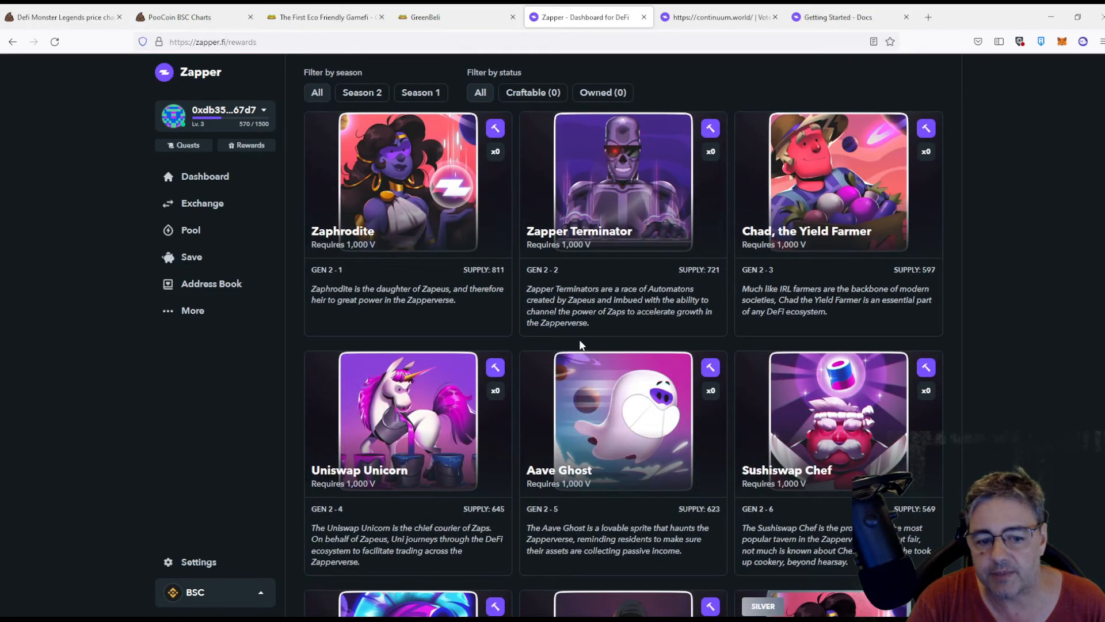
scroll(down, 3)
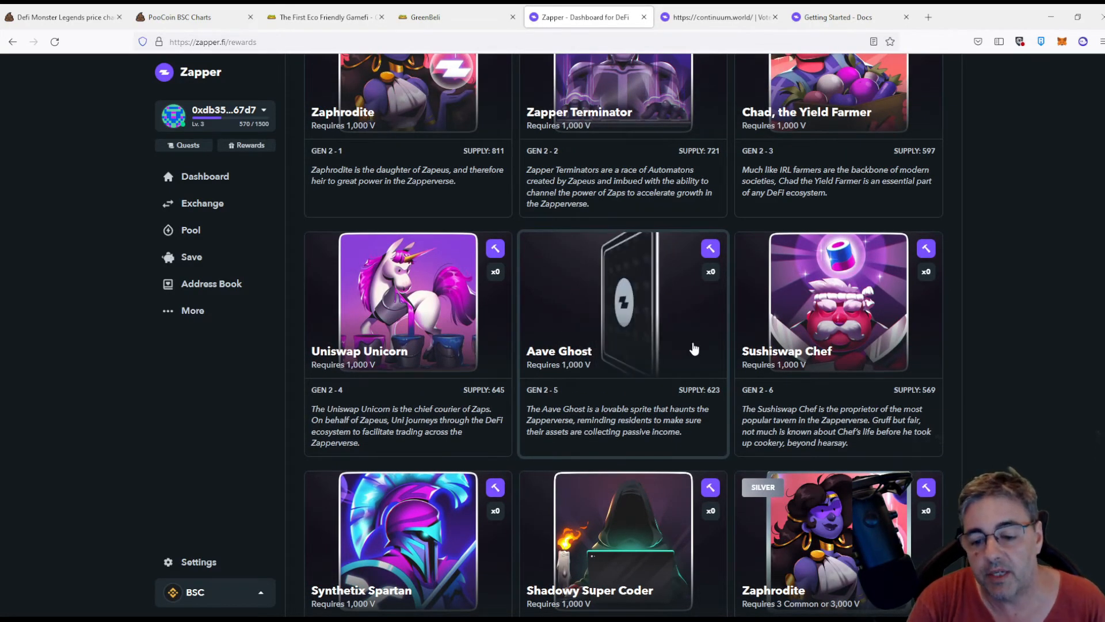
scroll(down, 3)
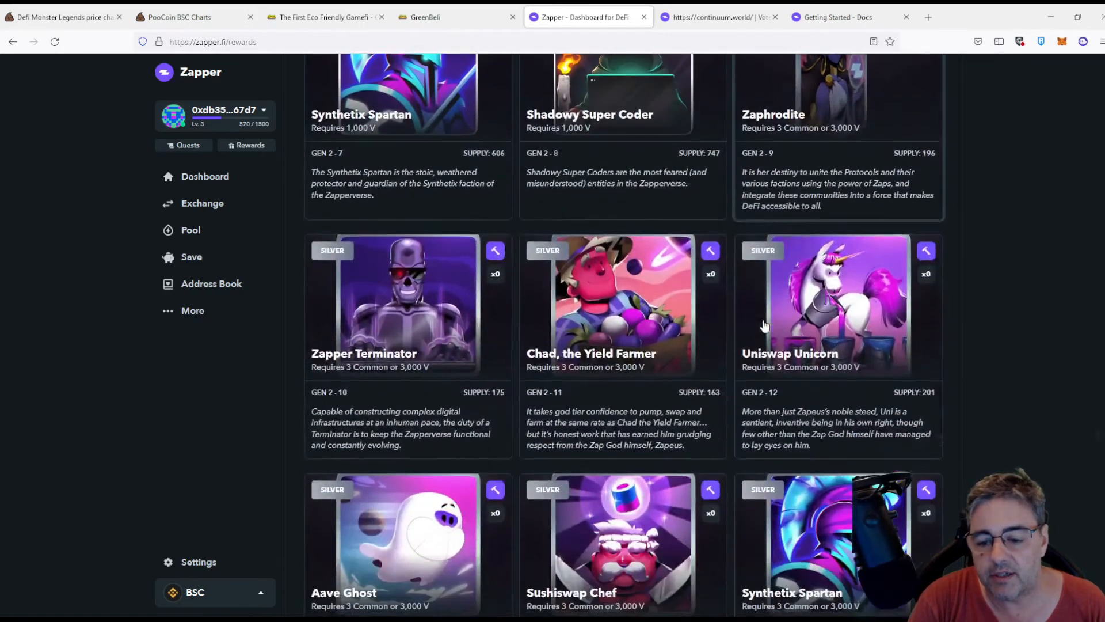
scroll(down, 3)
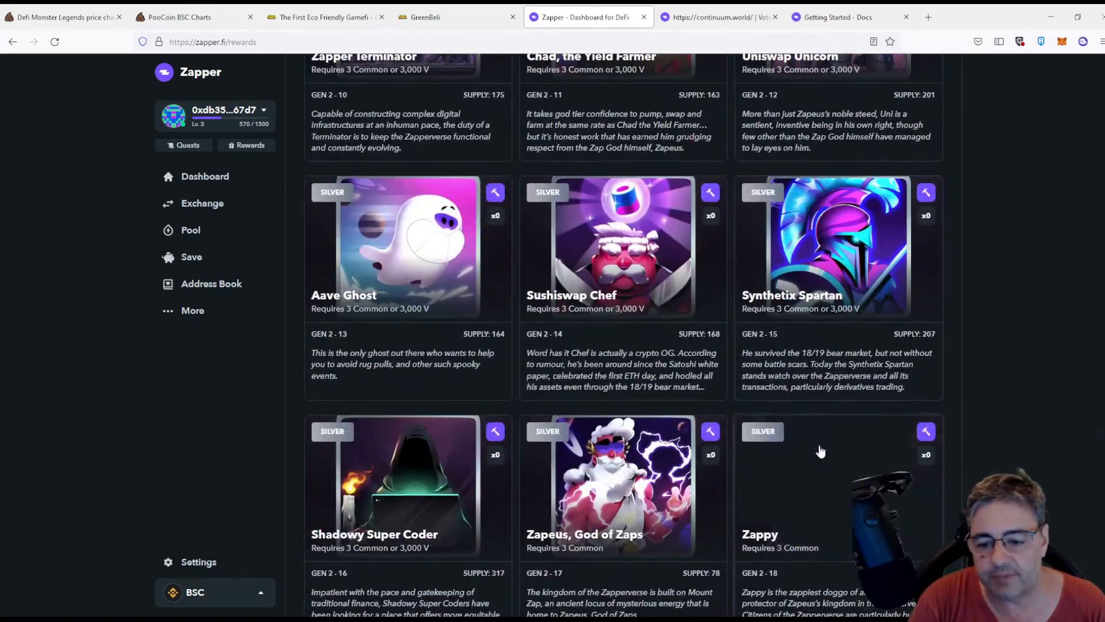
scroll(down, 3)
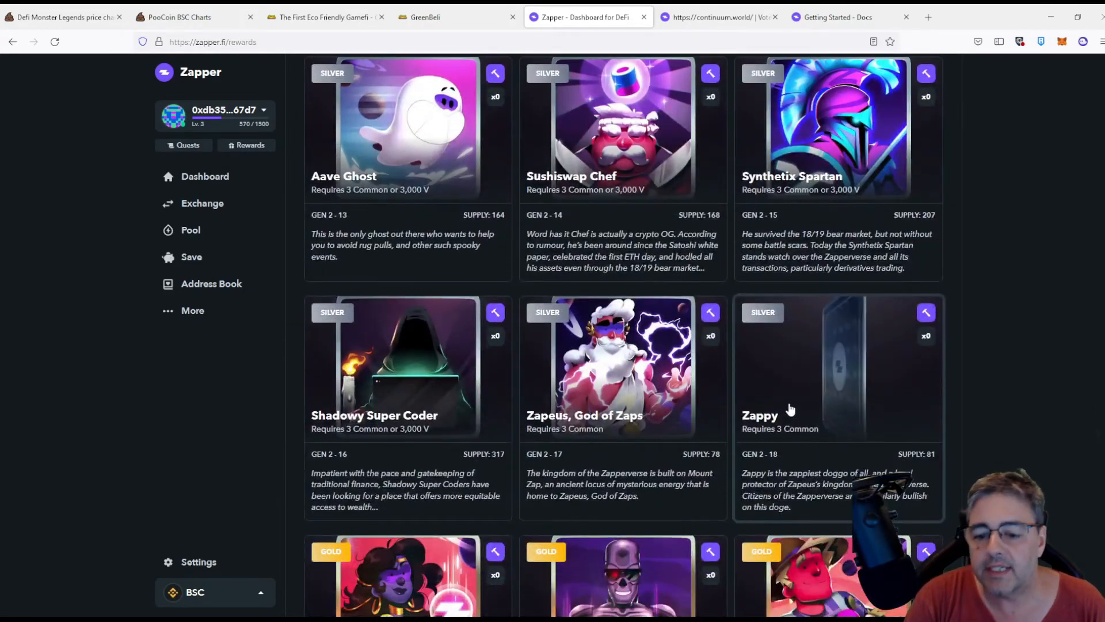
scroll(down, 3)
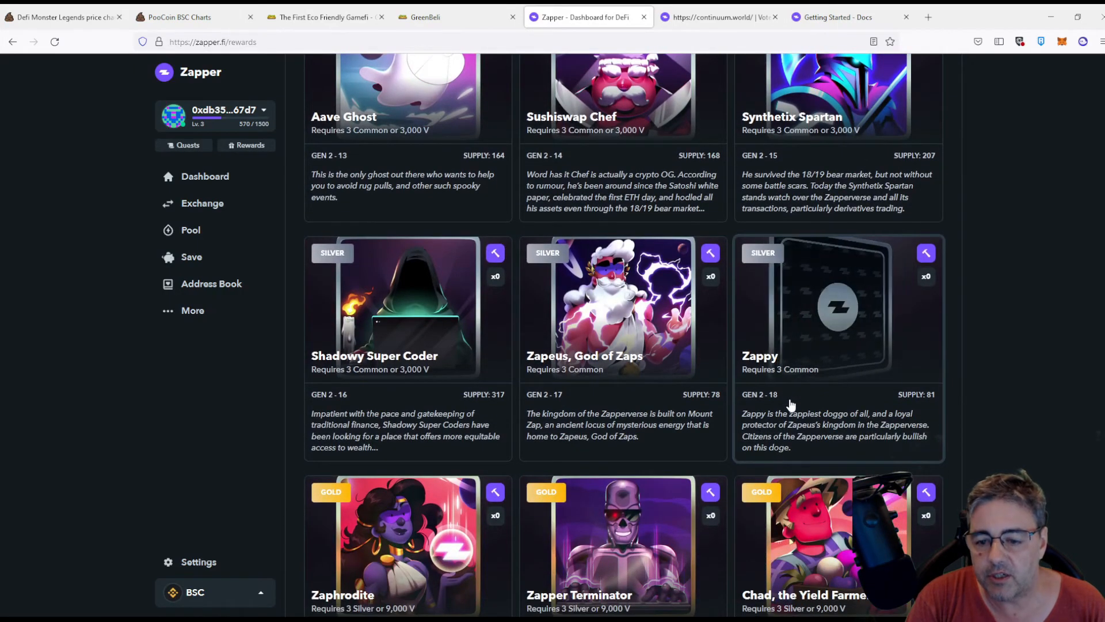
scroll(down, 3)
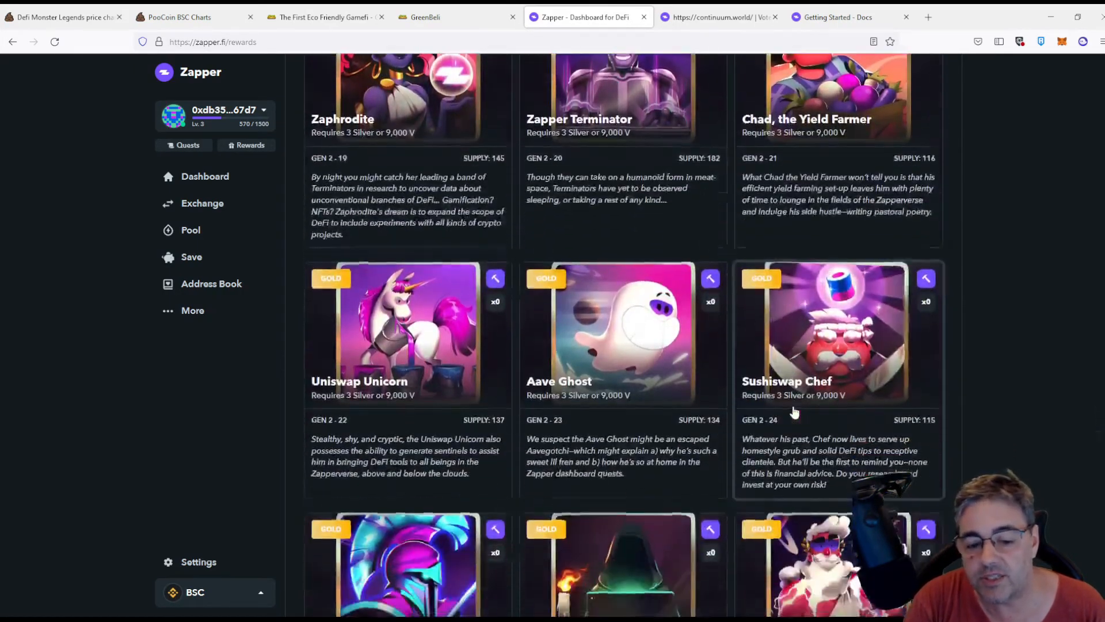
scroll(down, 3)
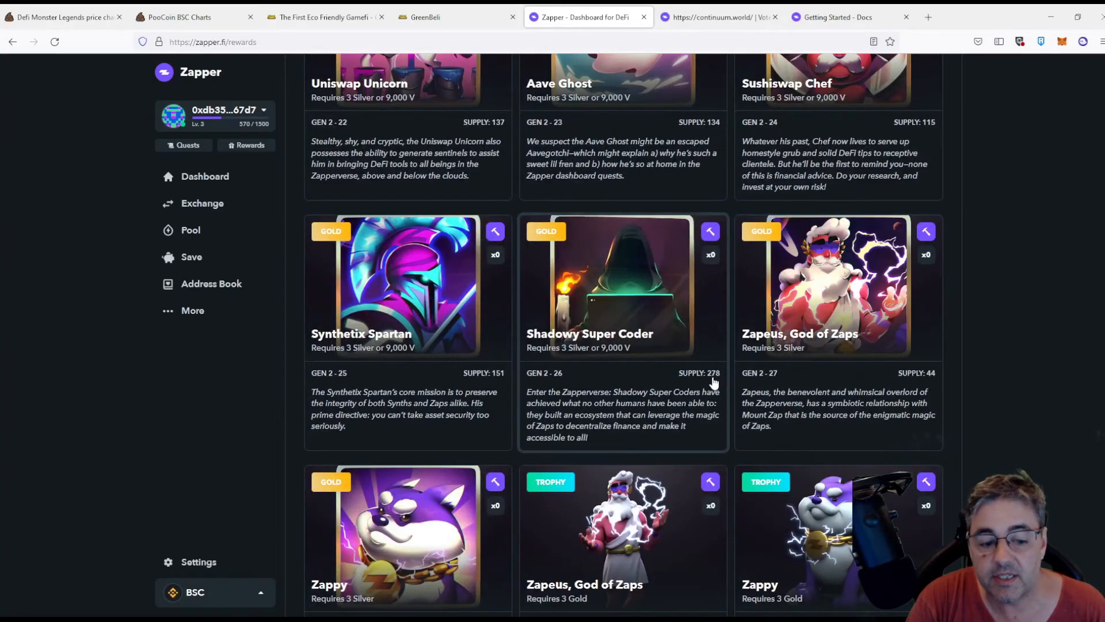
scroll(down, 3)
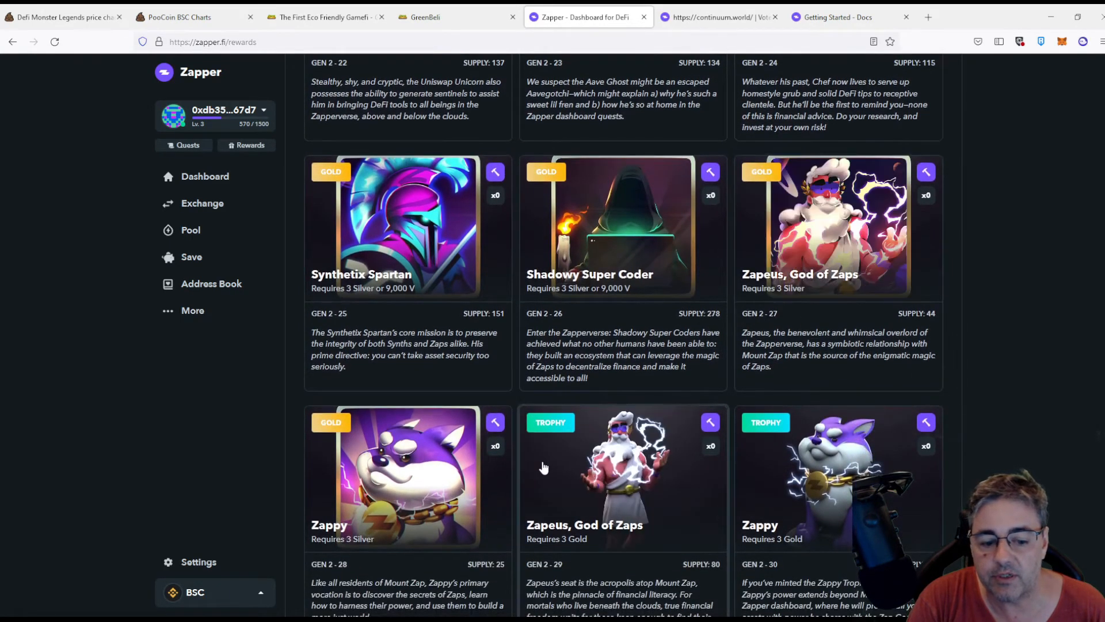
scroll(up, 3)
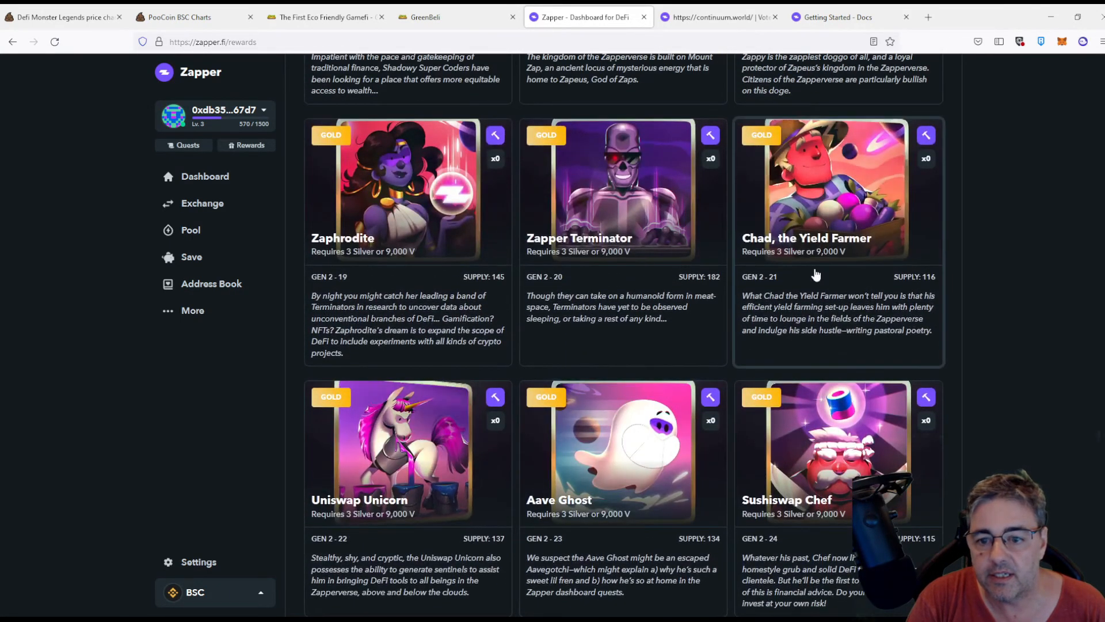
scroll(down, 3)
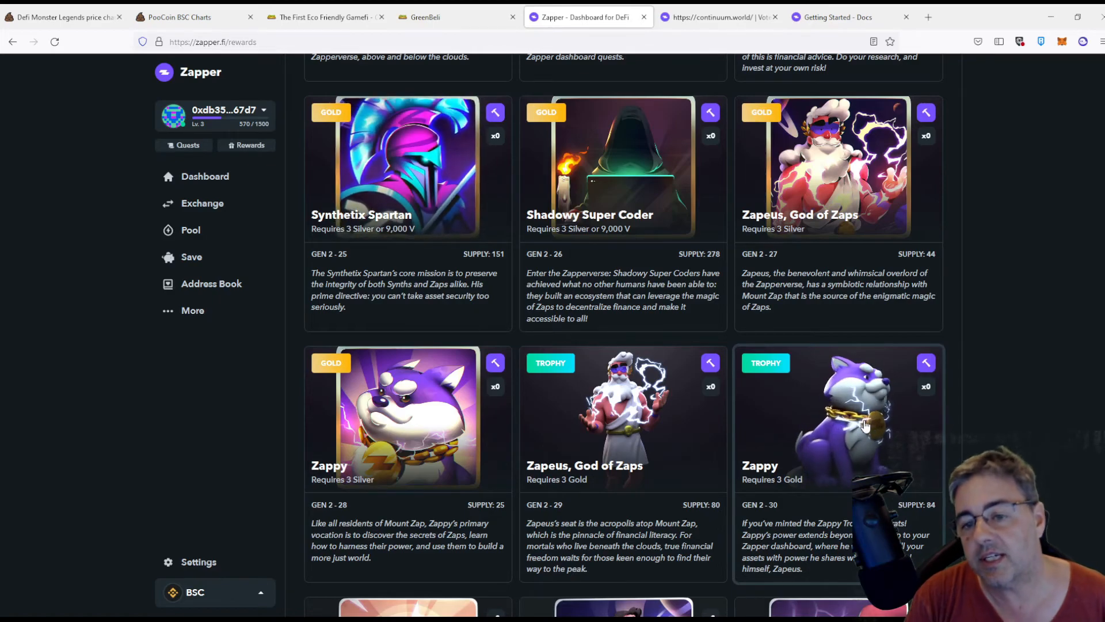
scroll(up, 3)
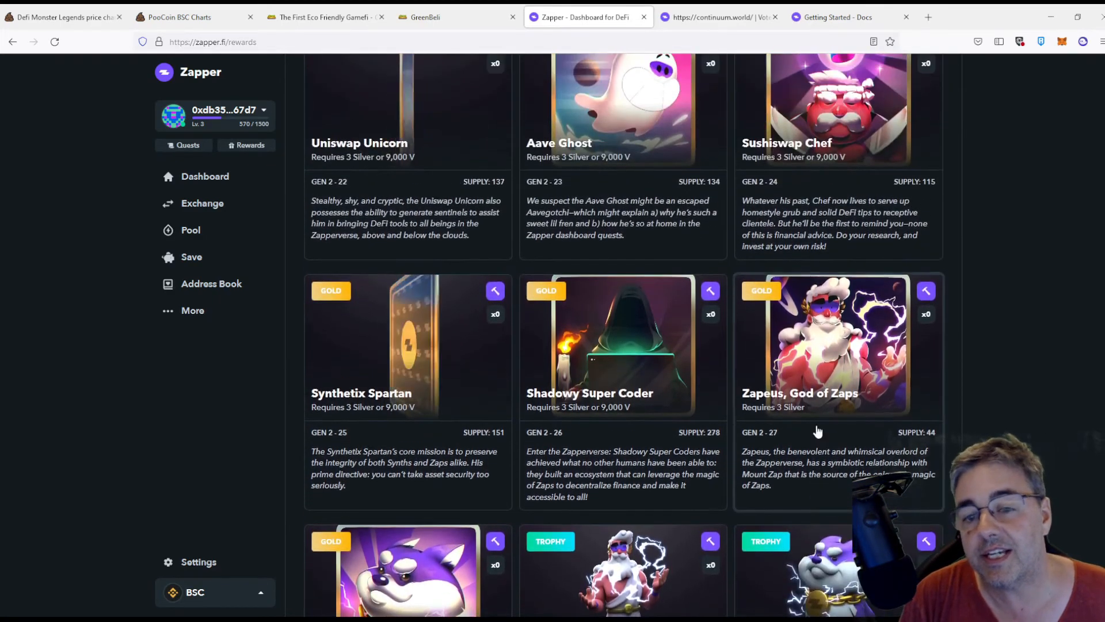
scroll(down, 3)
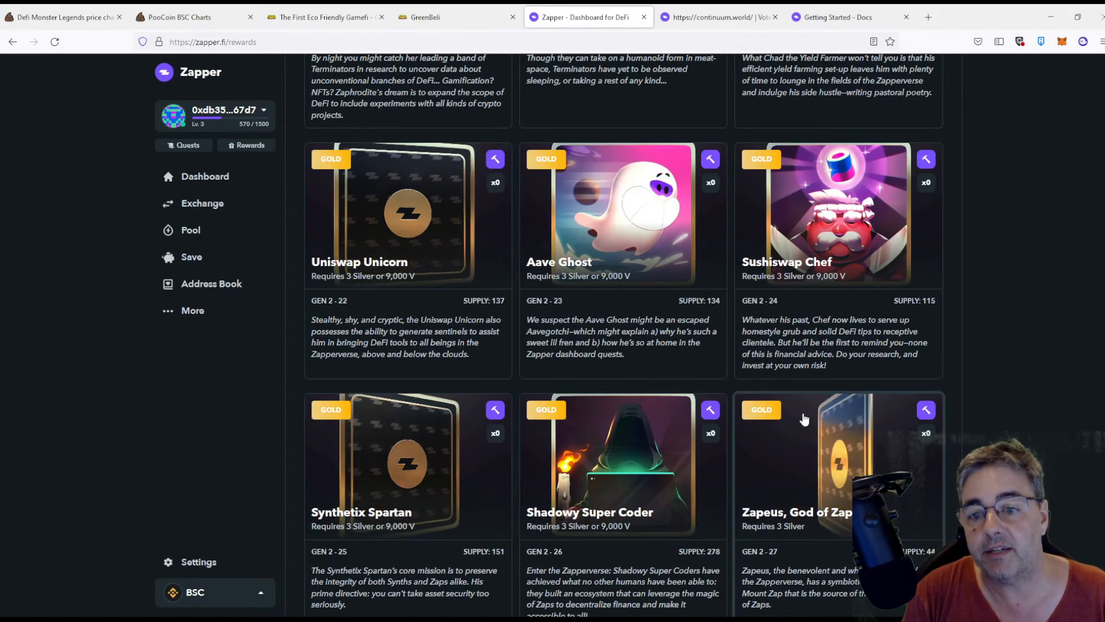
scroll(down, 3)
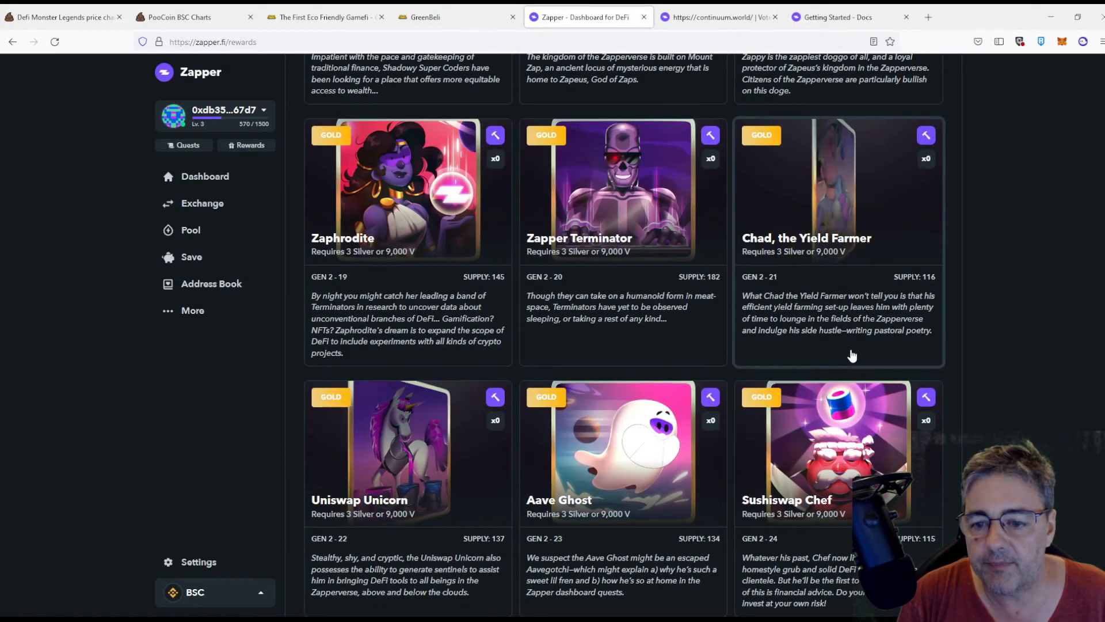
scroll(up, 3)
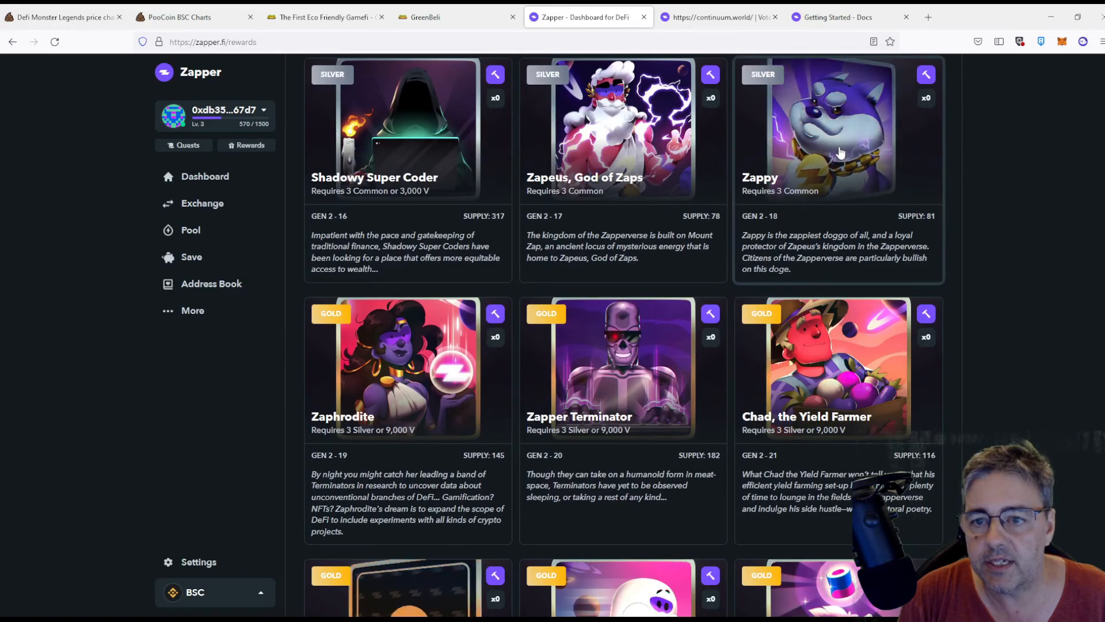
Launch the Zappy (Silver) reward card's listing on OpenSea.
click(838, 131)
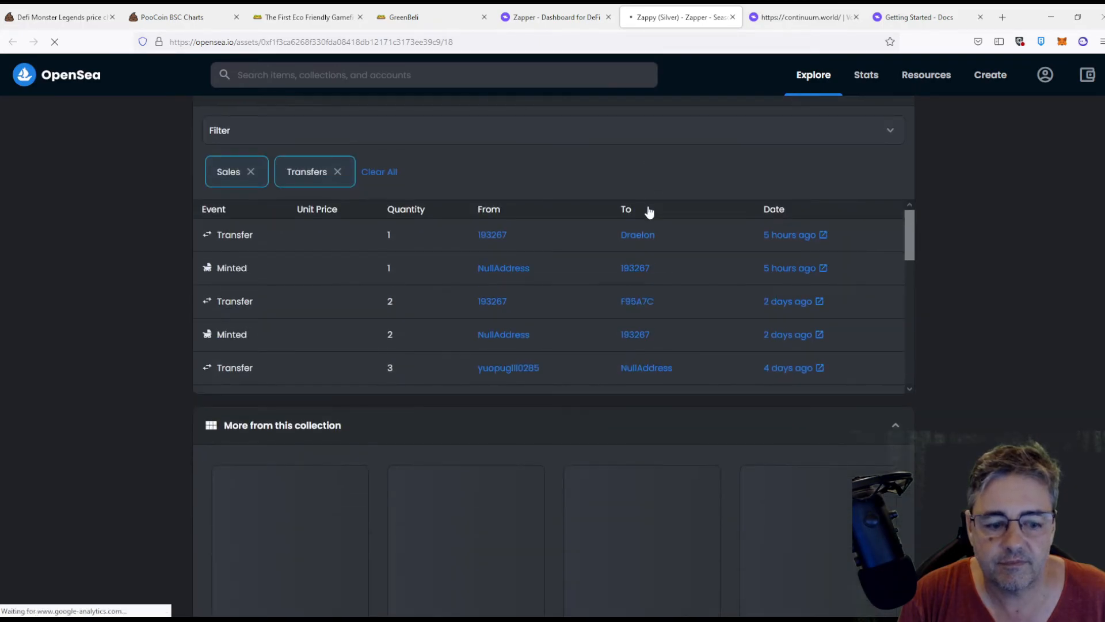
Review the Zappy (Silver) OpenSea listing's activity, listings and 0.33 ETH ($1,384.46) price.
click(337, 172)
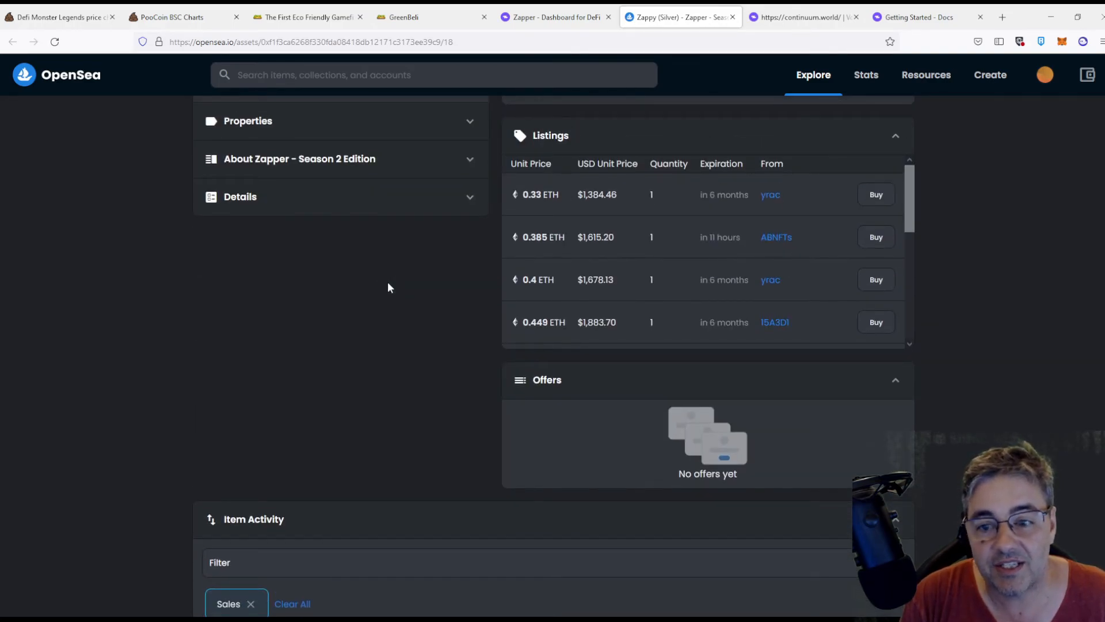
scroll(down, 3)
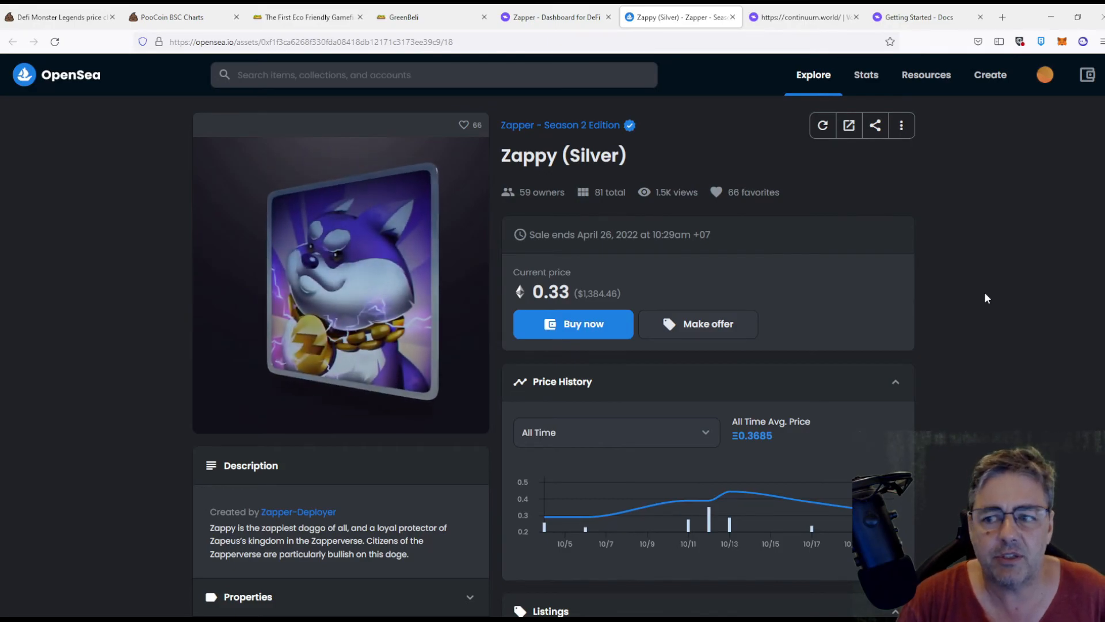
scroll(down, 3)
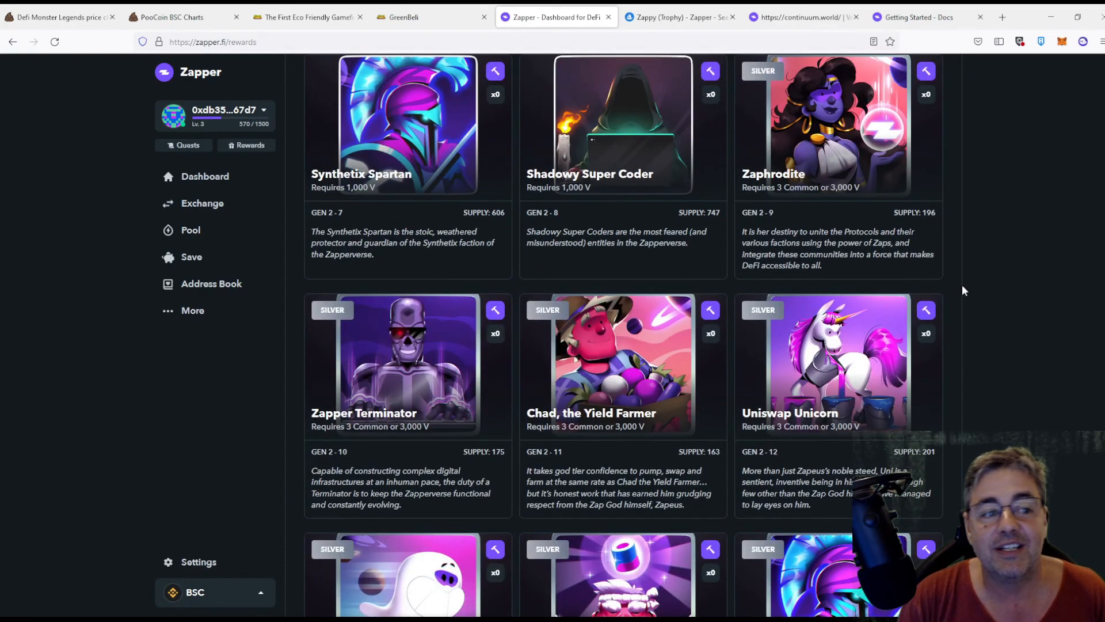
Return from Rewards to the portfolio dashboard showing $244.87 net worth across Ethereum, Polygon and BSC.
scroll(down, 3)
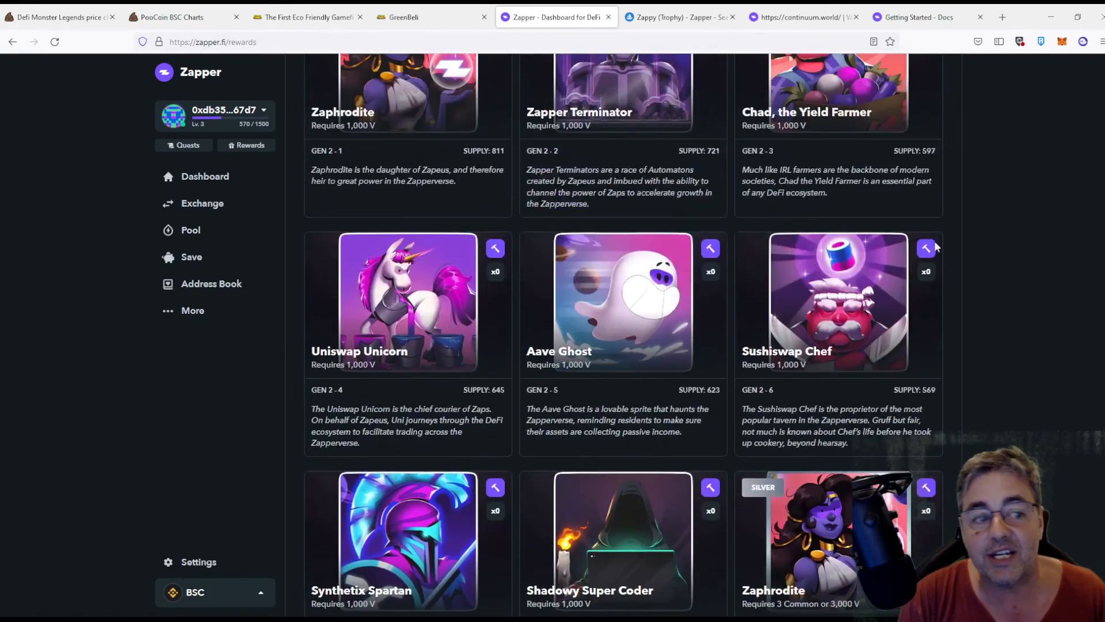
click(205, 176)
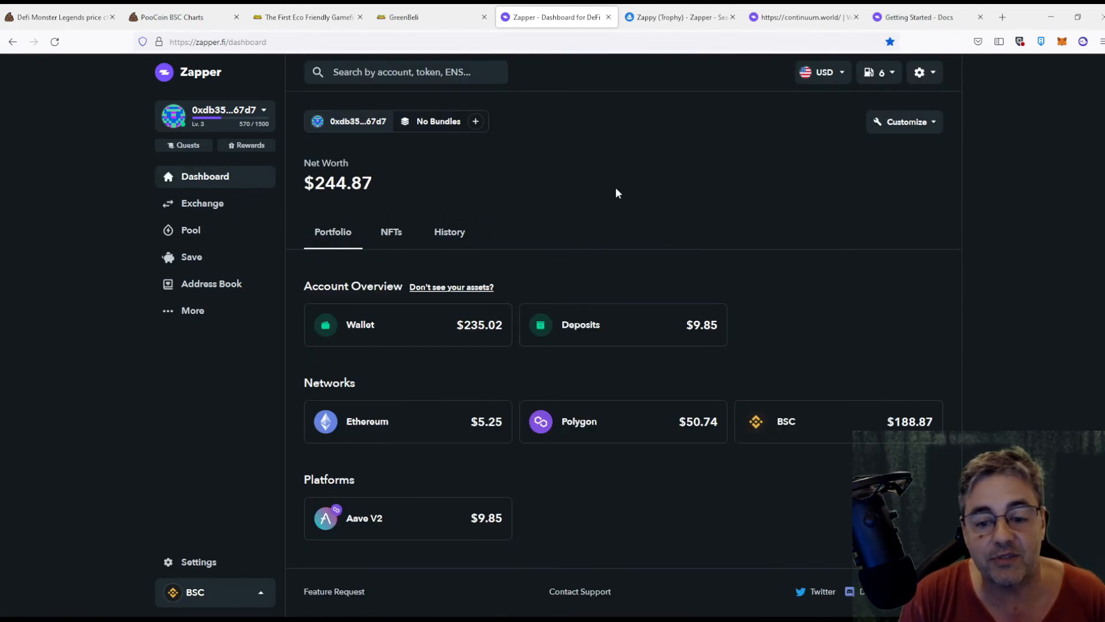